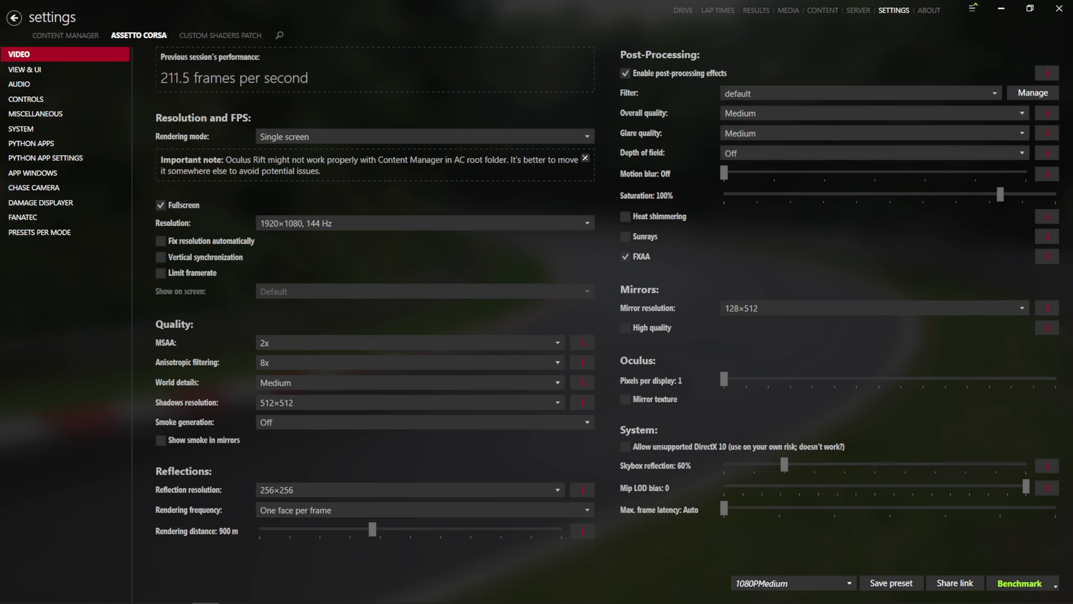
pyautogui.moveTo(571, 455)
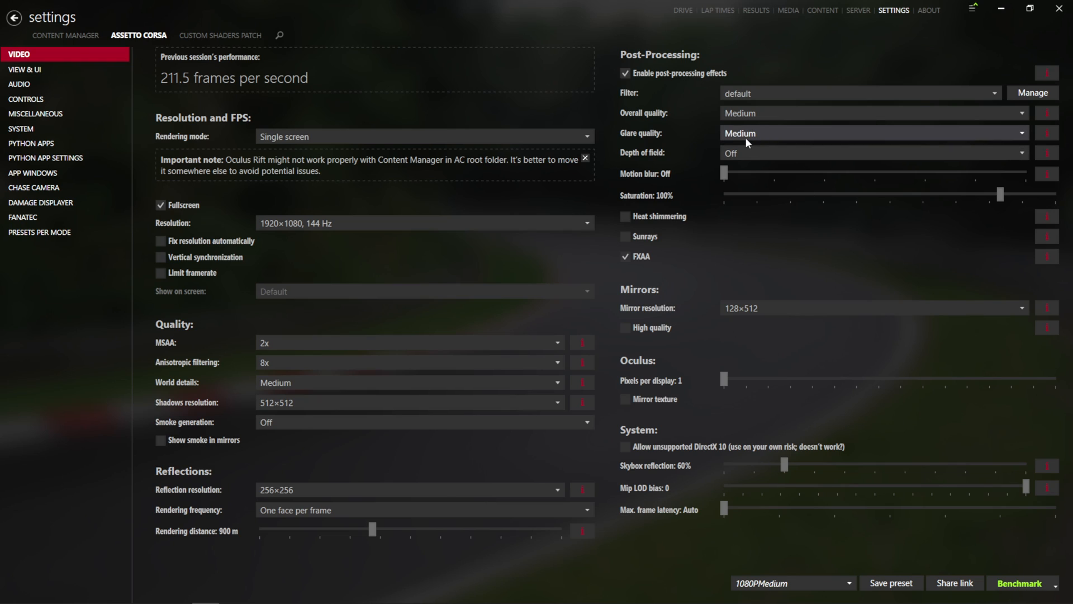
pyautogui.moveTo(766, 104)
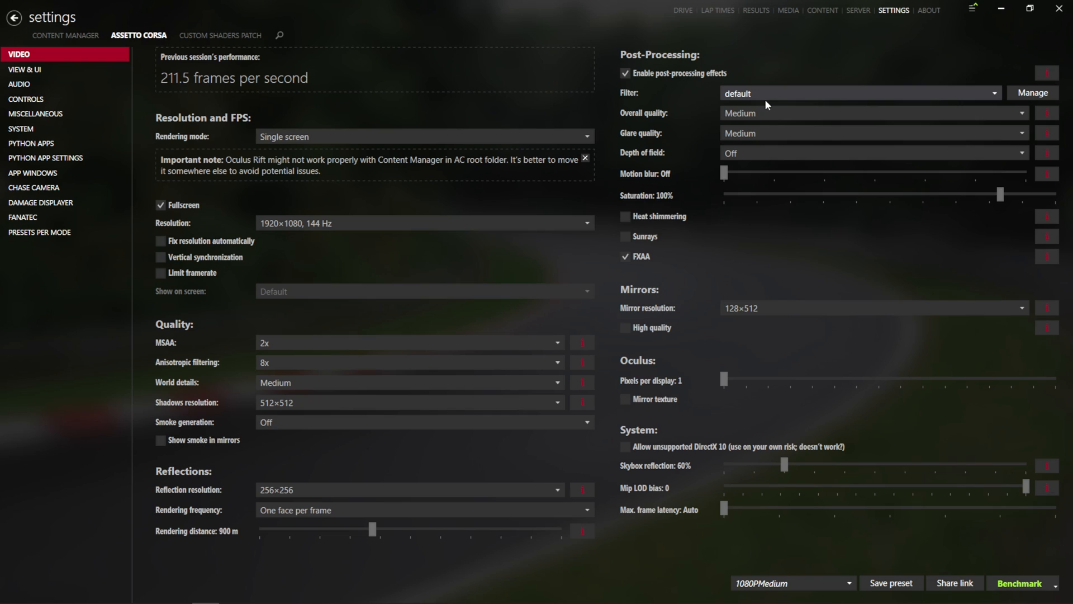
pyautogui.moveTo(795, 82)
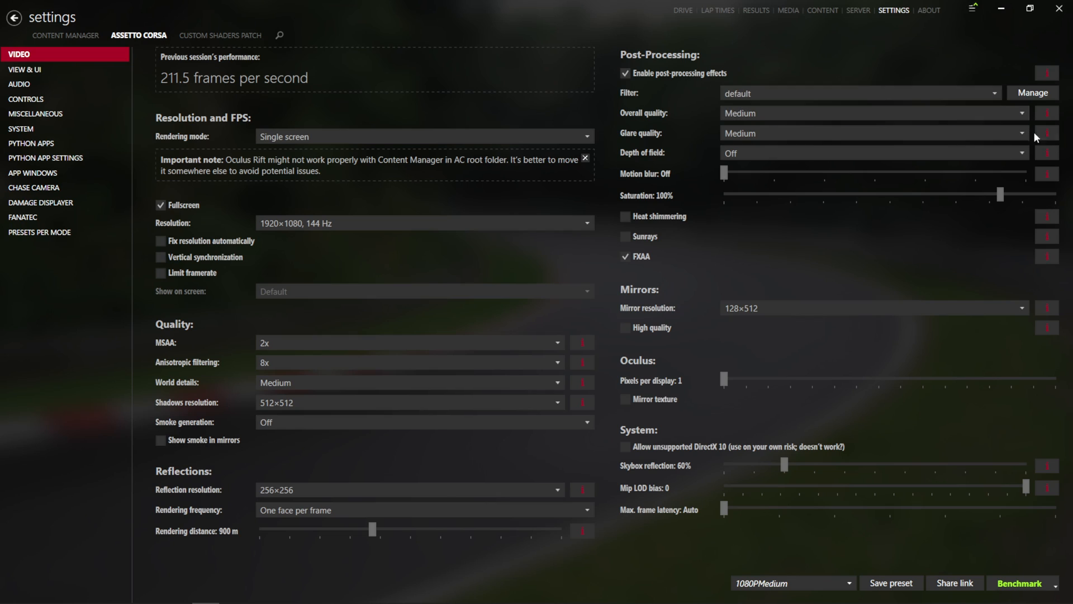
pyautogui.moveTo(1047, 133)
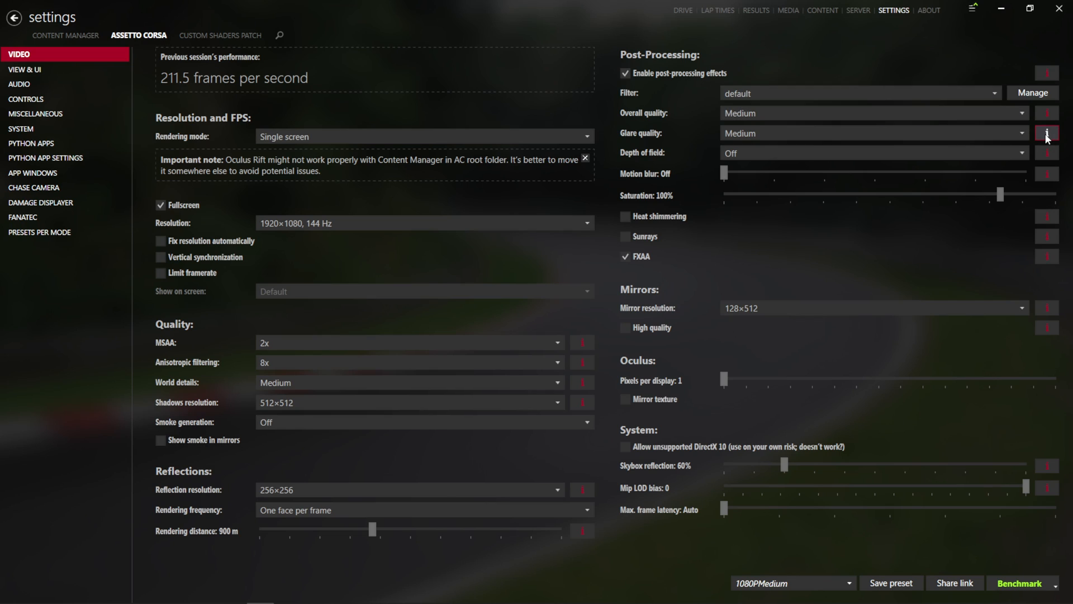
pyautogui.moveTo(1047, 113)
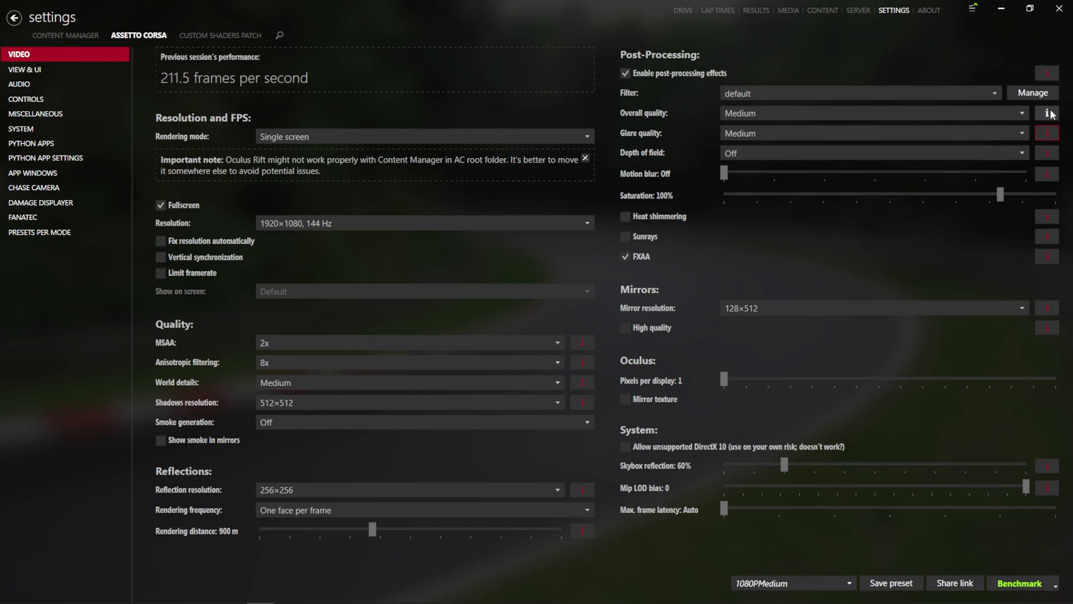
# Step: Preview the glare quality setting, then change Smoke generation from Off to Minimum
pyautogui.click(1046, 133)
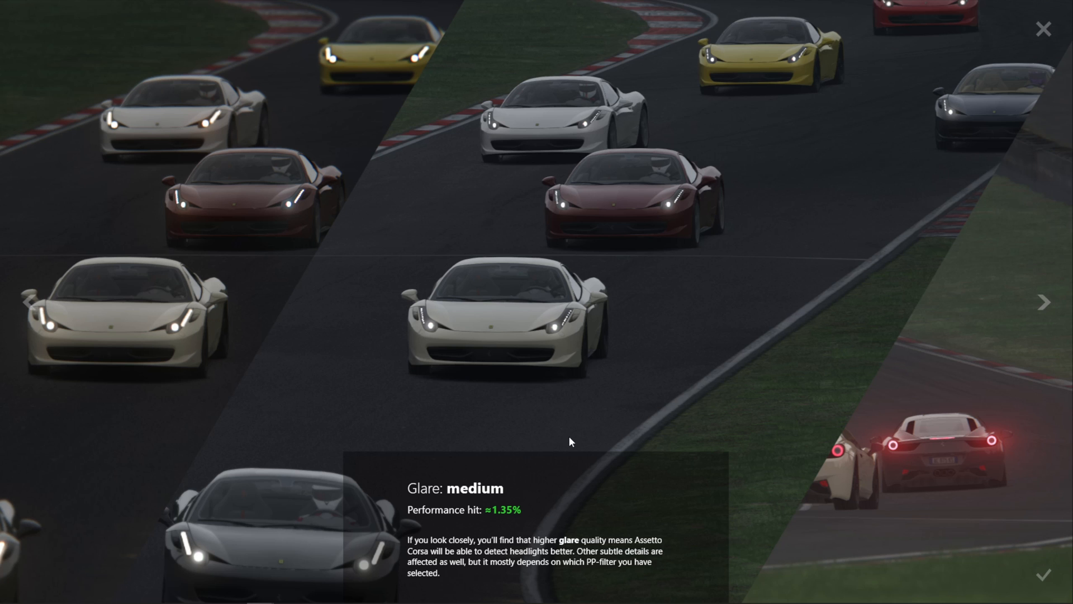
pyautogui.click(1041, 29)
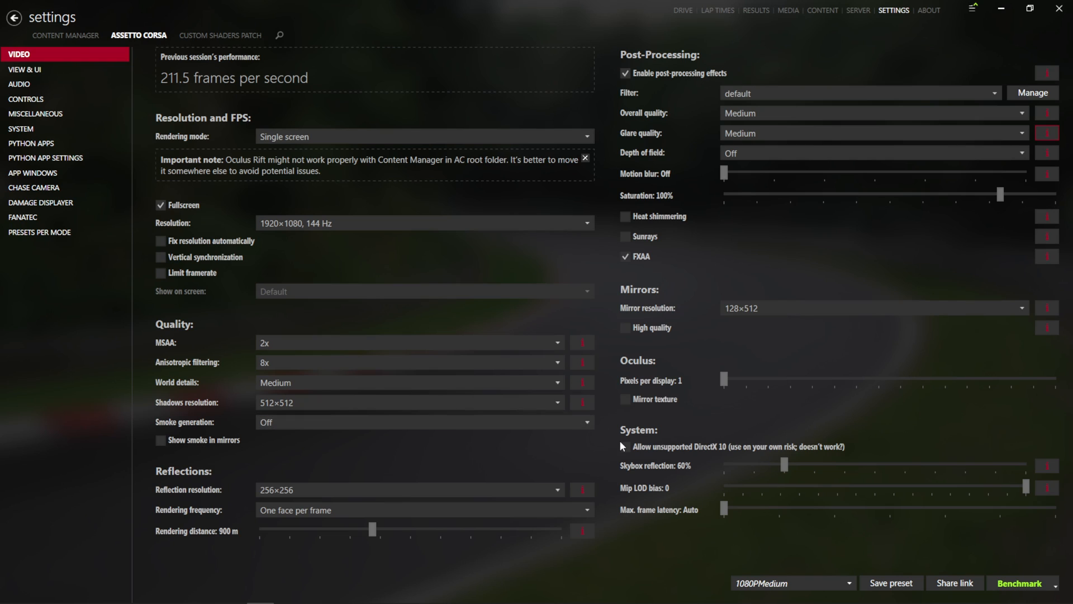
pyautogui.moveTo(609, 433)
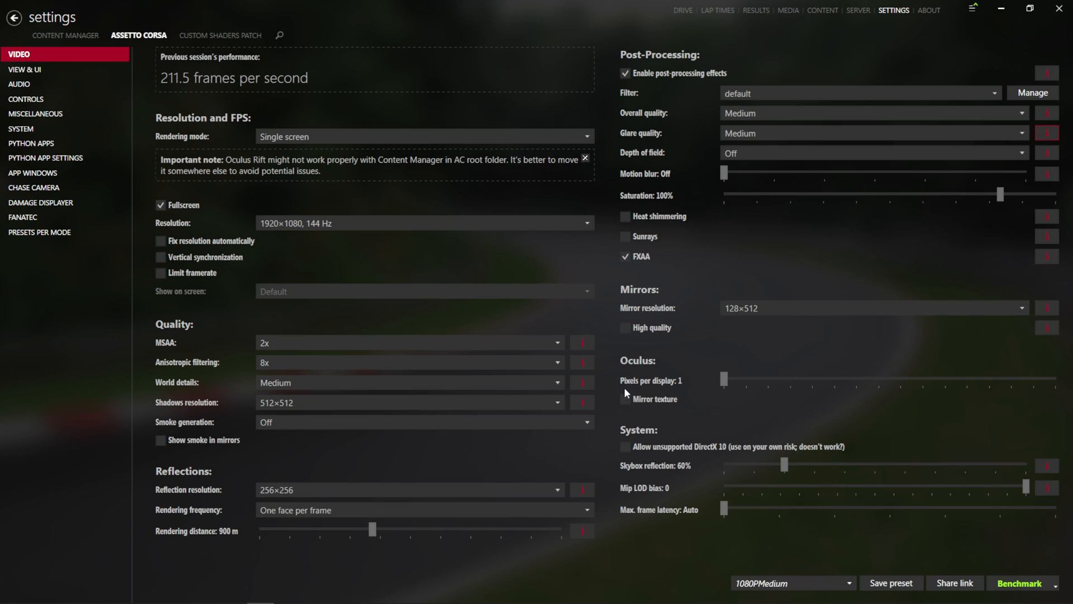
pyautogui.moveTo(477, 248)
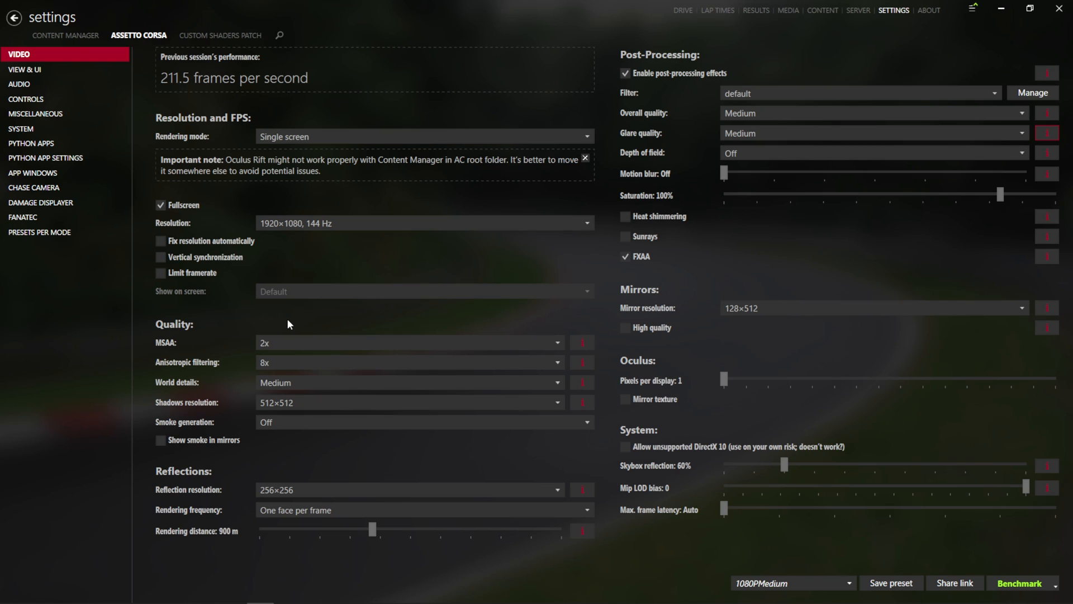
pyautogui.moveTo(394, 303)
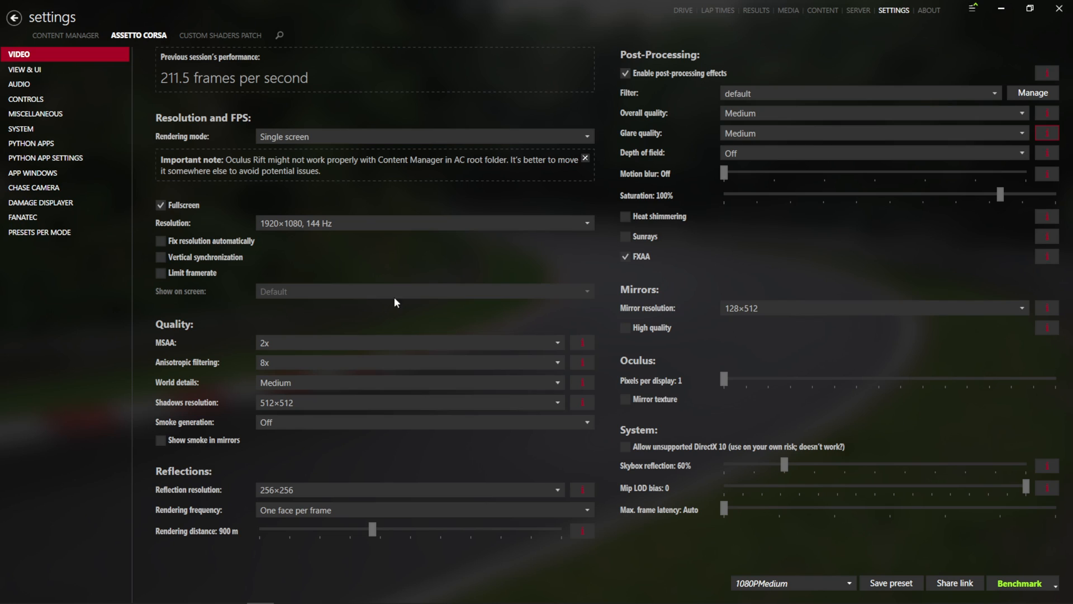
pyautogui.moveTo(316, 415)
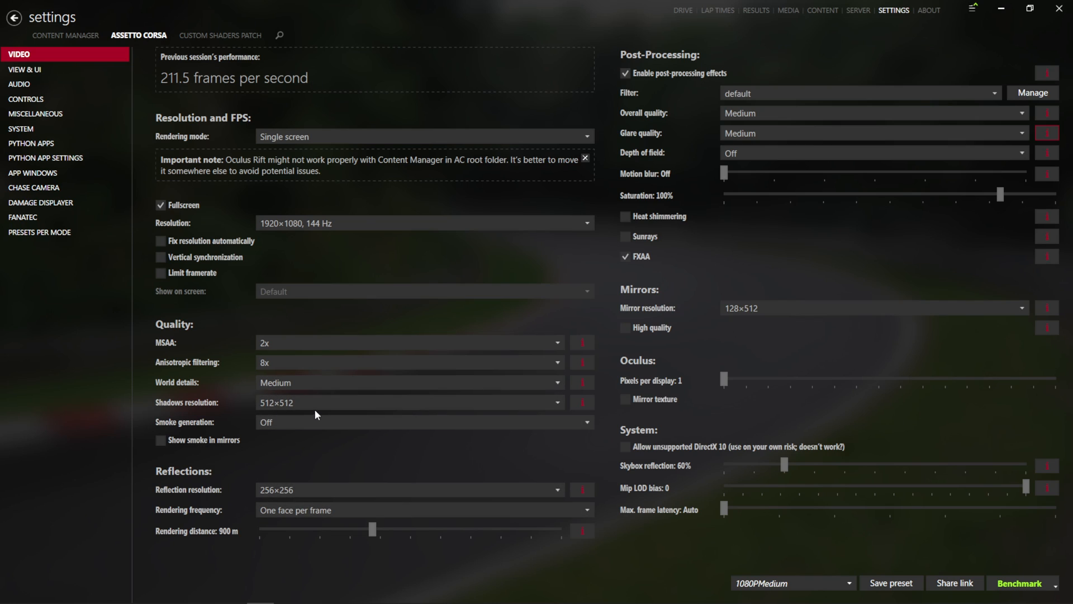
pyautogui.moveTo(322, 404)
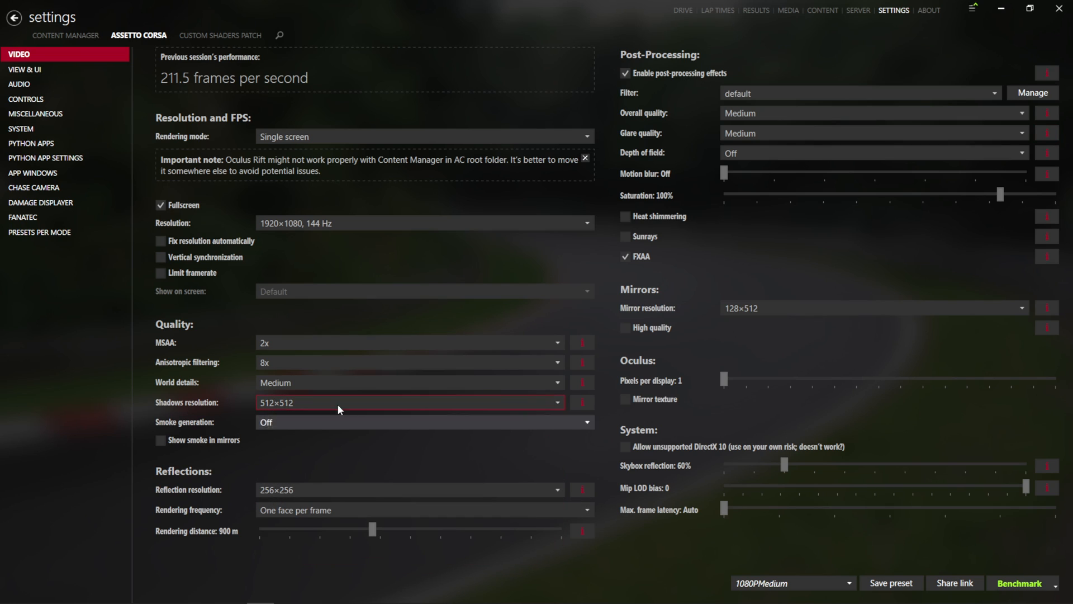
pyautogui.moveTo(321, 489)
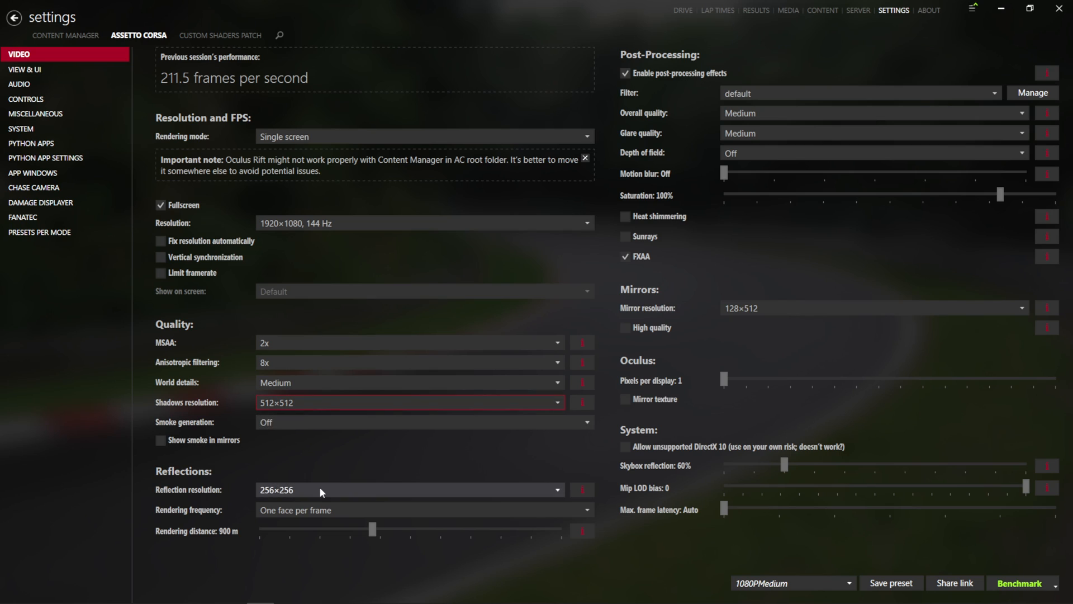
pyautogui.moveTo(298, 498)
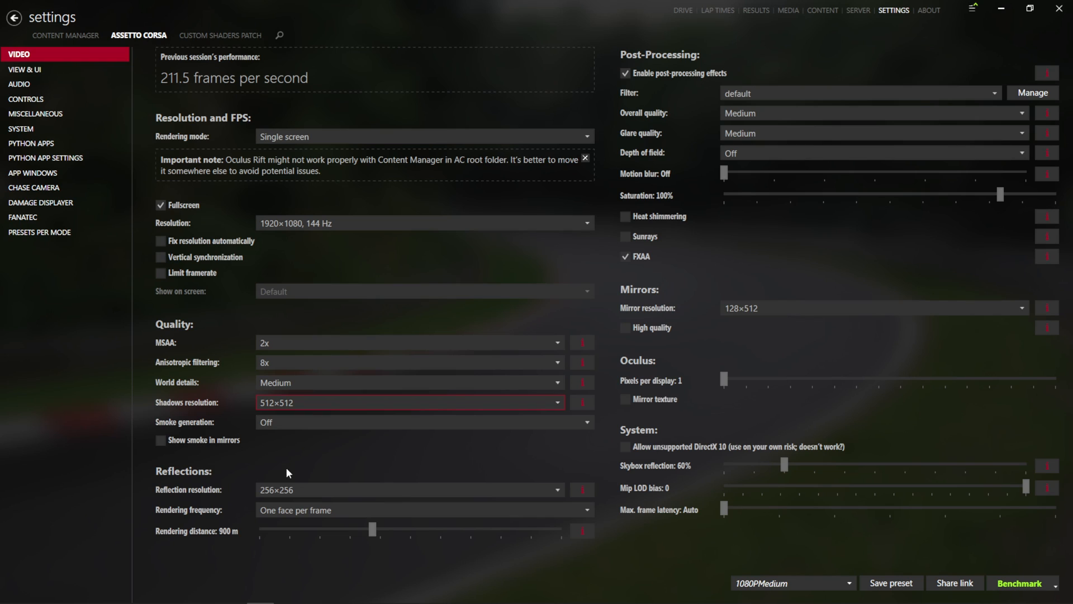
pyautogui.moveTo(546, 484)
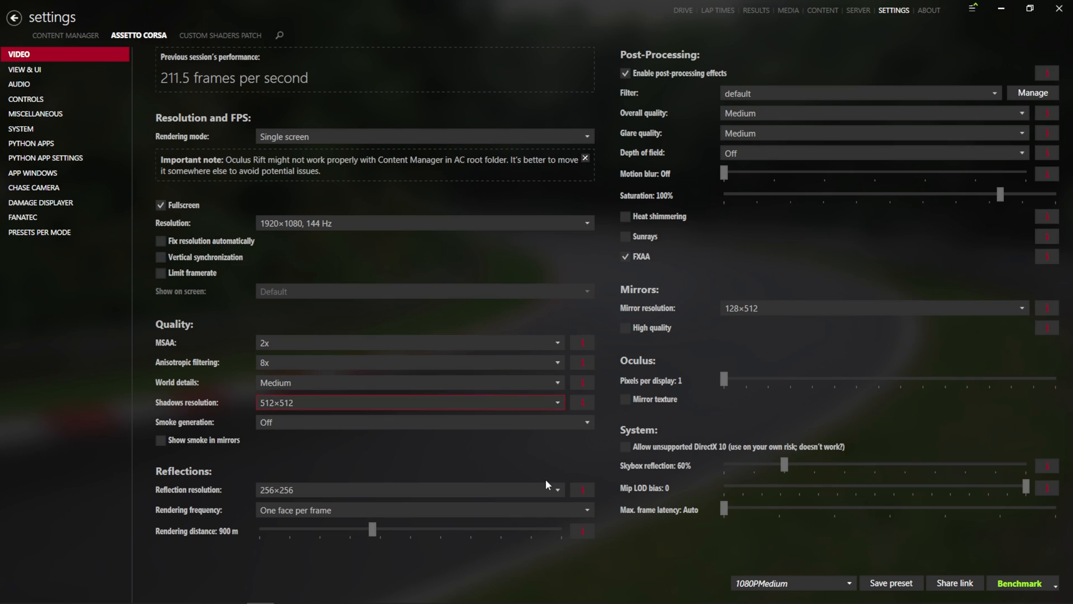
pyautogui.moveTo(318, 374)
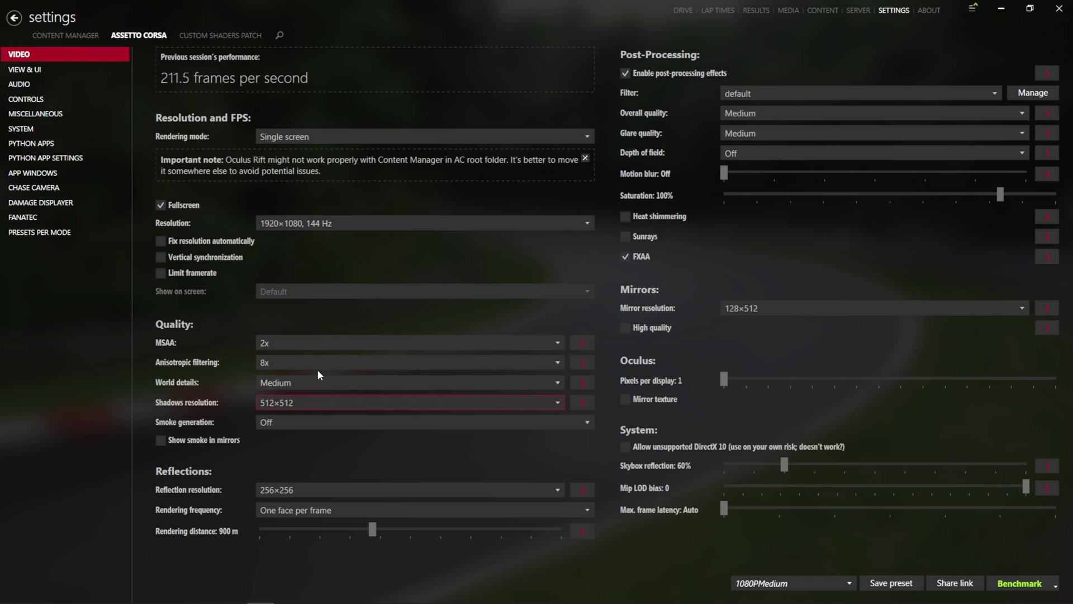
pyautogui.moveTo(520, 502)
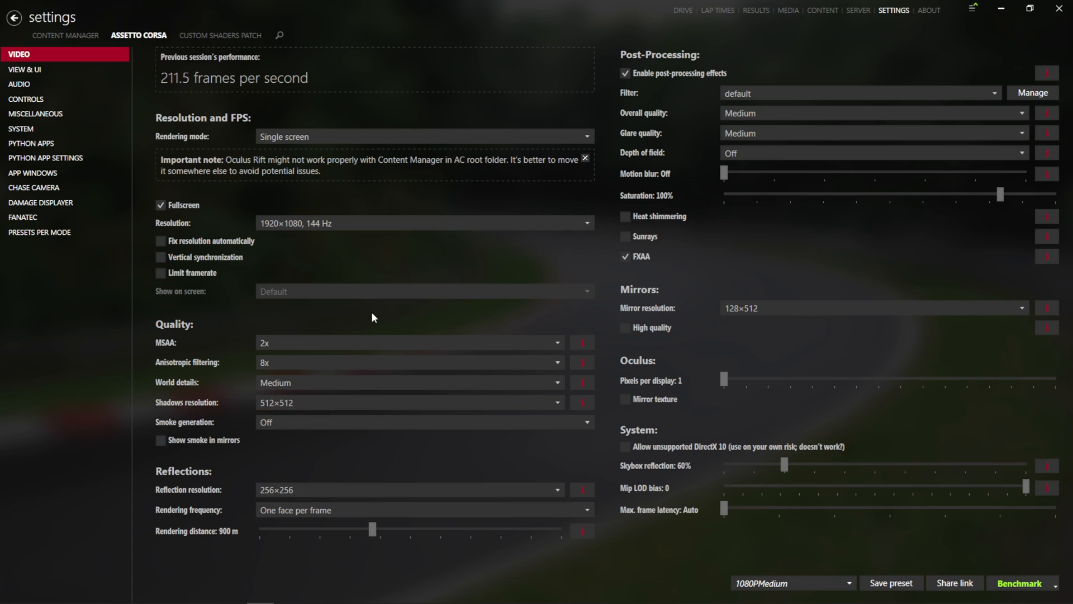
pyautogui.moveTo(311, 456)
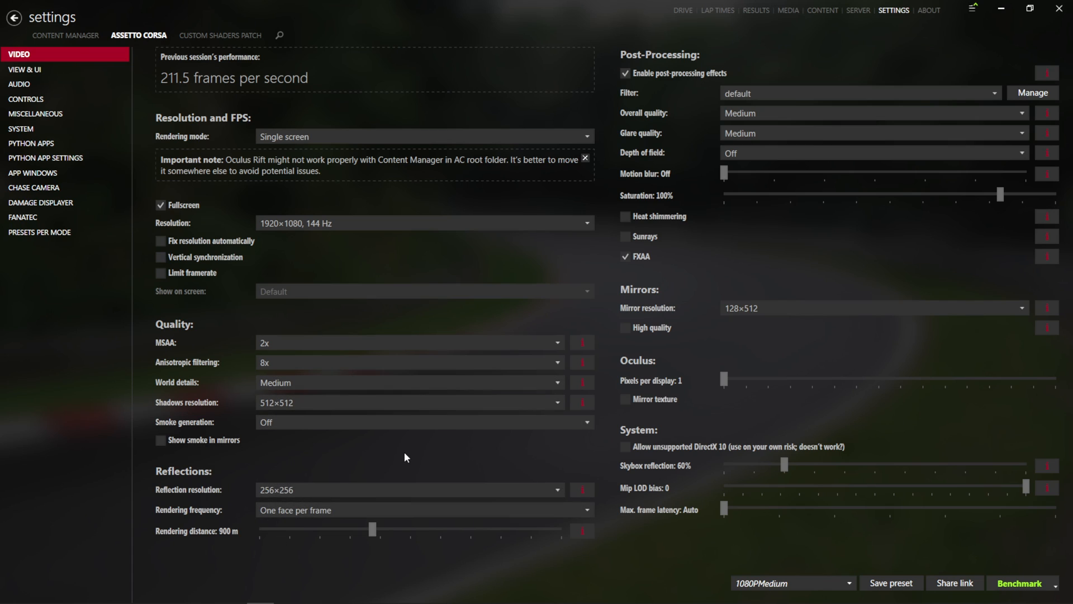
pyautogui.moveTo(459, 471)
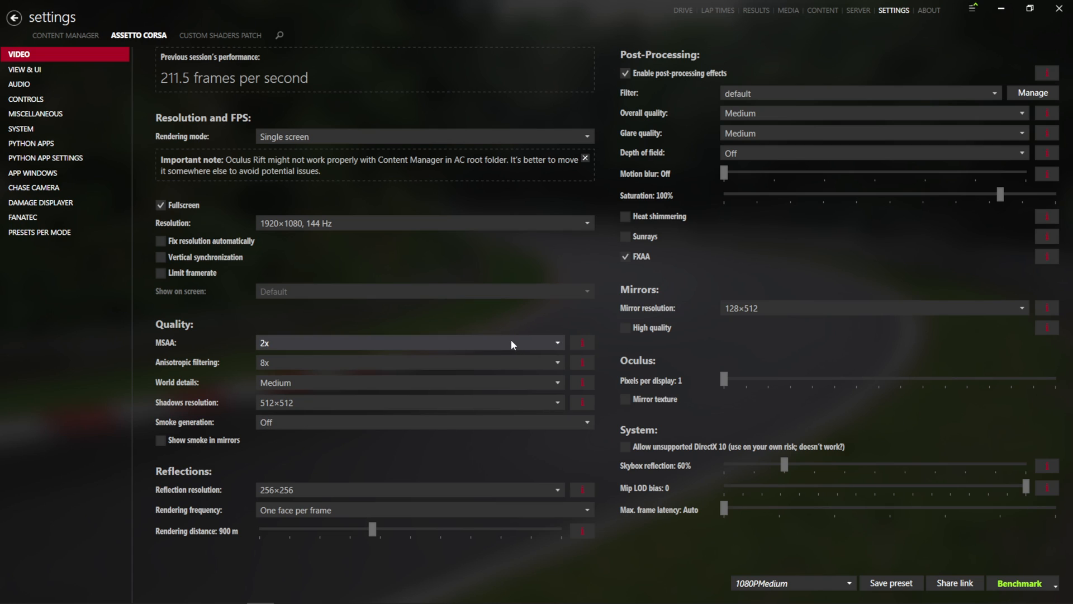
pyautogui.moveTo(565, 550)
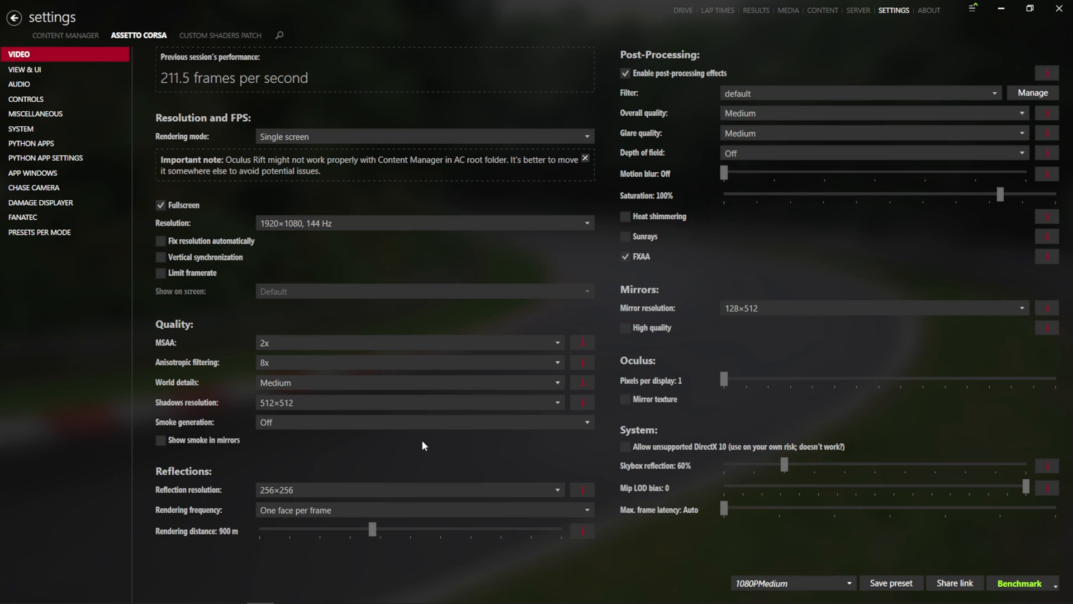
pyautogui.moveTo(428, 459)
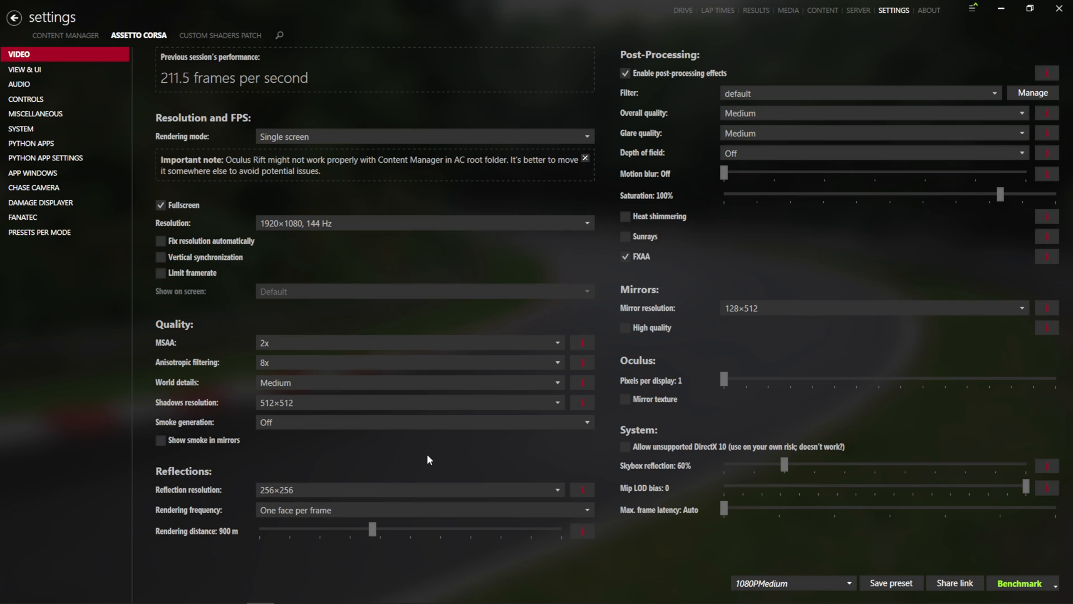
pyautogui.moveTo(342, 435)
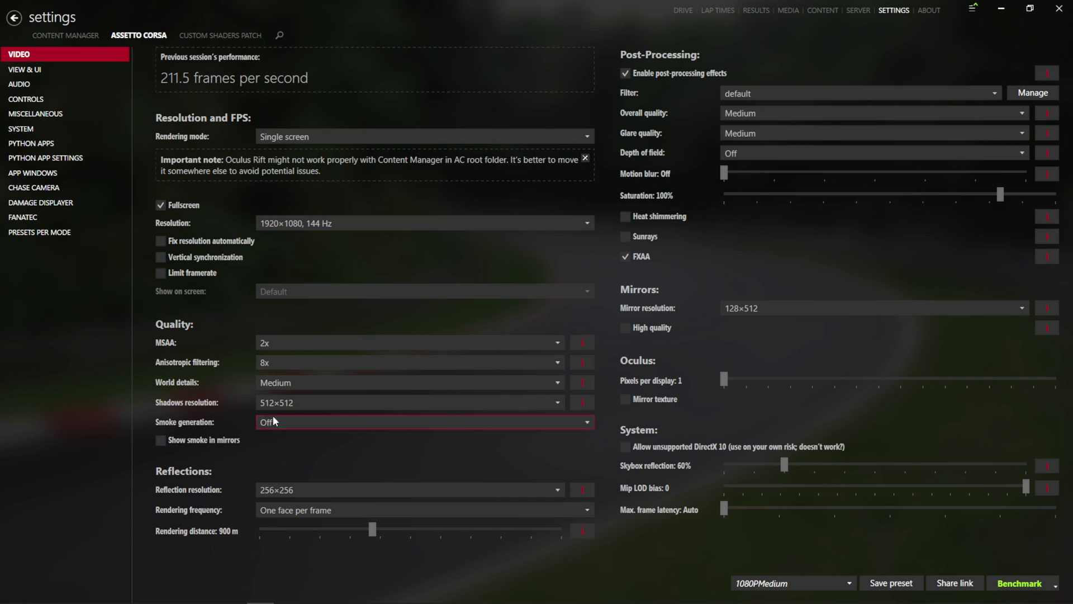
pyautogui.moveTo(346, 484)
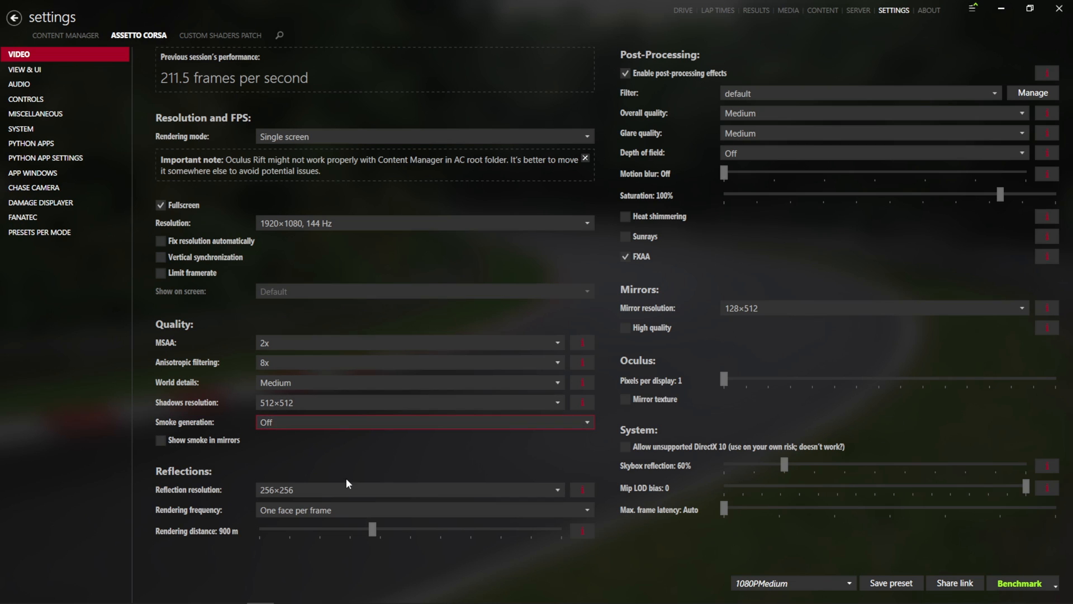
pyautogui.click(424, 422)
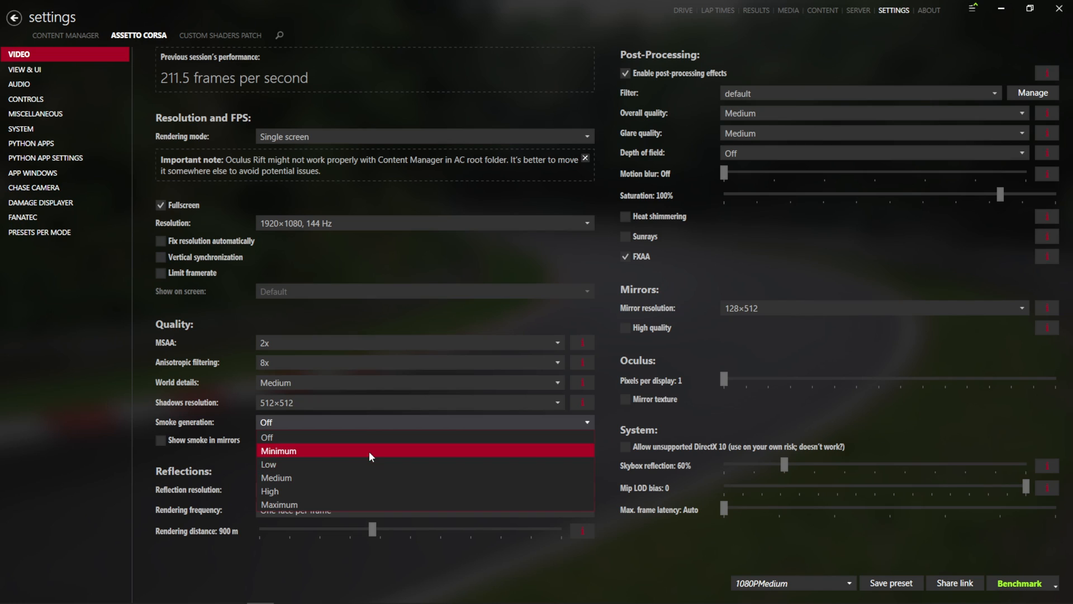
pyautogui.click(279, 451)
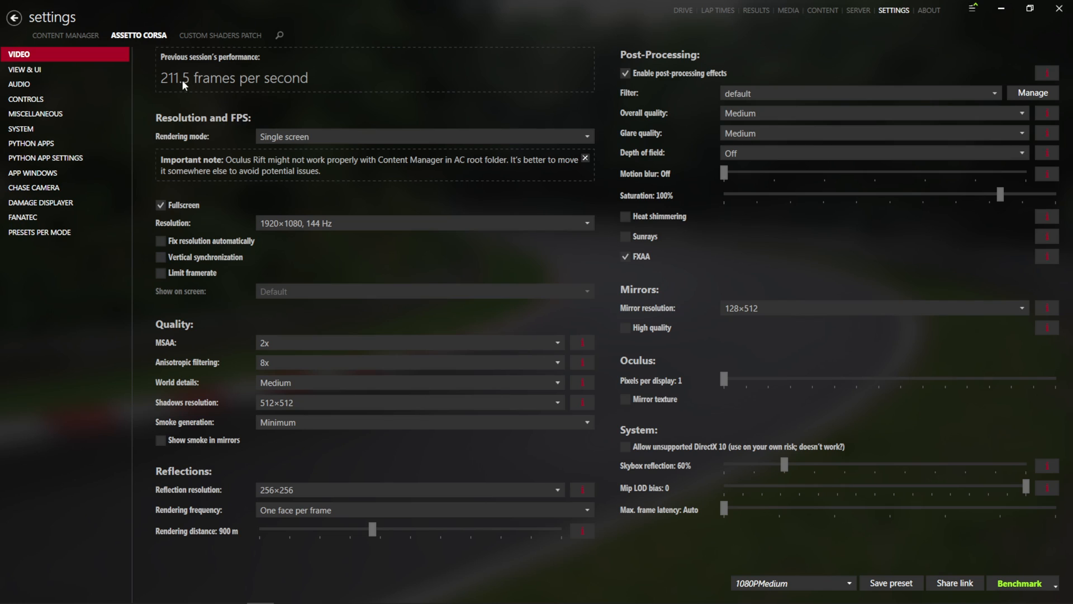
pyautogui.moveTo(167, 54)
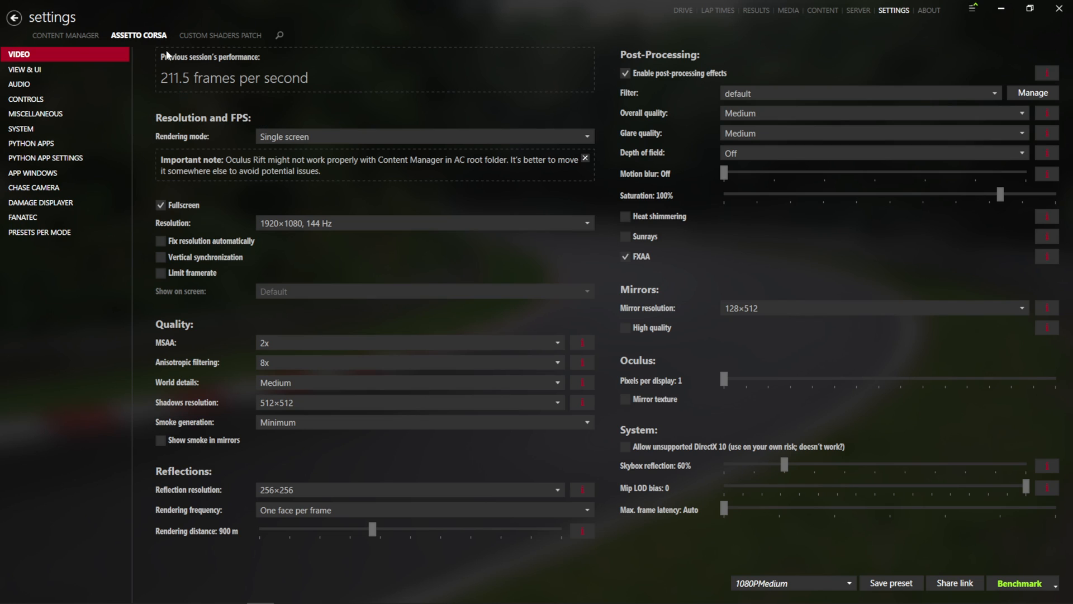
# Step: Switch to the Custom Shaders Patch settings showing the Particles FX extension page
pyautogui.click(221, 35)
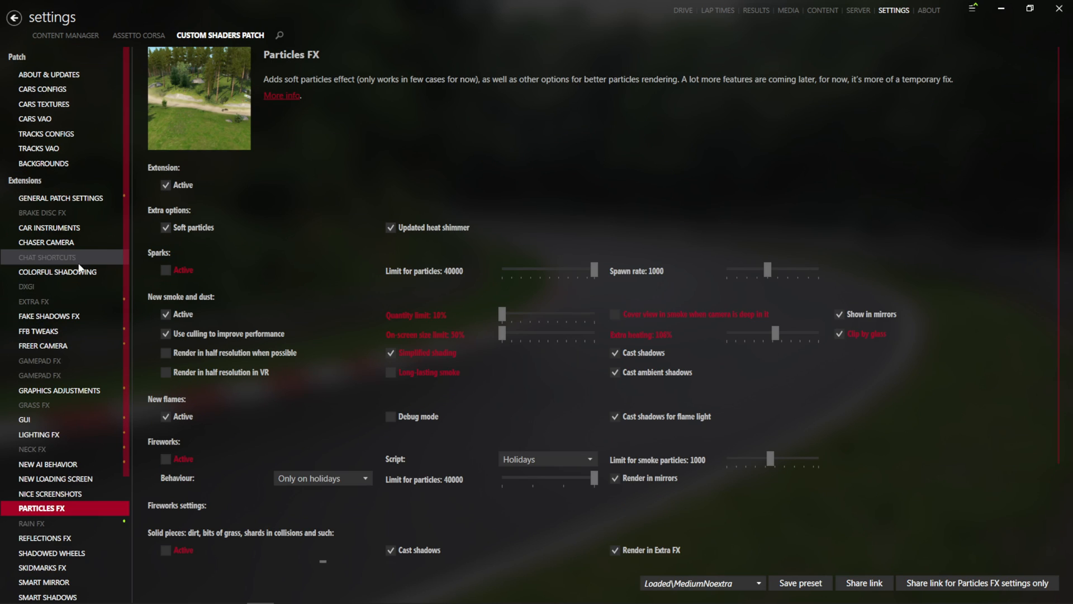
pyautogui.moveTo(146, 418)
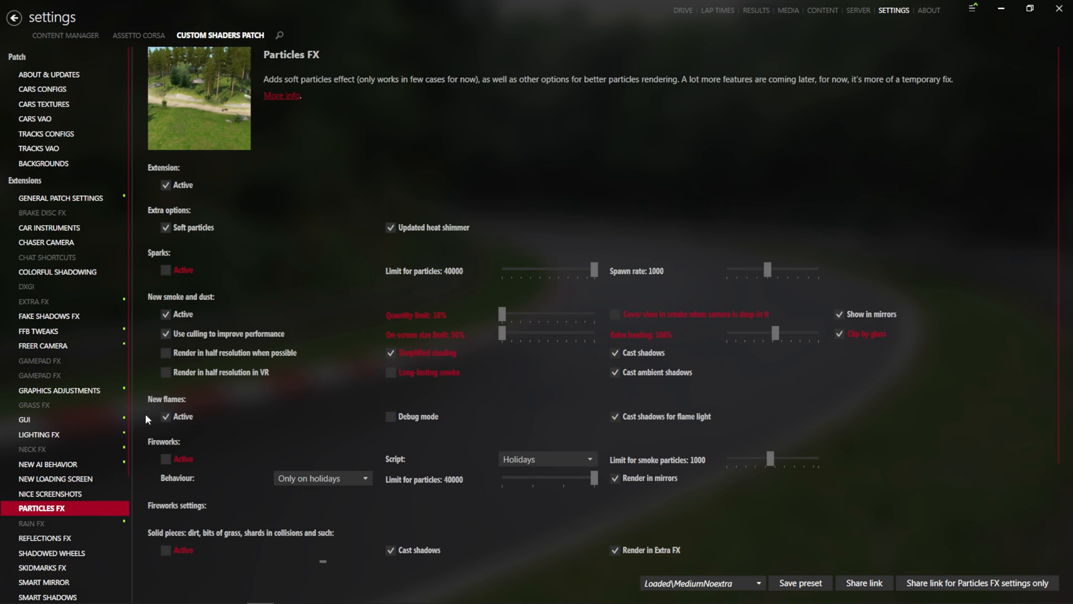
pyautogui.moveTo(4, 457)
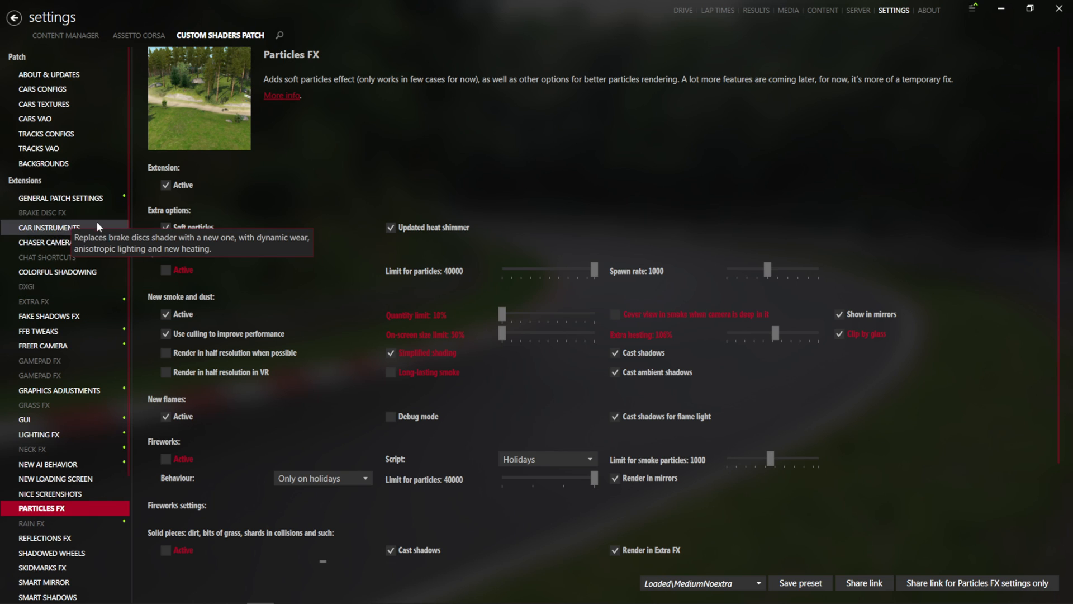
pyautogui.moveTo(80, 277)
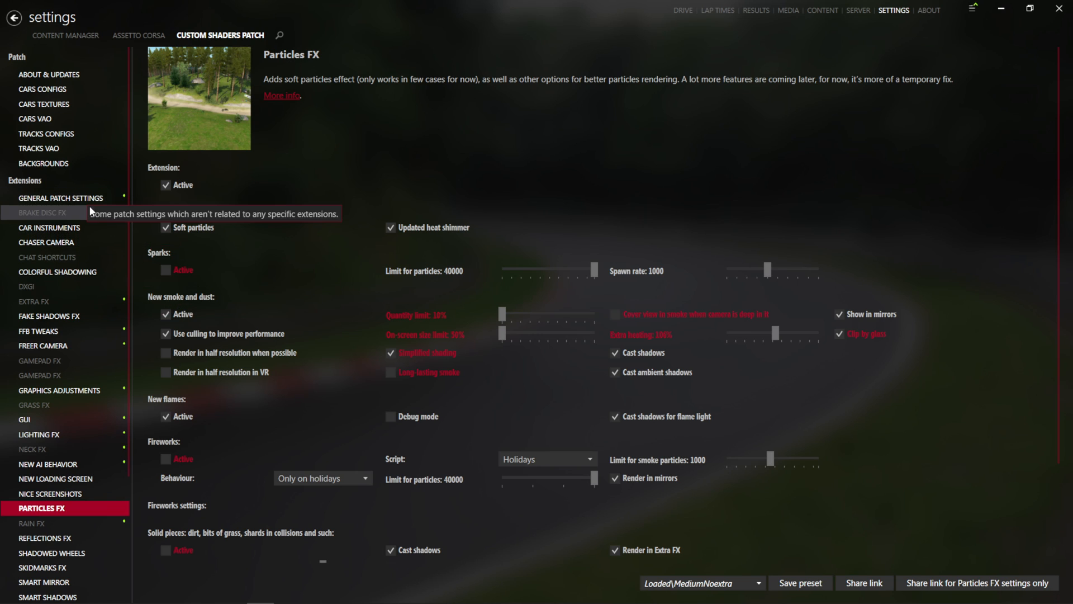
# Step: In General Patch Settings, enable 'Adjust frame time to improve smoothness' under the FPS limiter
pyautogui.click(60, 198)
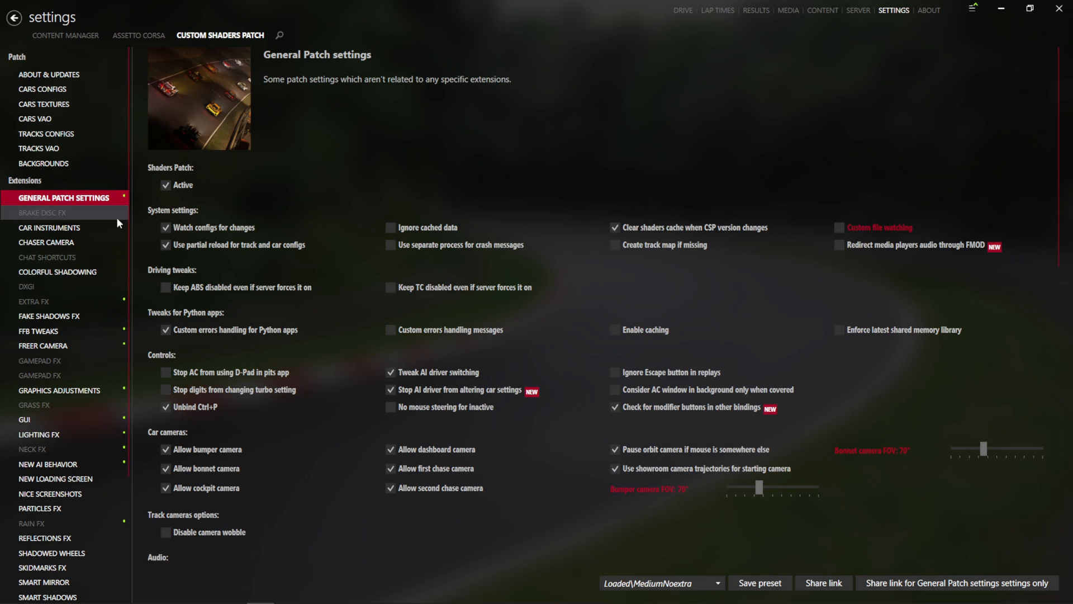
pyautogui.scroll(-3)
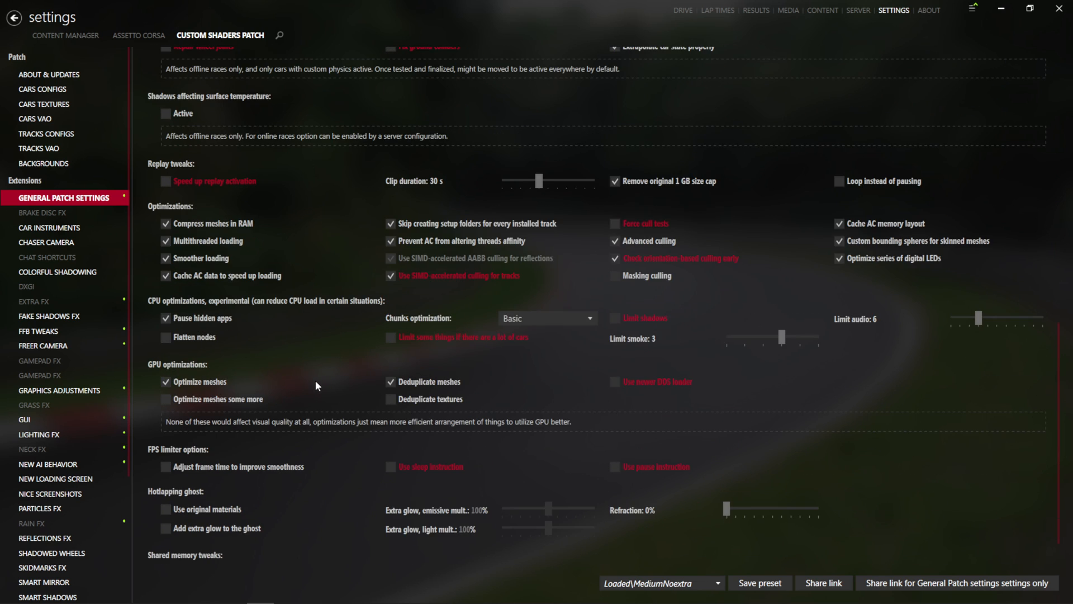
pyautogui.scroll(-3)
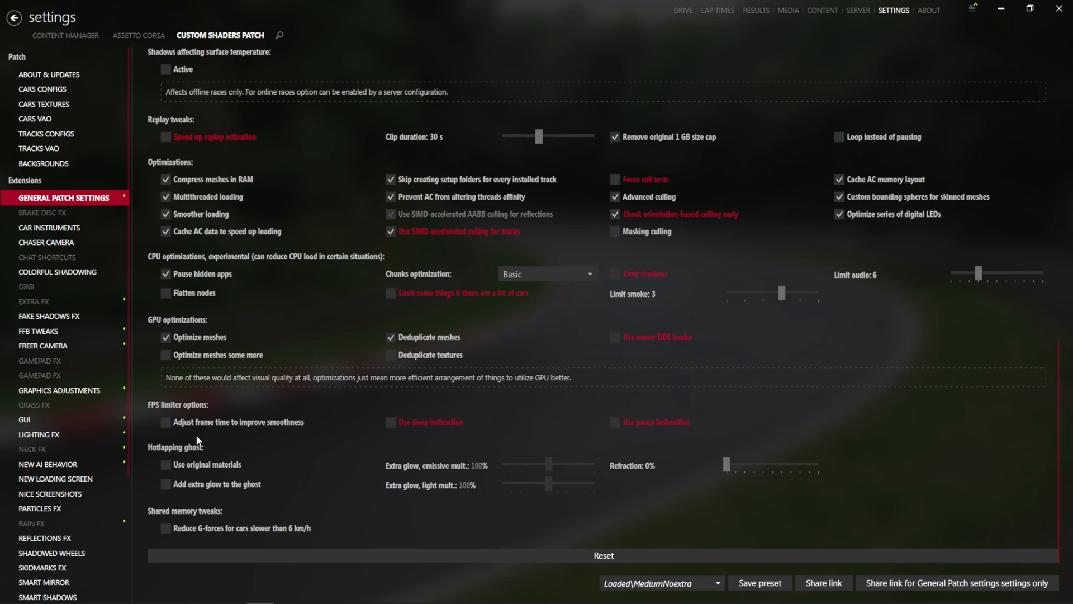
pyautogui.moveTo(196, 421)
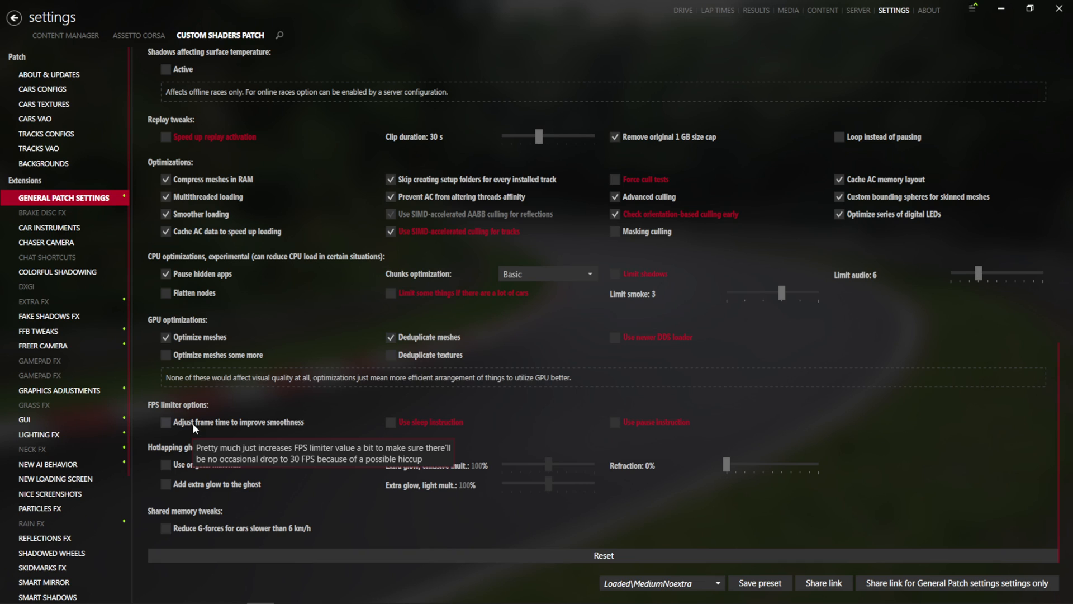
pyautogui.click(166, 421)
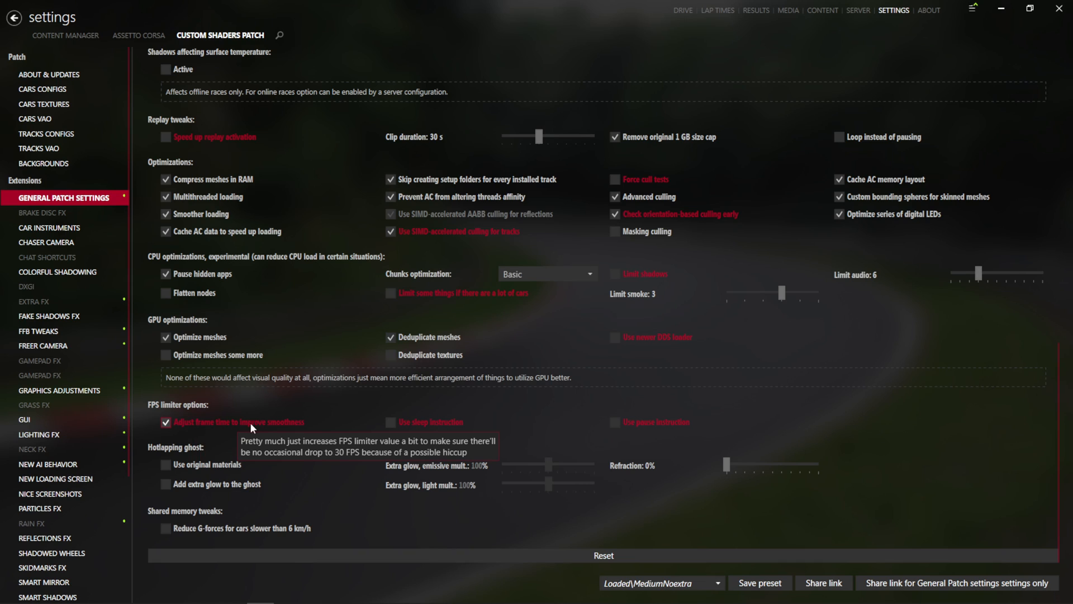
pyautogui.moveTo(167, 439)
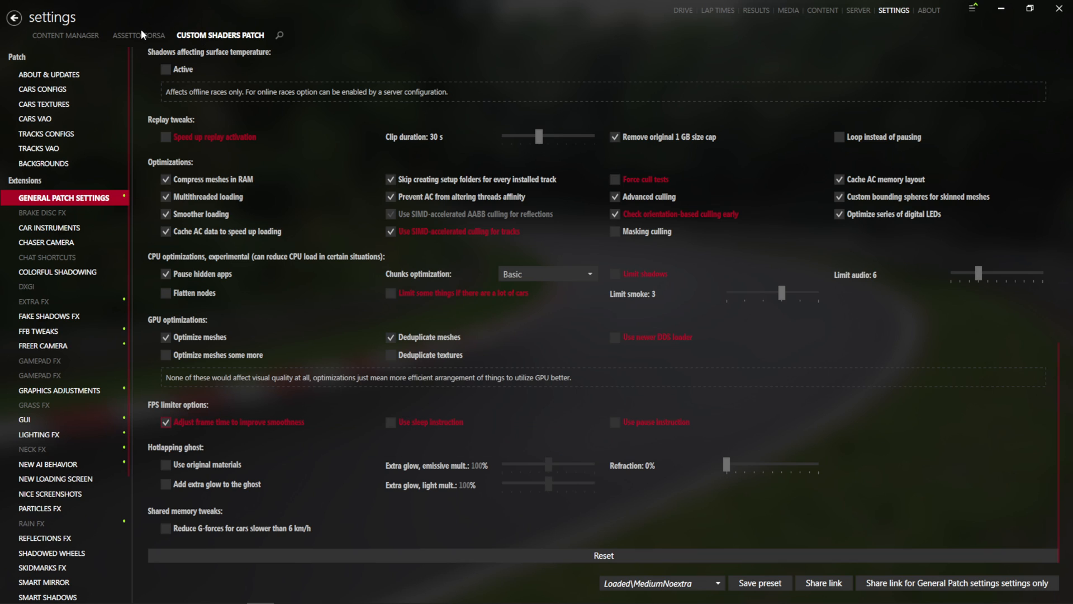
# Step: Enable Limit framerate on the Assetto Corsa Video page and set the cap to 100 FPS
pyautogui.click(139, 35)
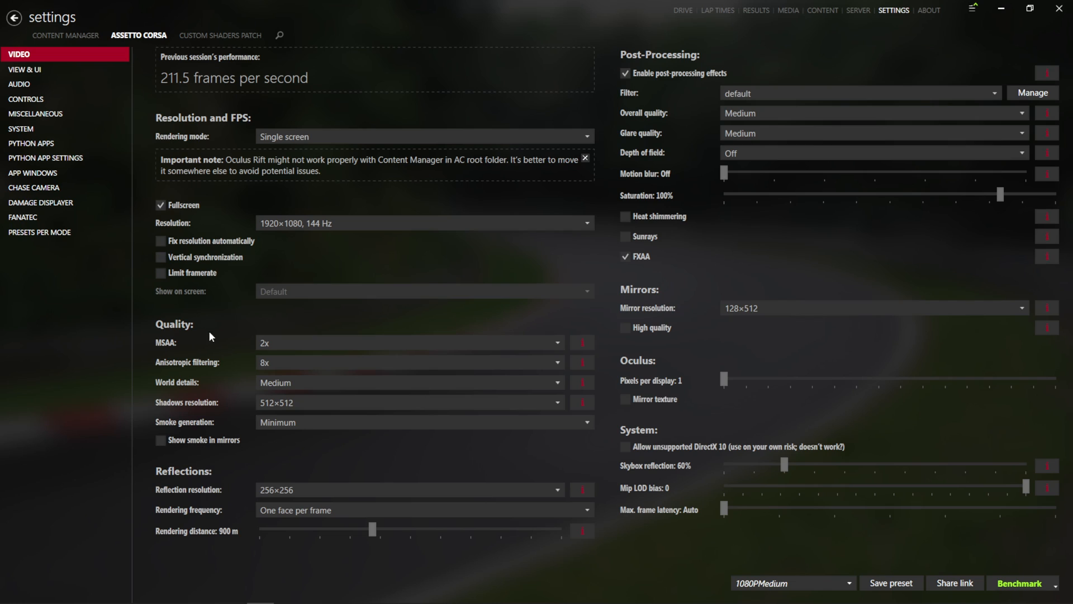
pyautogui.click(161, 273)
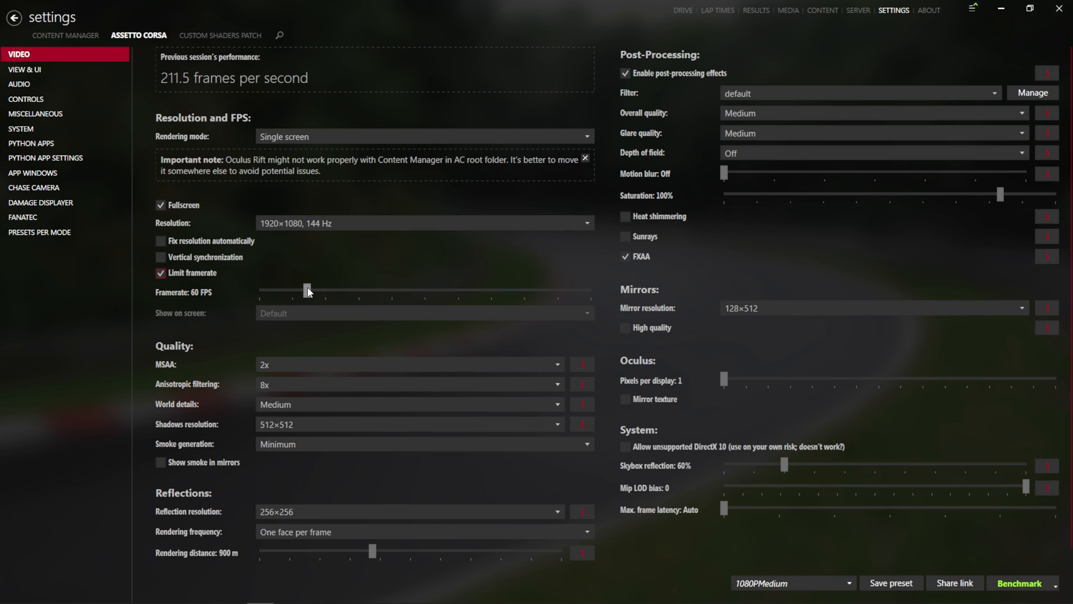
pyautogui.moveTo(306, 290); pyautogui.dragTo(322, 289)
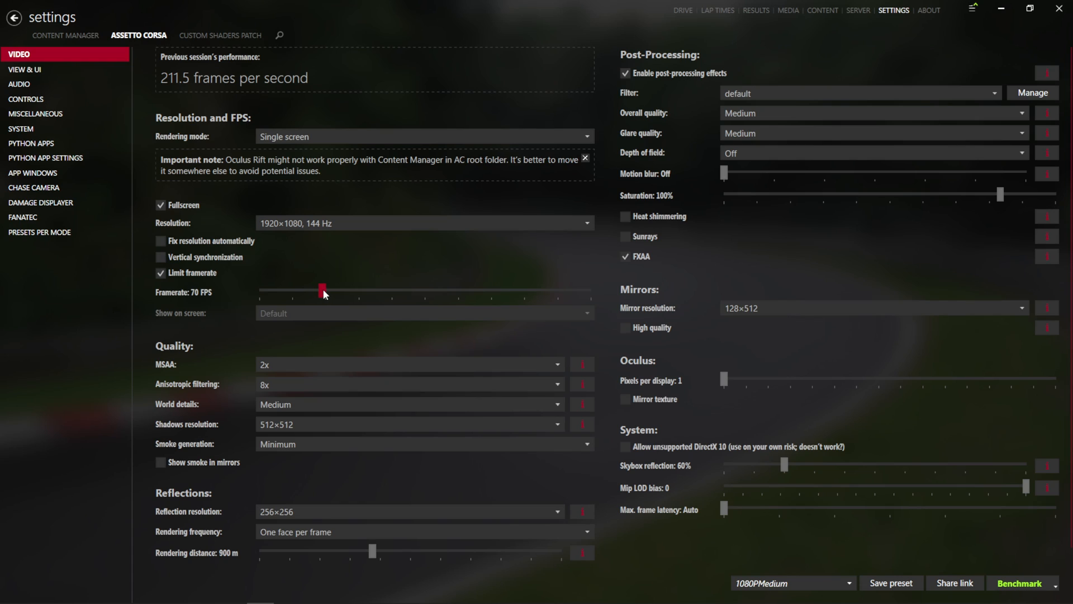
pyautogui.moveTo(323, 290); pyautogui.dragTo(330, 291)
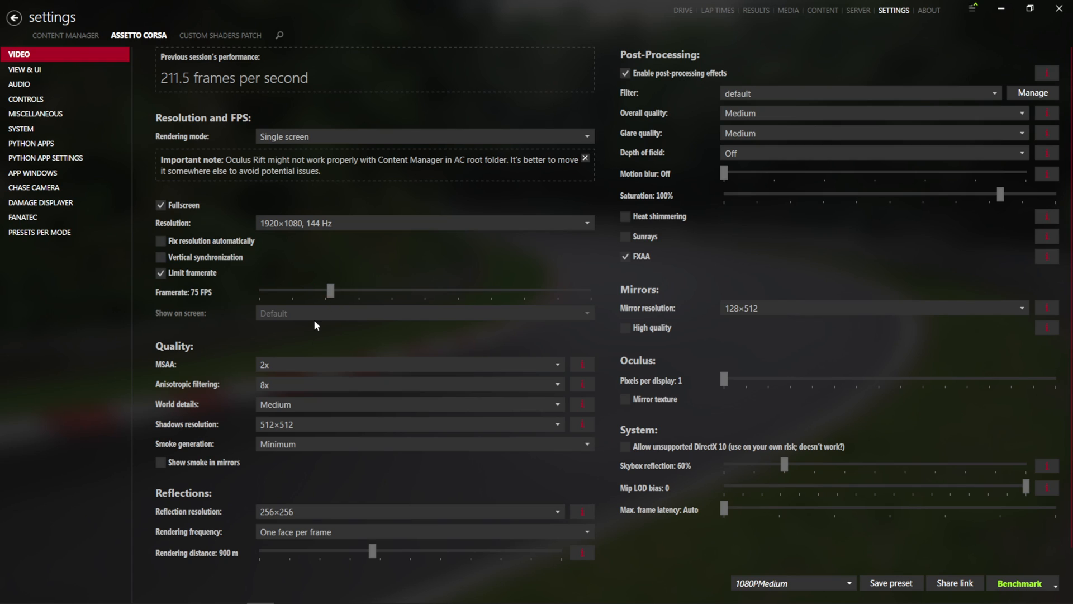
pyautogui.moveTo(342, 294)
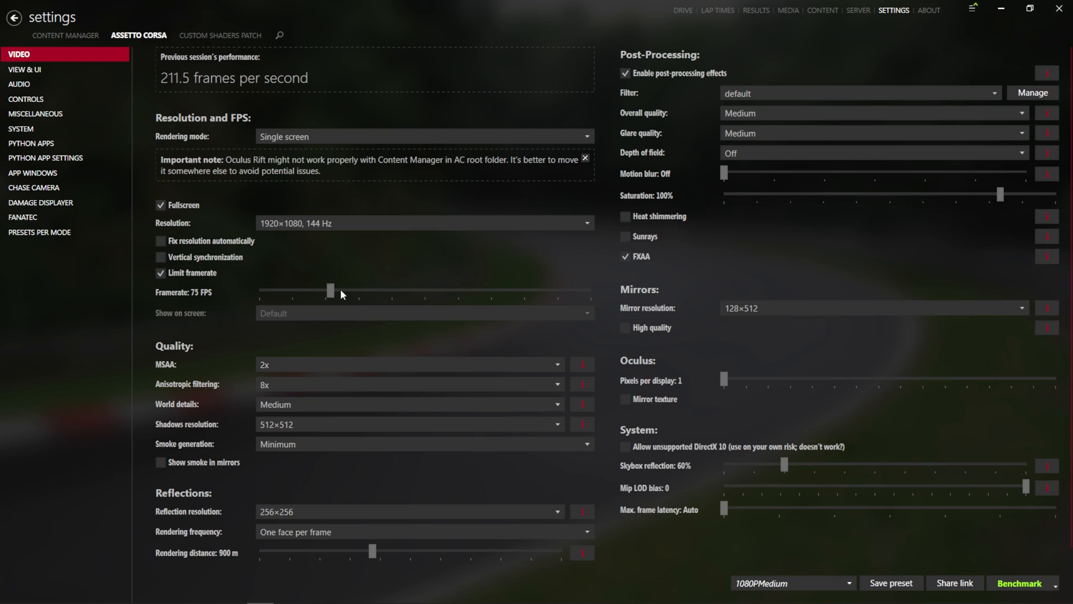
pyautogui.moveTo(331, 291); pyautogui.dragTo(321, 290)
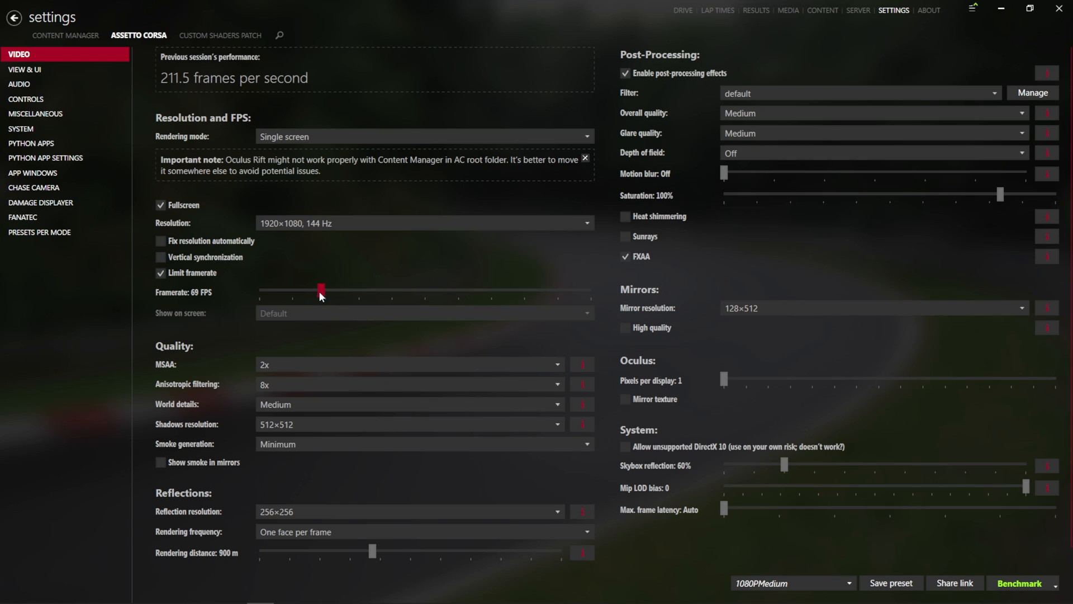
pyautogui.moveTo(321, 290); pyautogui.dragTo(313, 290)
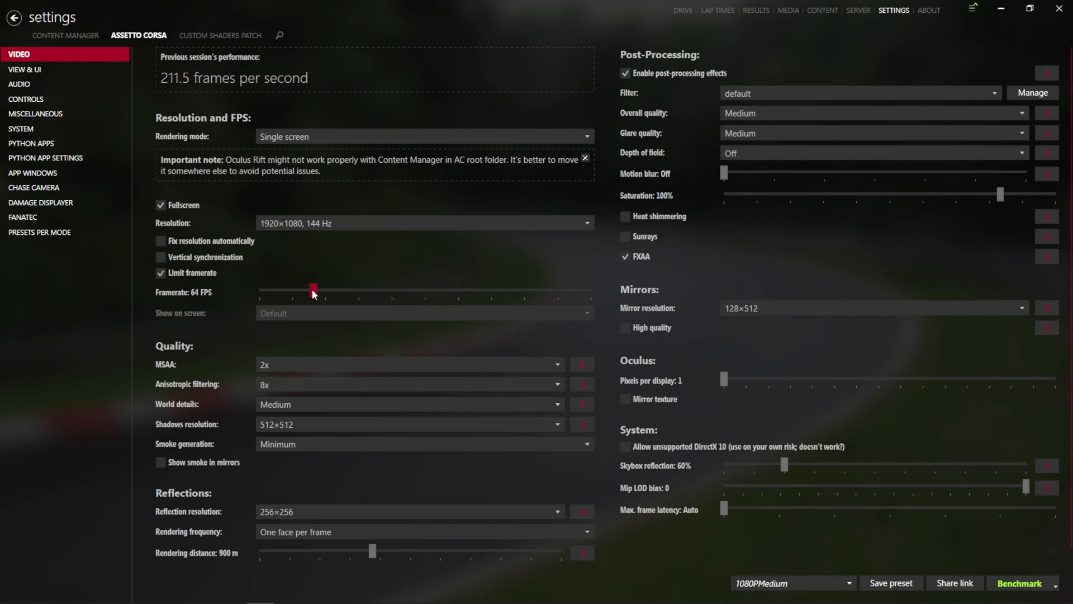
pyautogui.moveTo(313, 290); pyautogui.dragTo(315, 289)
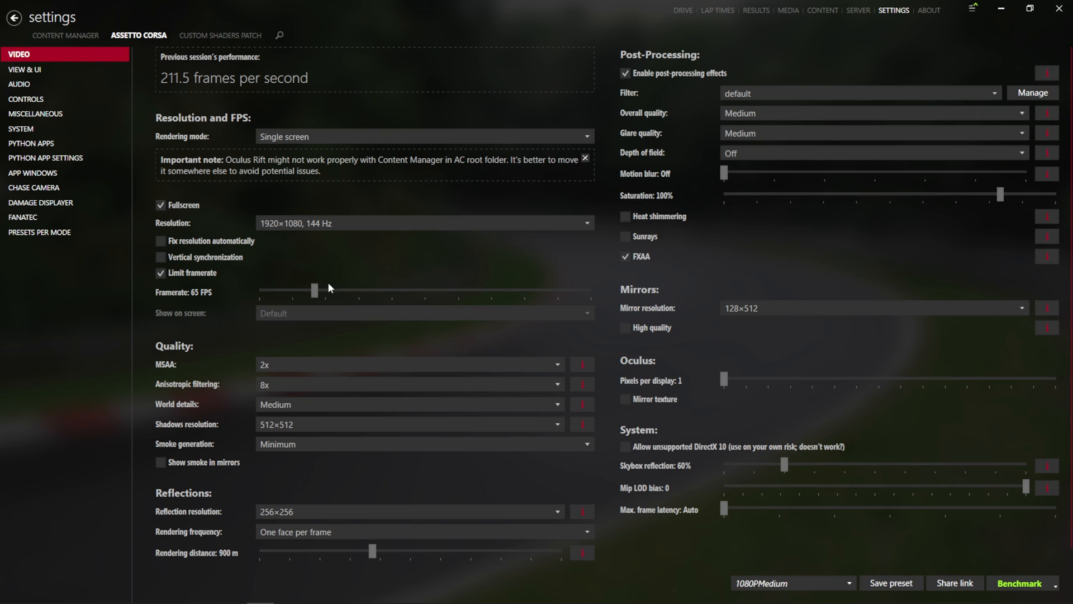
pyautogui.moveTo(319, 295)
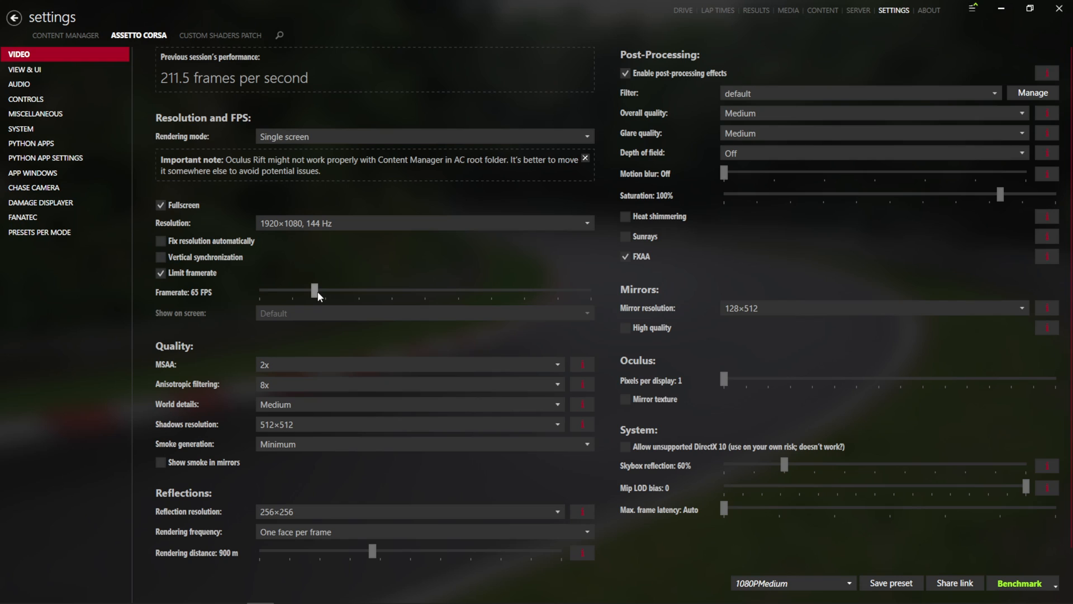
pyautogui.moveTo(315, 293)
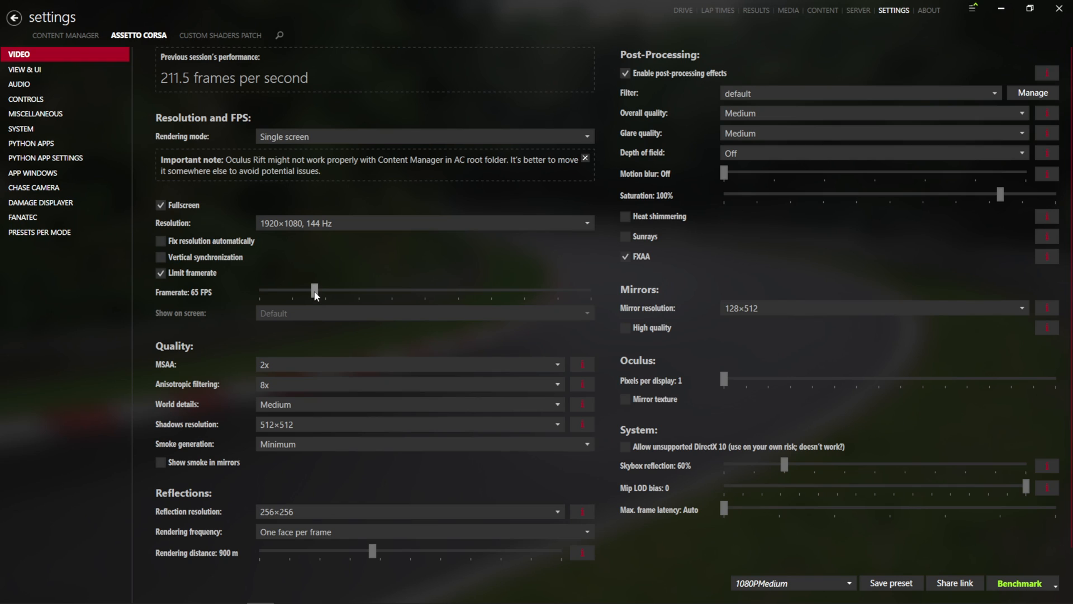
pyautogui.moveTo(316, 293)
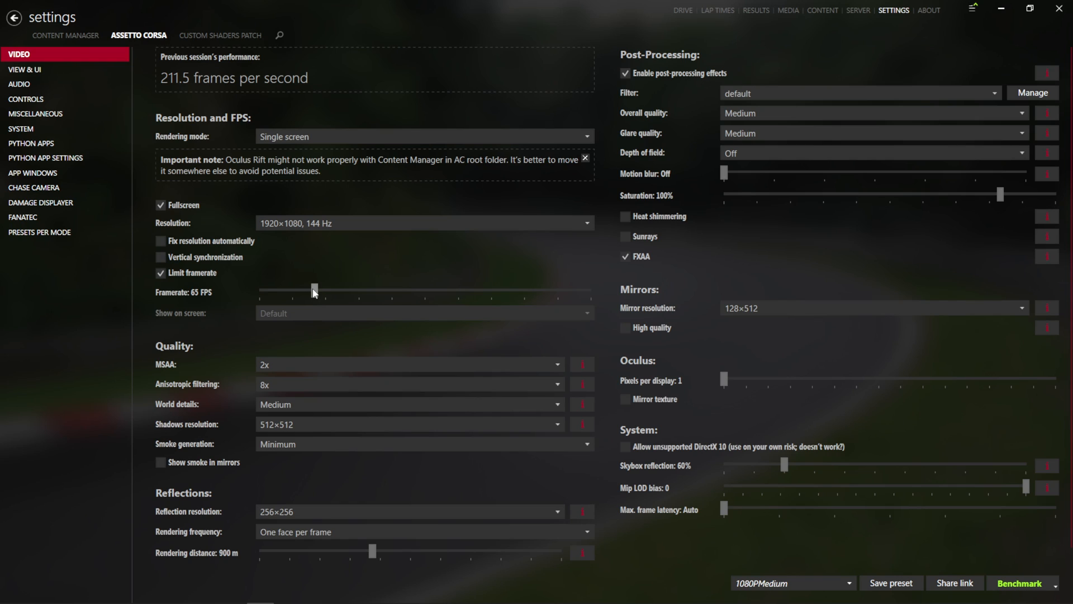
pyautogui.moveTo(313, 289); pyautogui.dragTo(364, 288)
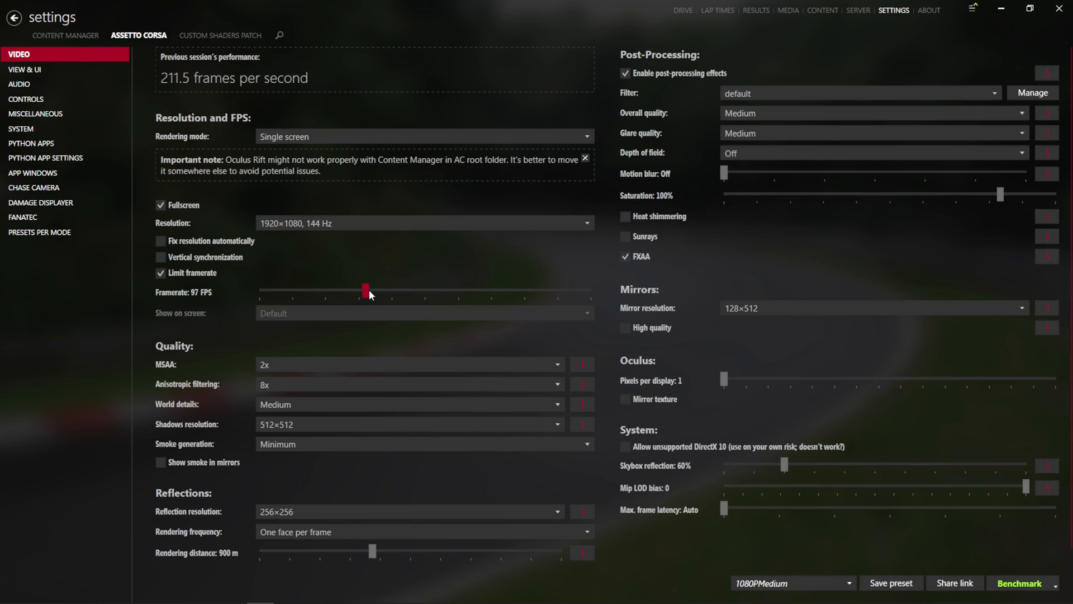
pyautogui.moveTo(364, 290); pyautogui.dragTo(369, 290)
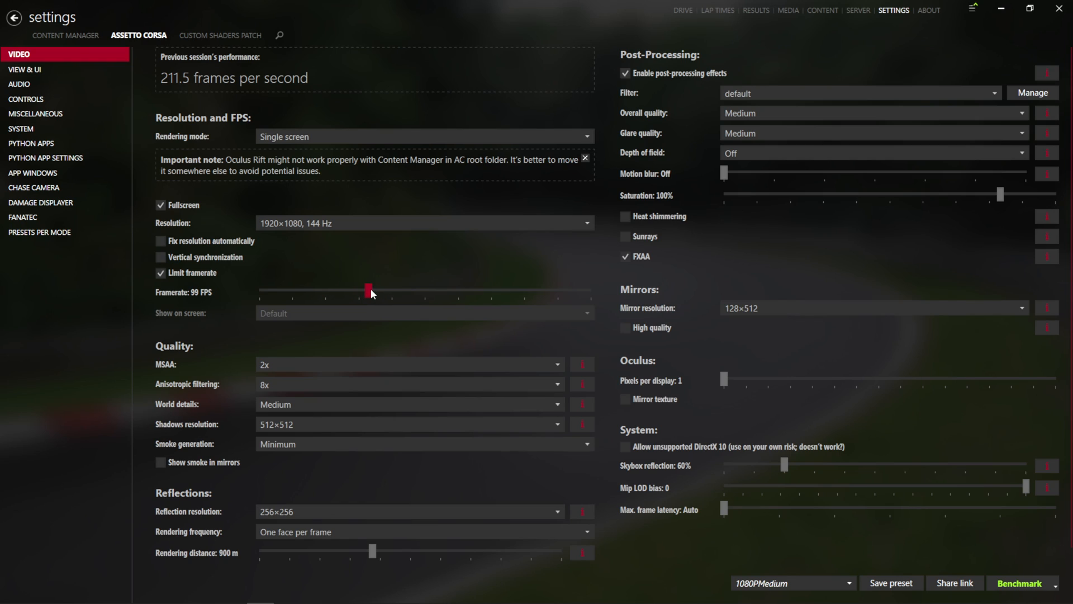
pyautogui.moveTo(368, 291); pyautogui.dragTo(374, 291)
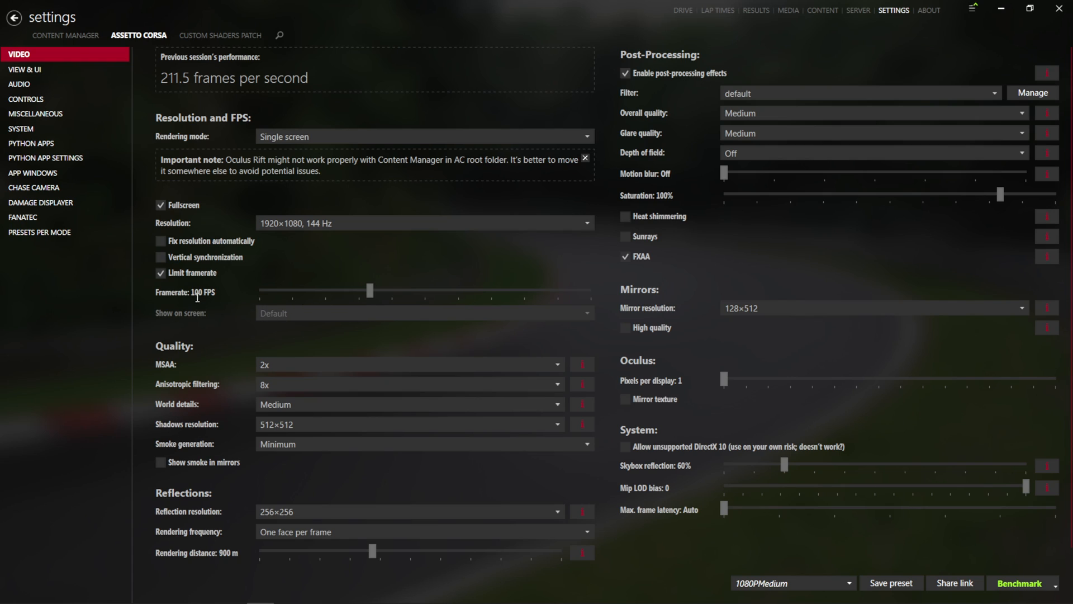
pyautogui.click(197, 292)
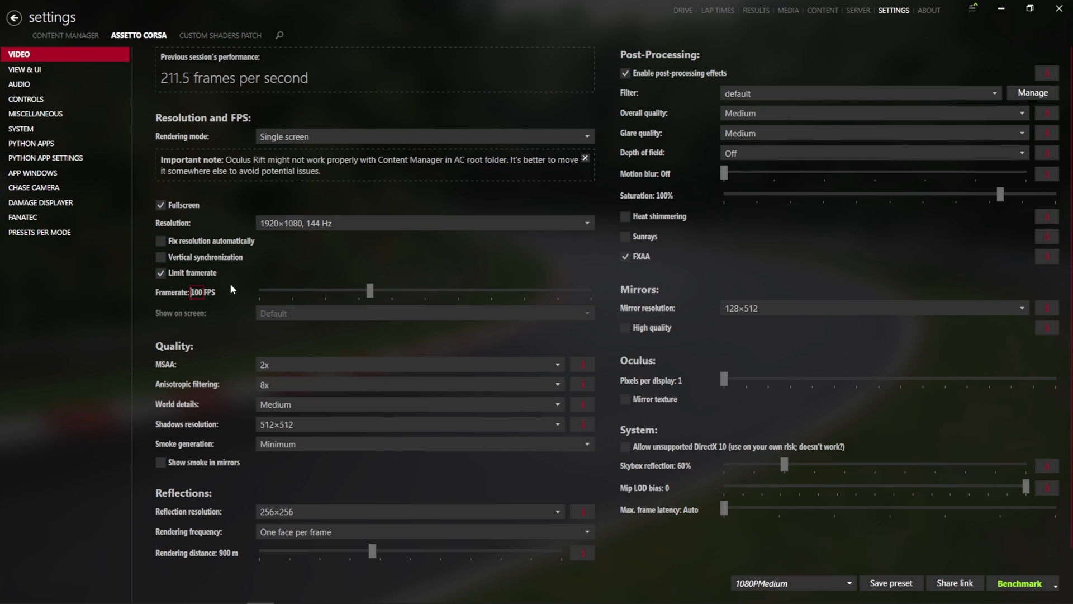
pyautogui.click(220, 35)
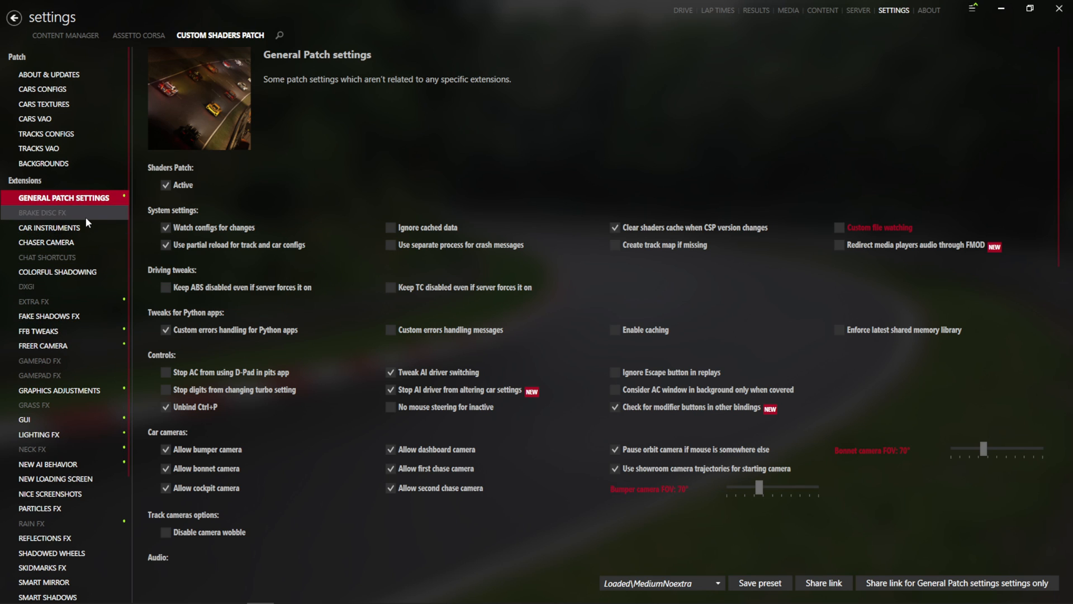
# Step: Review the Brake Disc FX and Car instruments extension pages
pyautogui.click(44, 212)
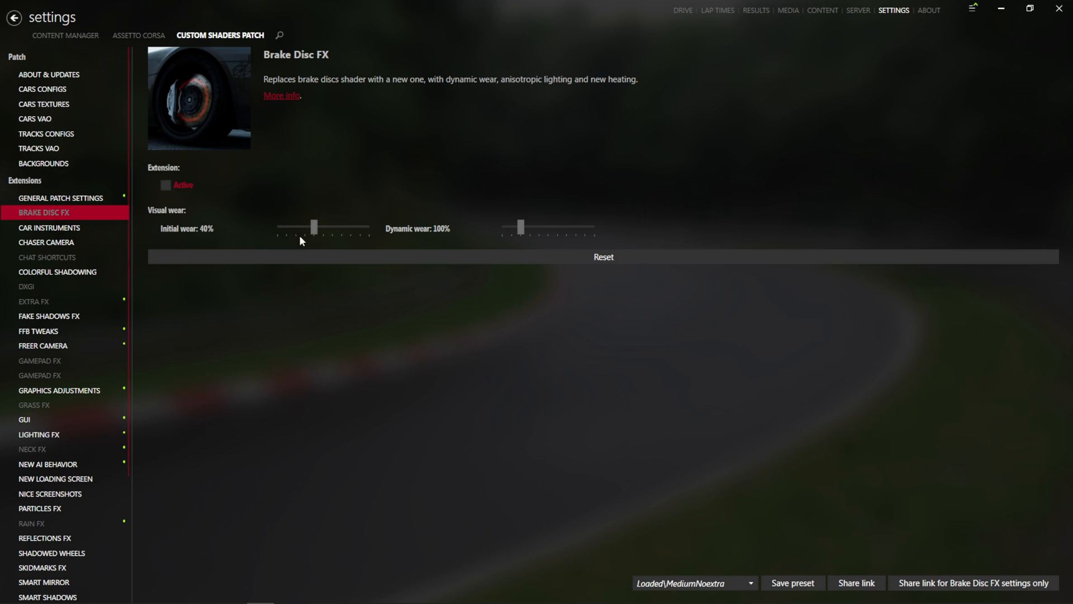
pyautogui.moveTo(50, 227)
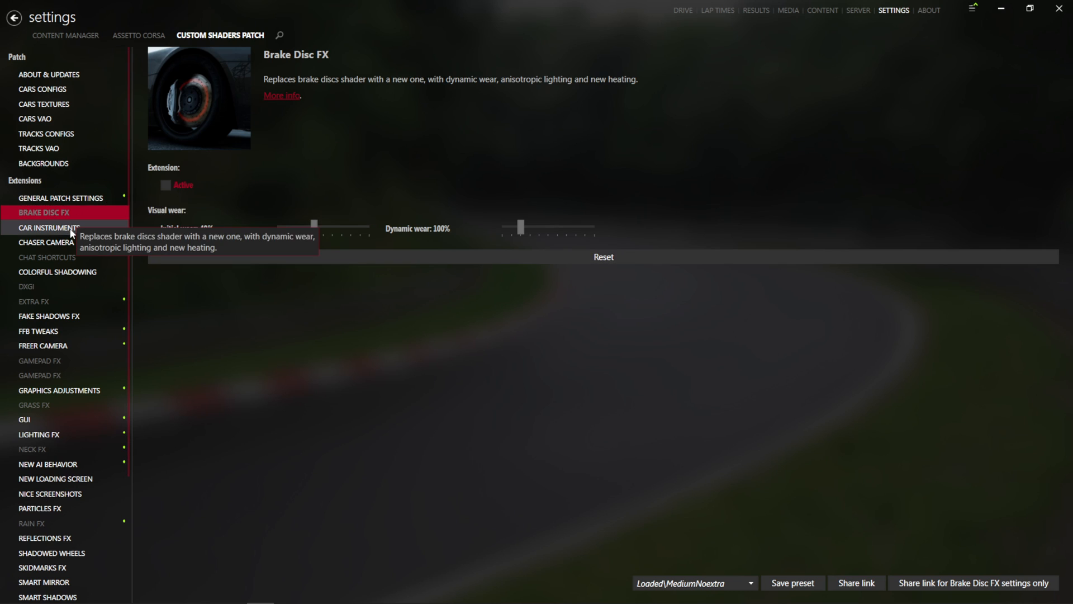
pyautogui.click(50, 227)
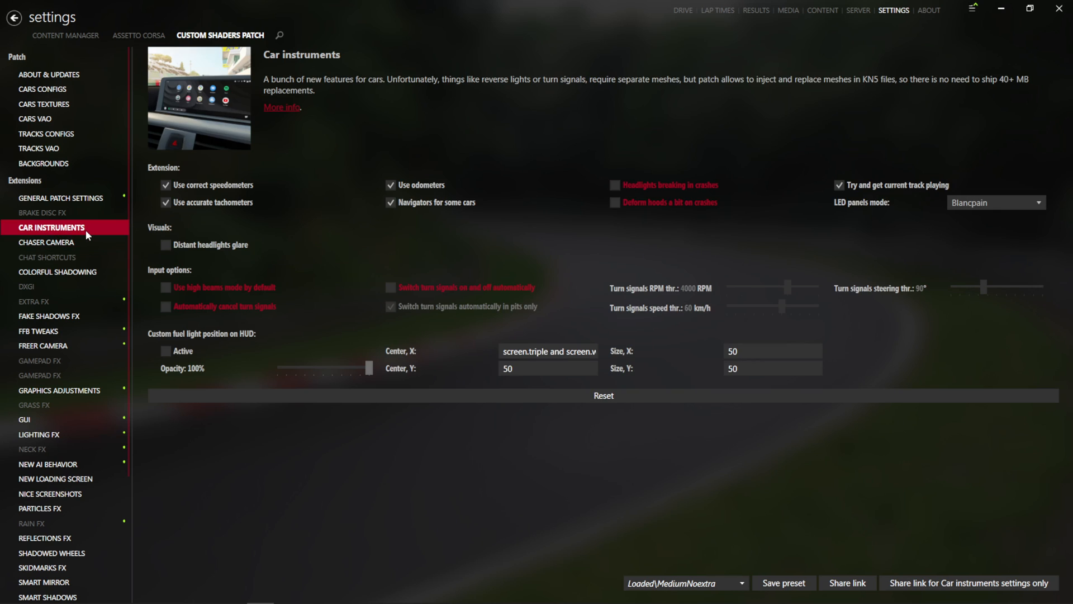
pyautogui.click(165, 288)
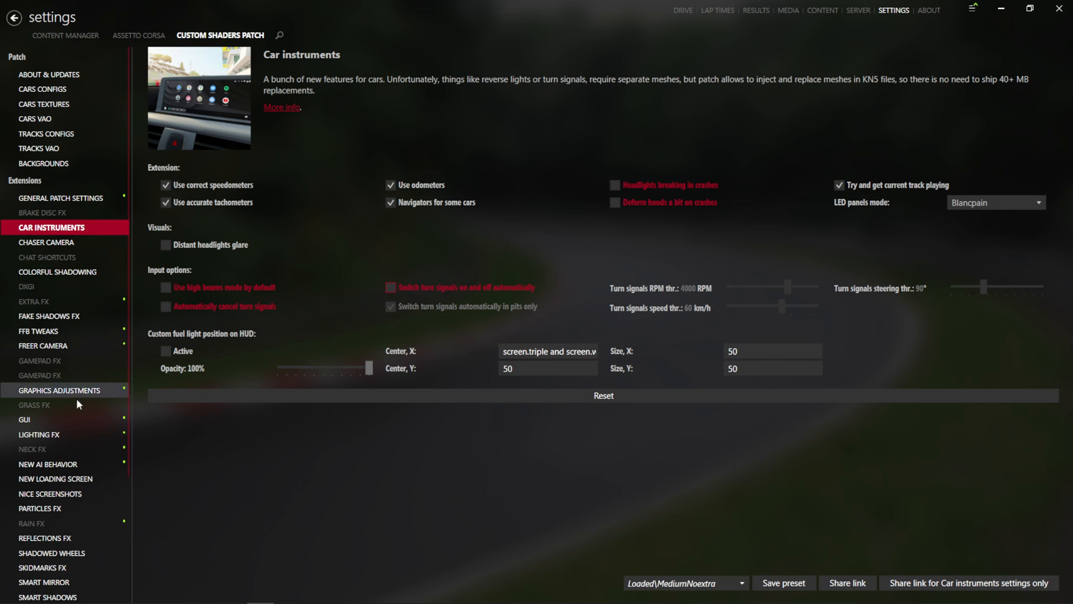
pyautogui.moveTo(82, 271)
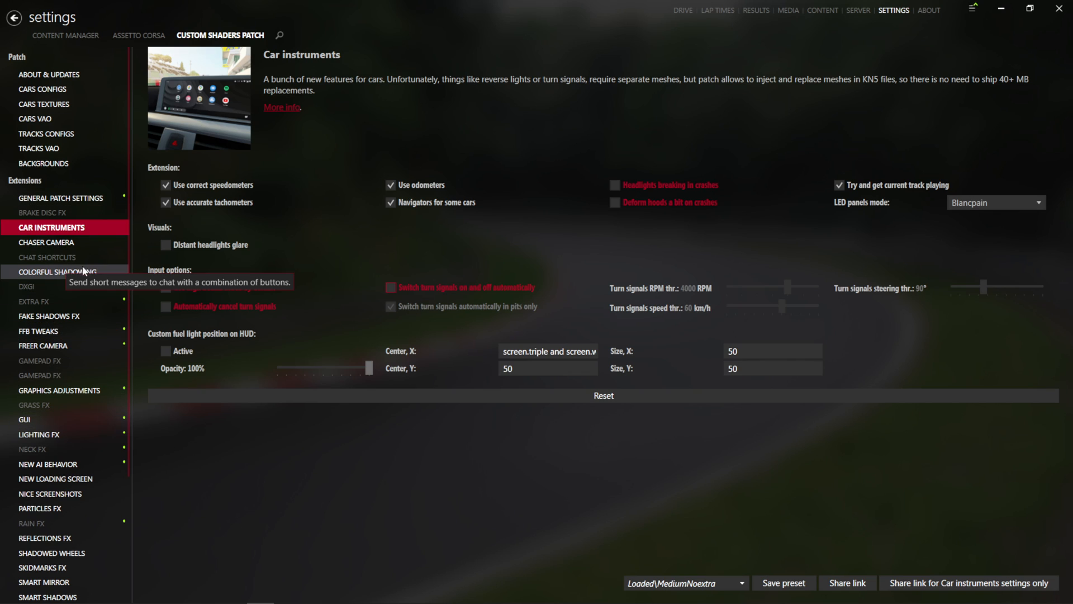
# Step: Deactivate the Colorful shadowing extension
pyautogui.click(61, 270)
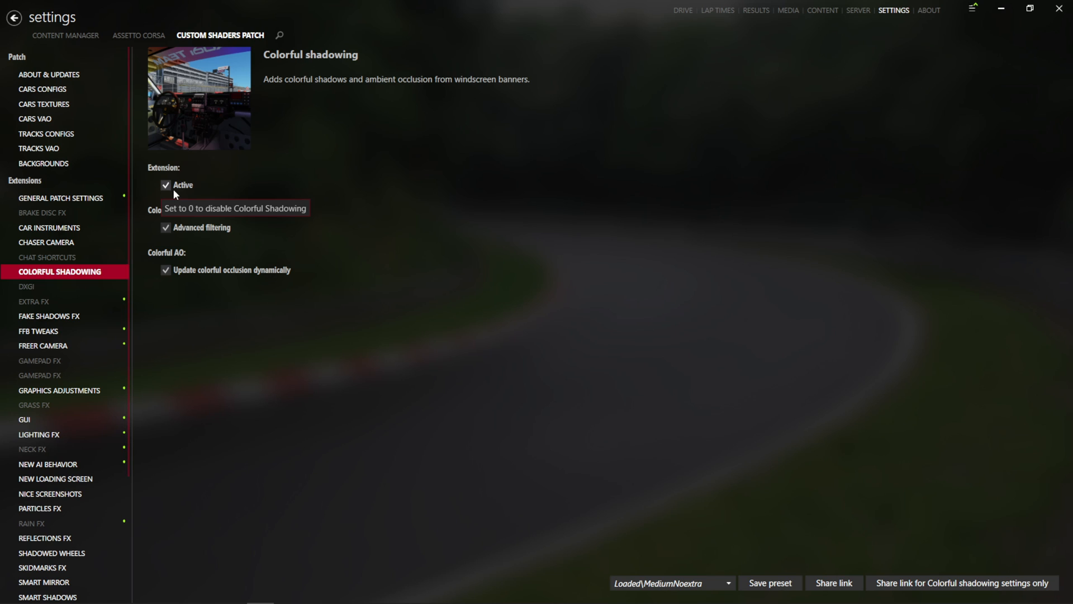
pyautogui.click(165, 184)
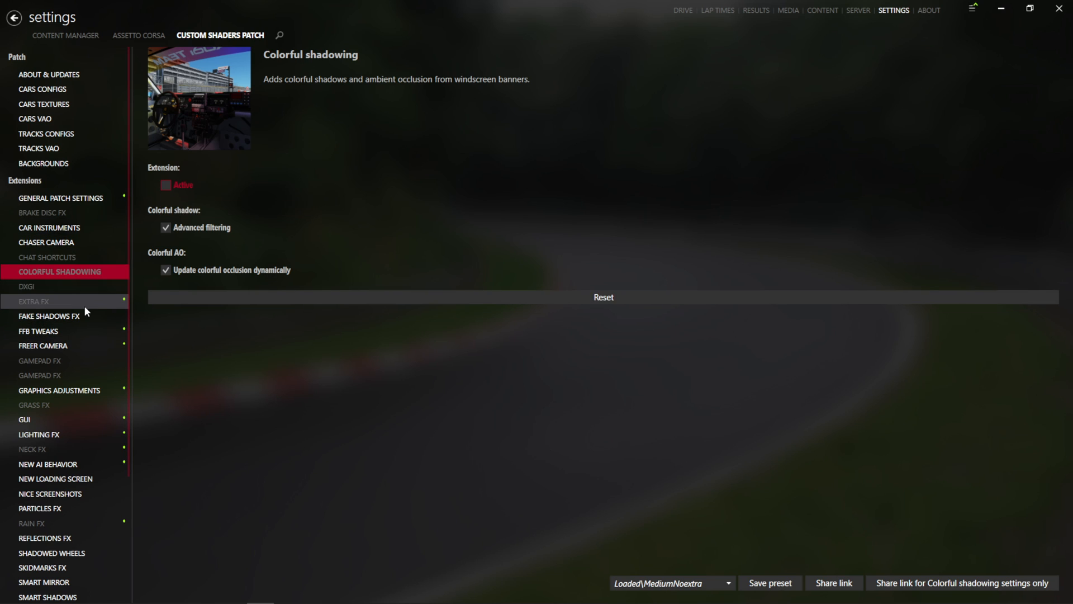
pyautogui.click(35, 300)
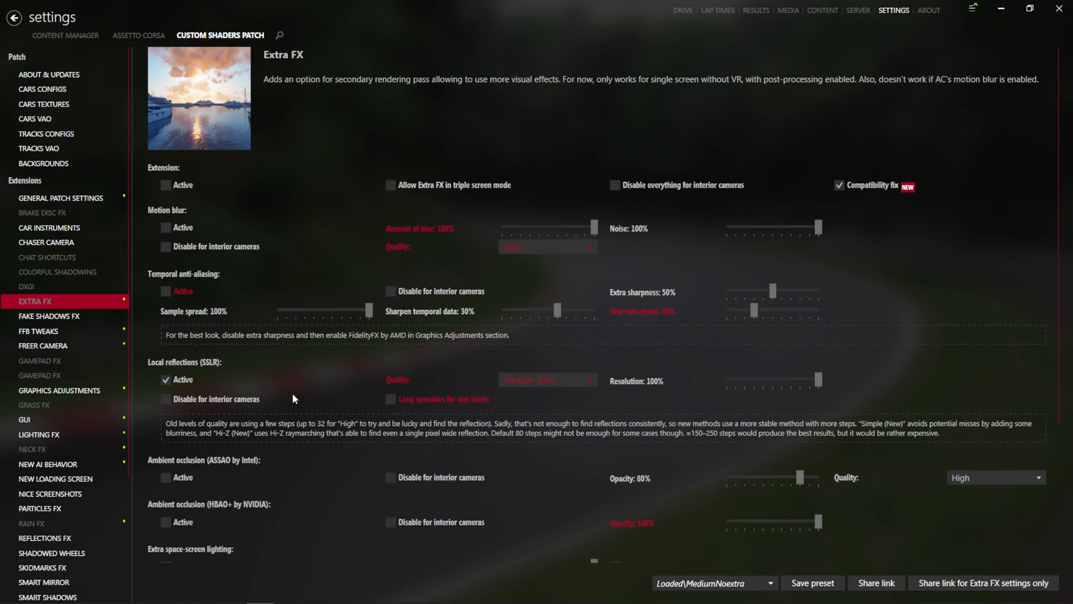
# Step: Enable Extra FX's temporal anti-aliasing option while leaving the extension itself deactivated
pyautogui.click(165, 185)
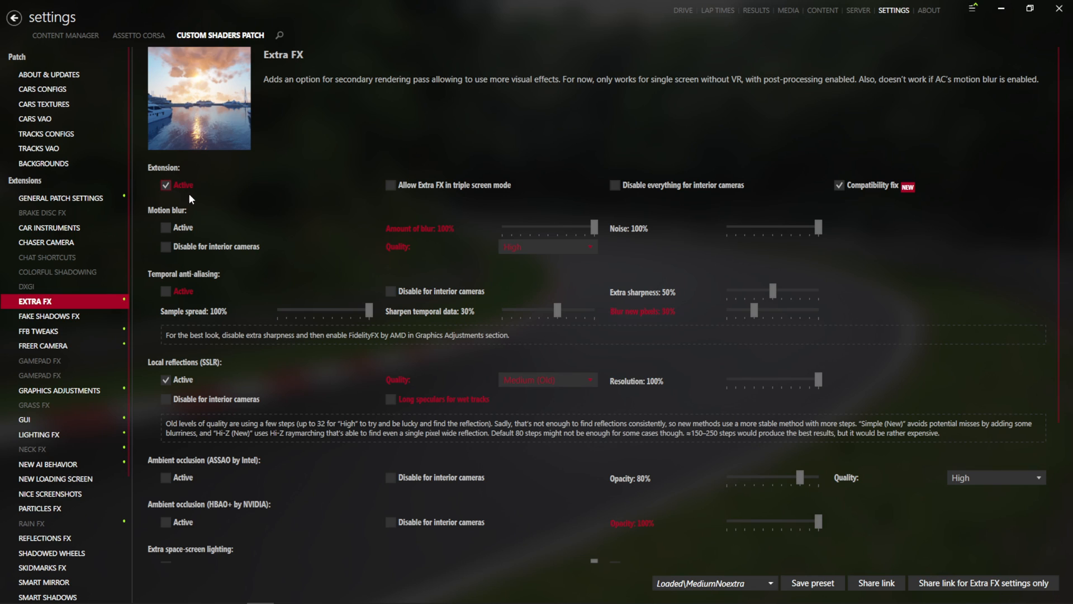
pyautogui.click(165, 290)
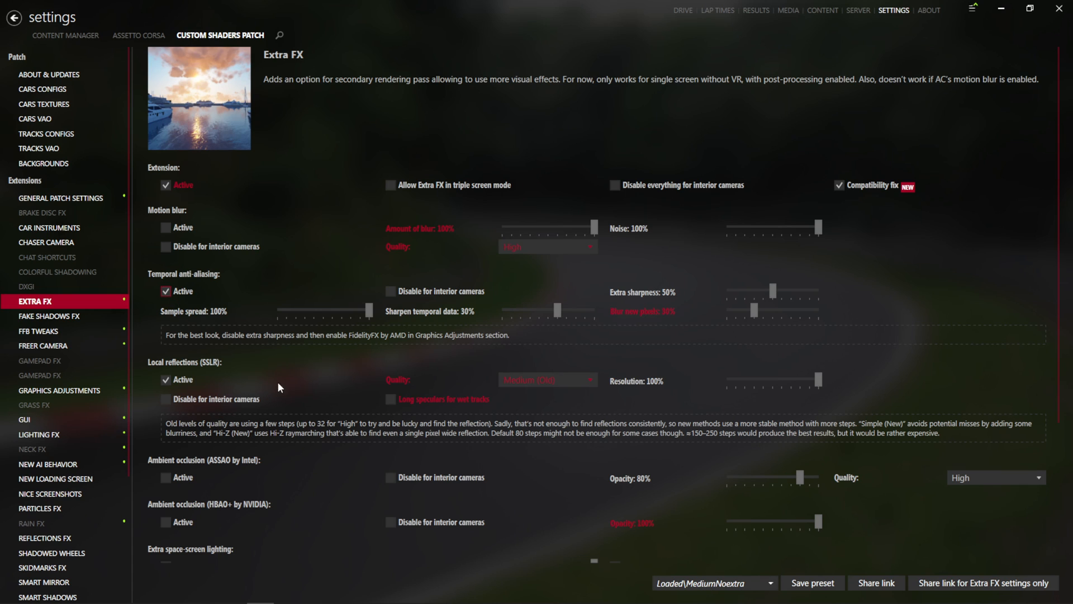
pyautogui.scroll(-3)
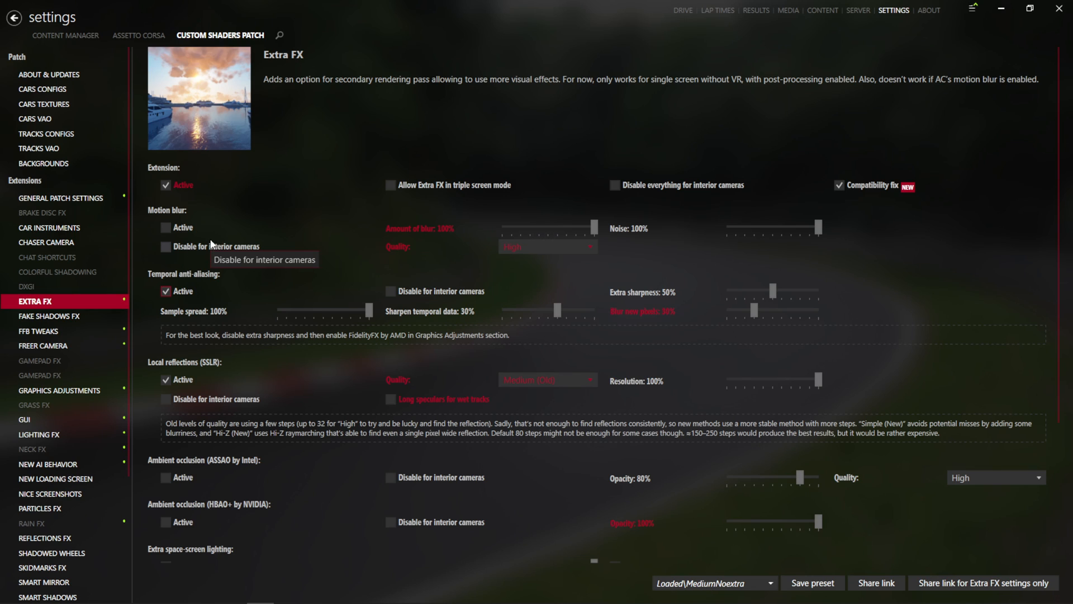
pyautogui.moveTo(234, 212)
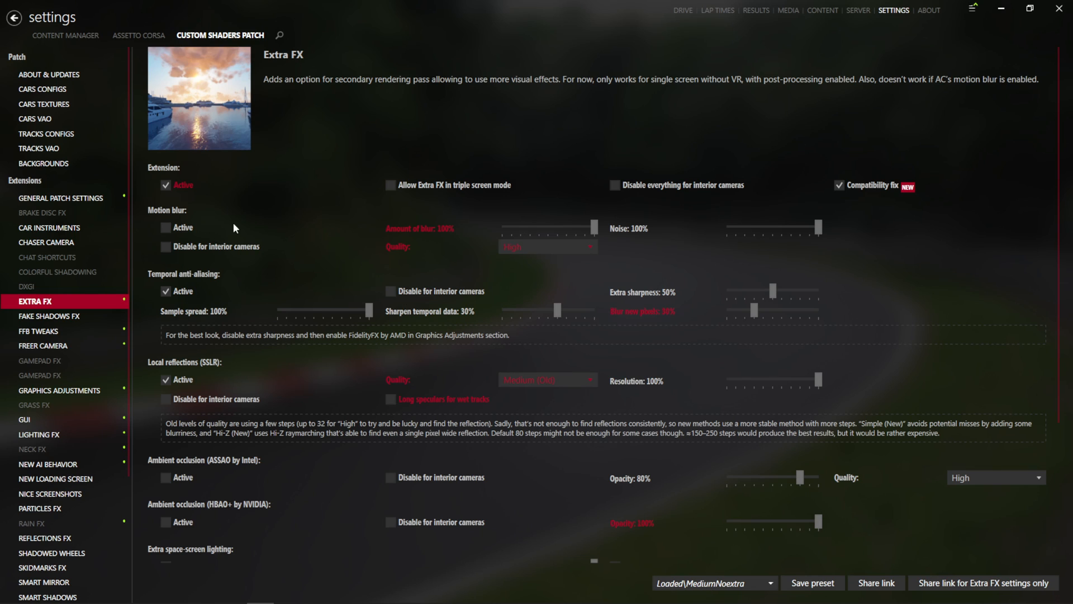
pyautogui.moveTo(222, 199)
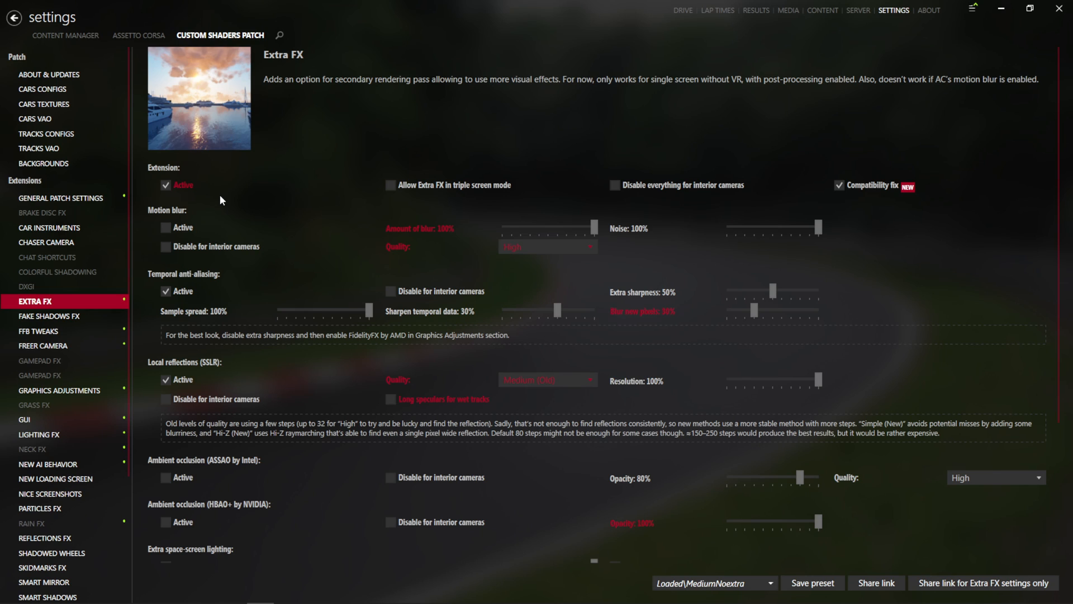
pyautogui.moveTo(274, 297)
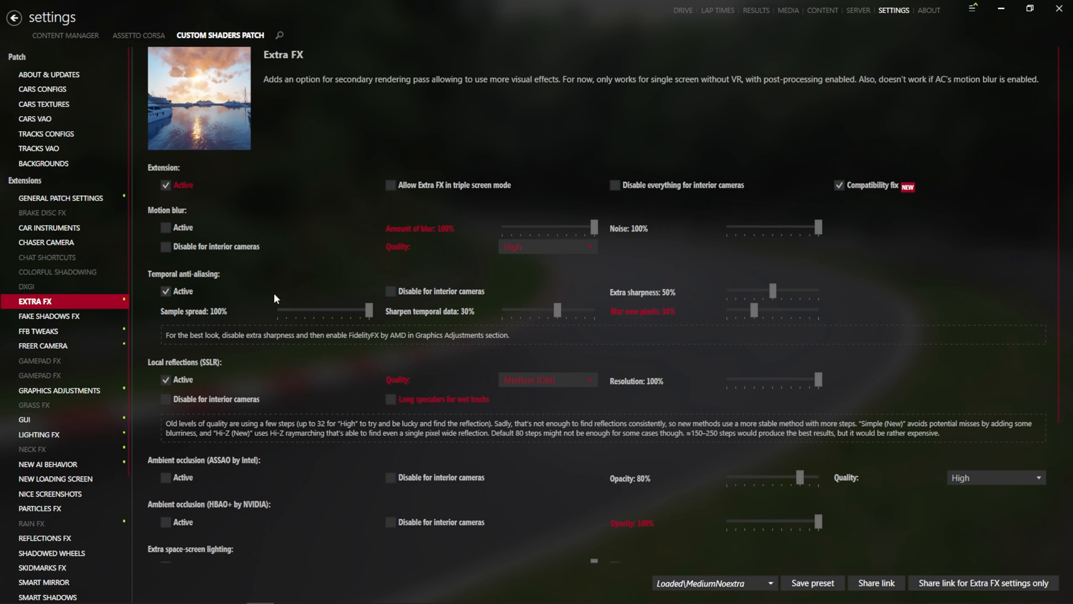
pyautogui.moveTo(215, 300)
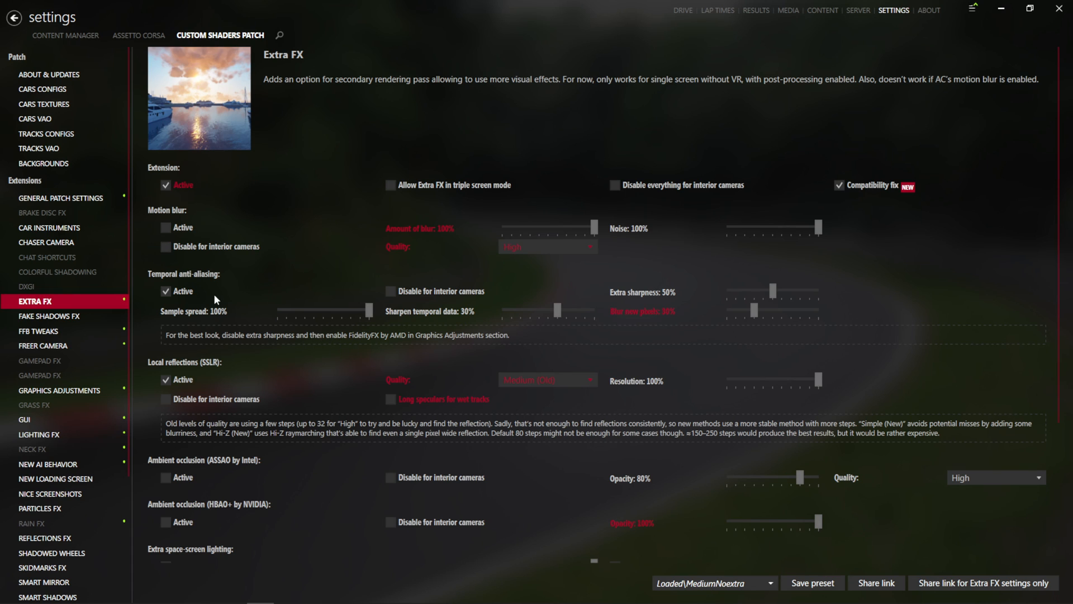
pyautogui.scroll(-3)
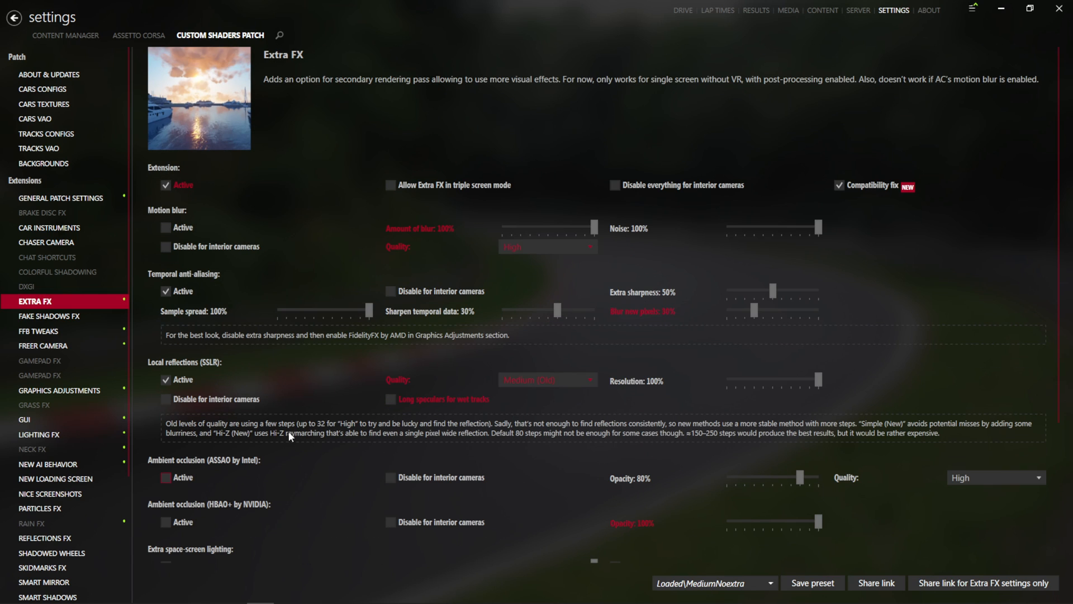
pyautogui.click(547, 246)
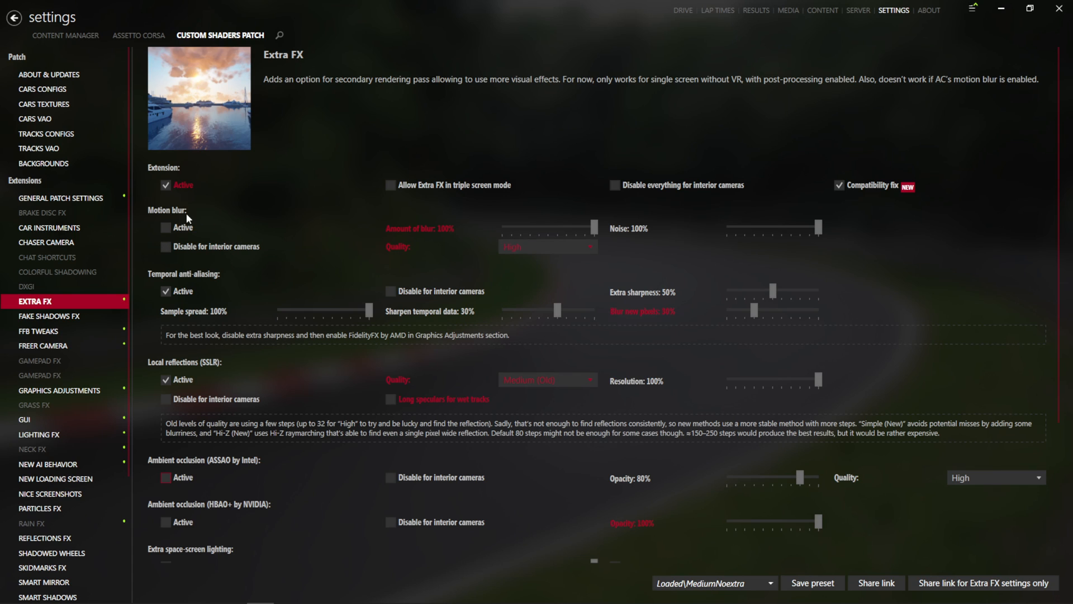
pyautogui.moveTo(165, 184)
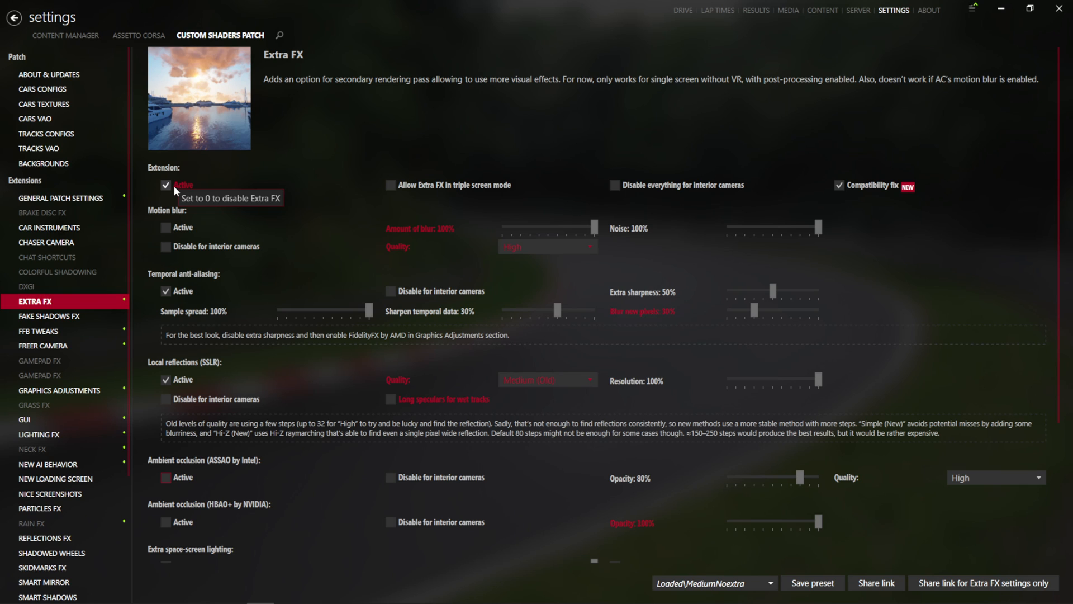
pyautogui.click(165, 184)
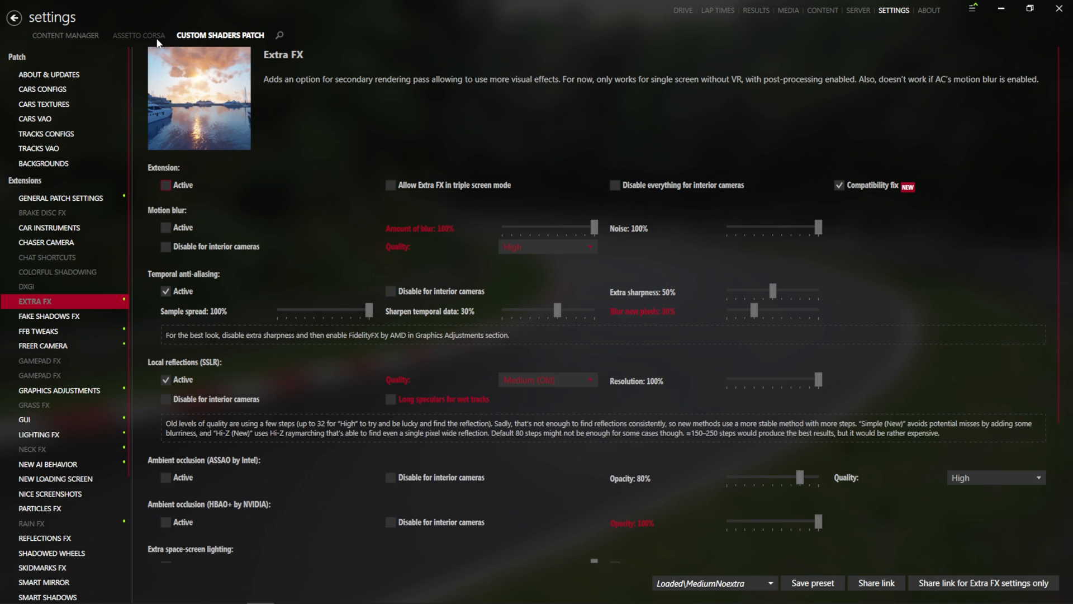
# Step: Raise Assetto Corsa's Motion blur slider above Off on the Video page
pyautogui.click(137, 35)
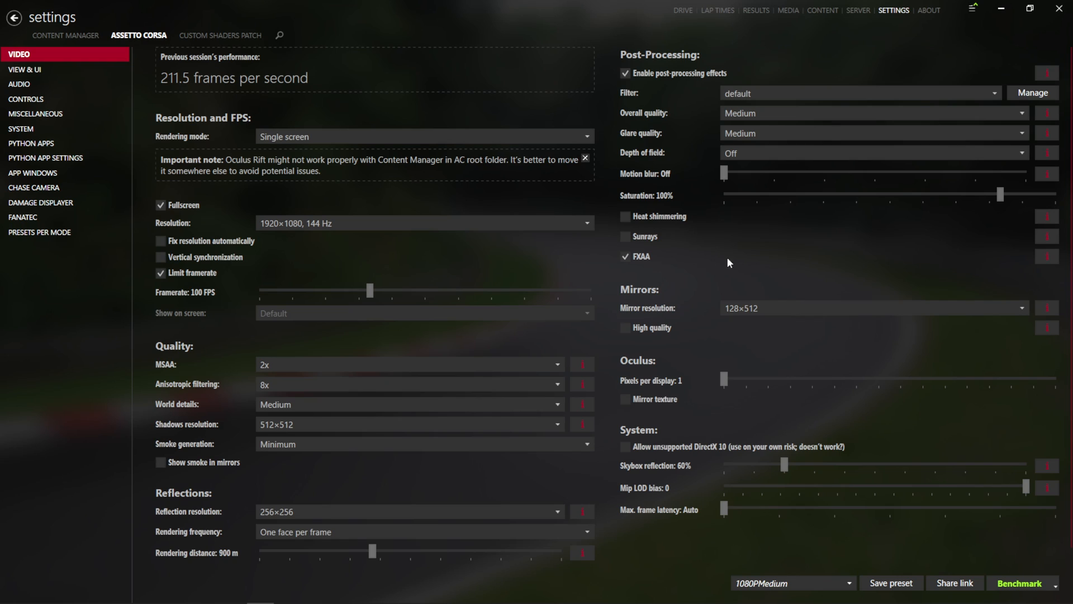
pyautogui.moveTo(706, 190)
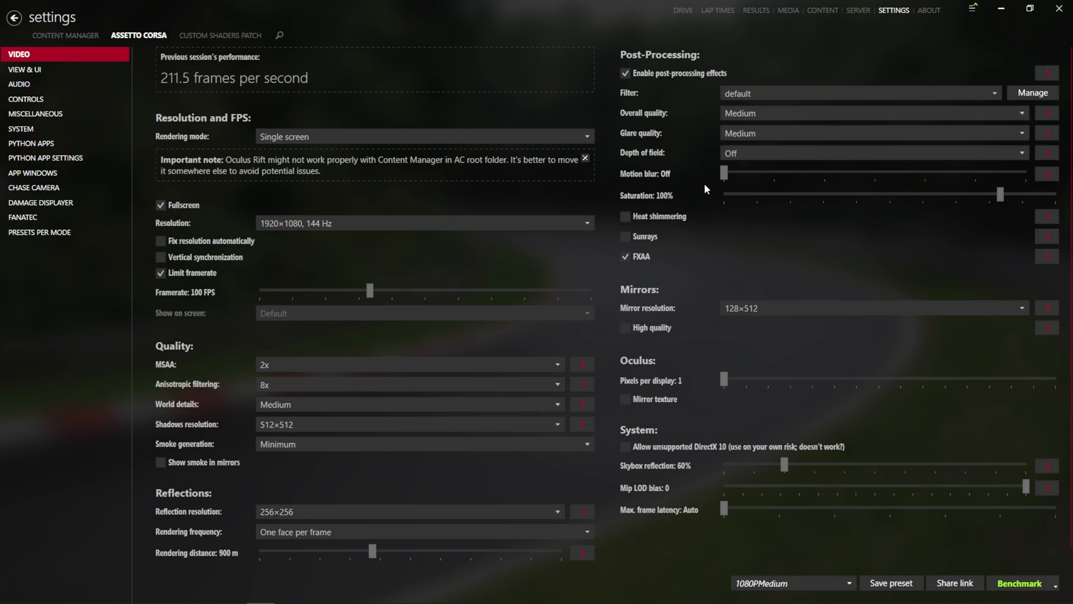
pyautogui.moveTo(724, 172); pyautogui.dragTo(748, 172)
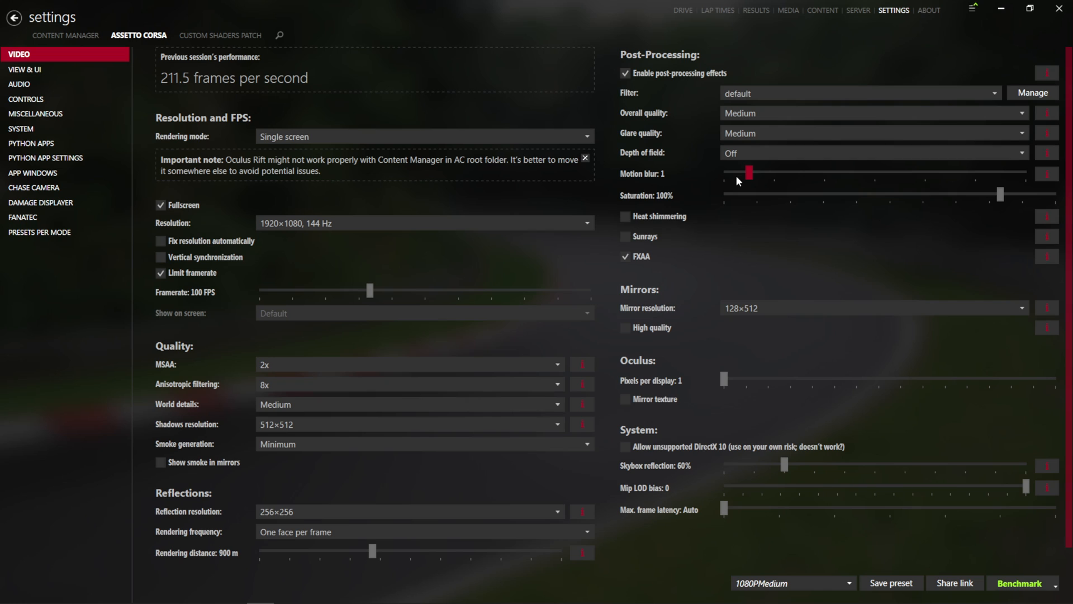
pyautogui.moveTo(749, 172); pyautogui.dragTo(1025, 172)
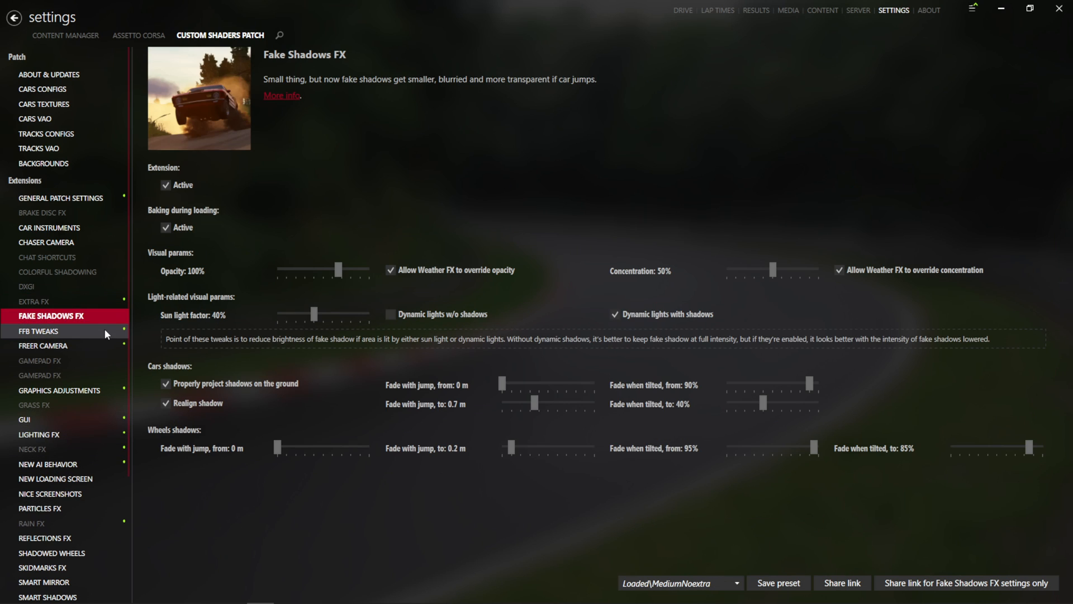
# Step: In Graphics Adjustments, set the post-processing antialiasing mode to SMAA
pyautogui.click(43, 345)
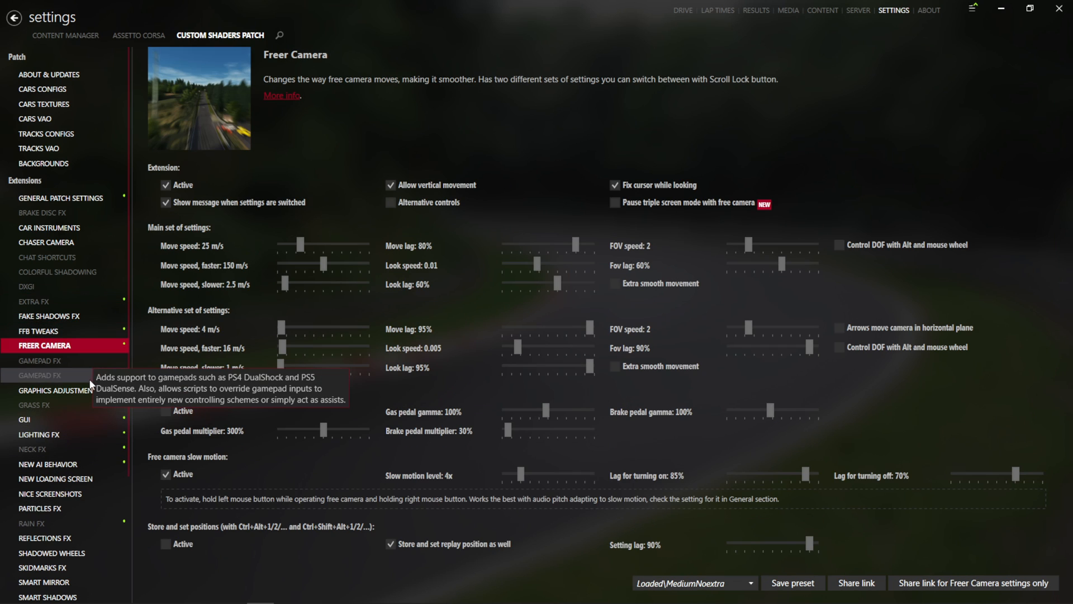
pyautogui.click(61, 389)
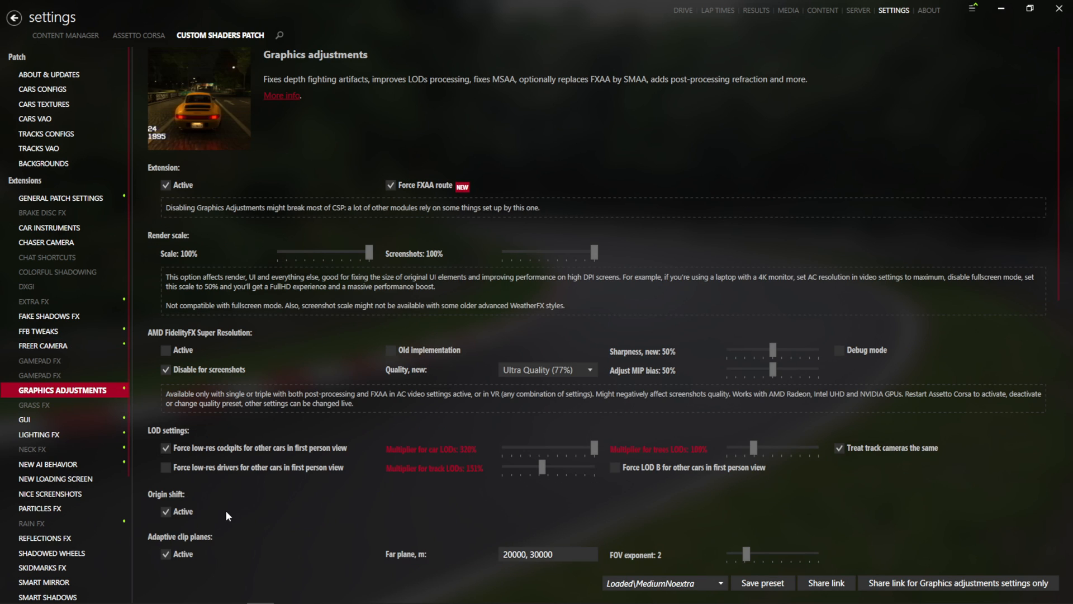
pyautogui.scroll(-3)
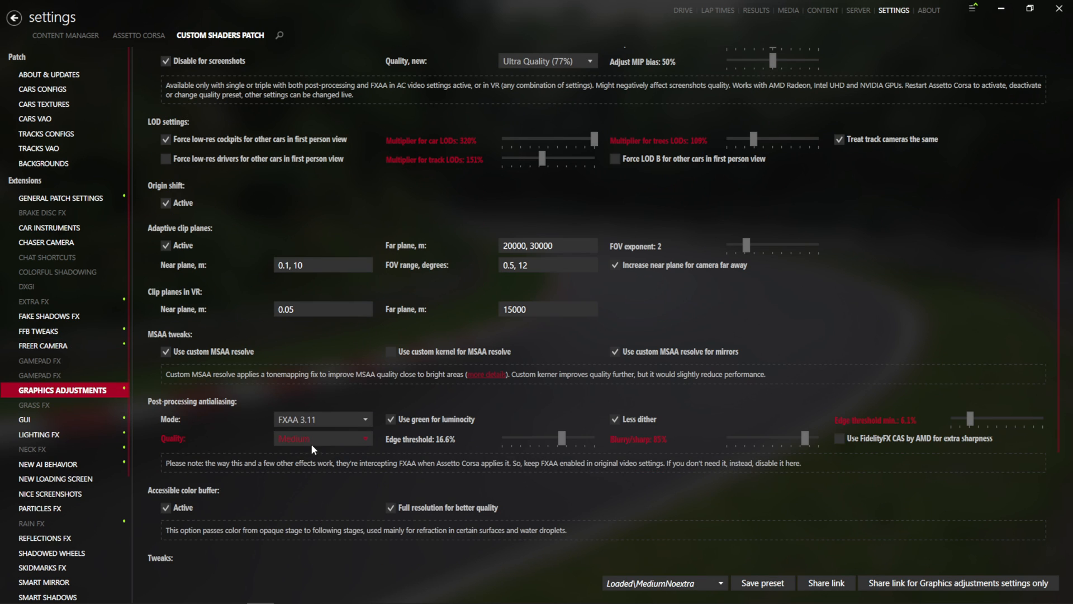
pyautogui.click(322, 420)
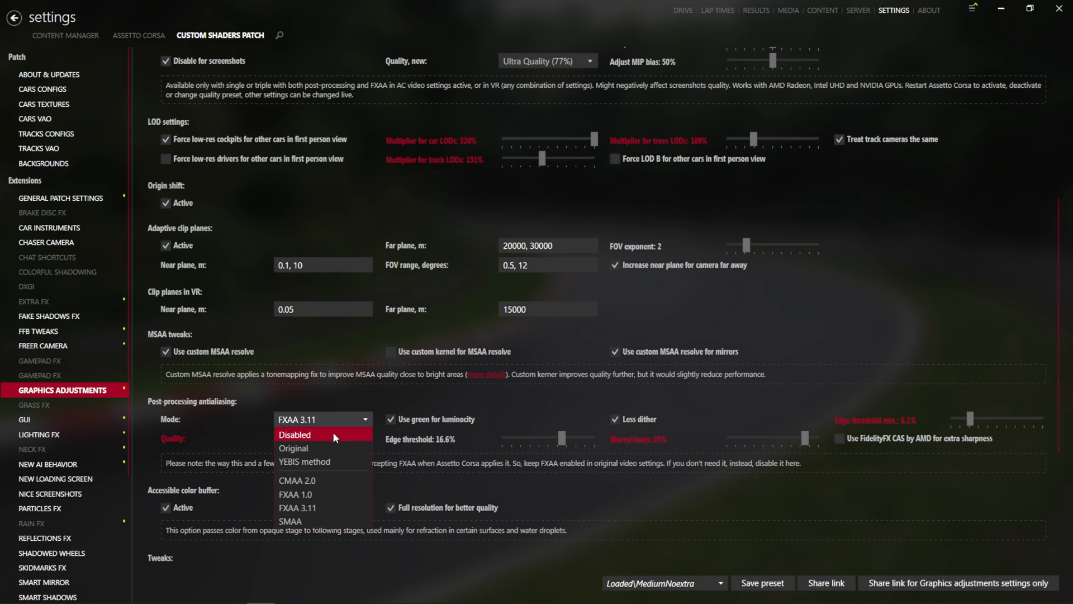
pyautogui.moveTo(333, 499)
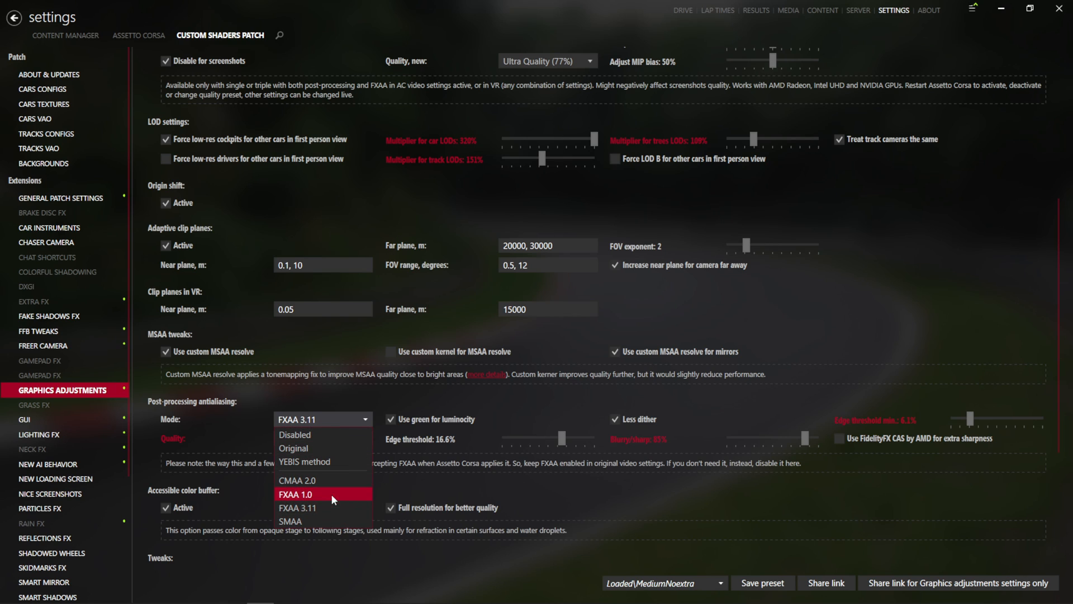
pyautogui.click(298, 507)
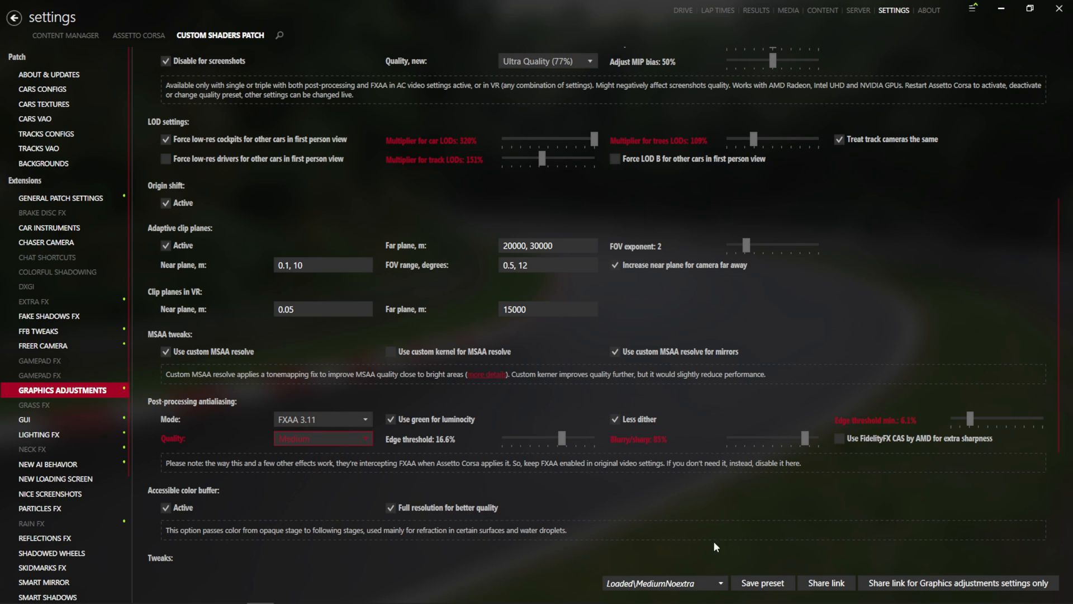
pyautogui.click(322, 419)
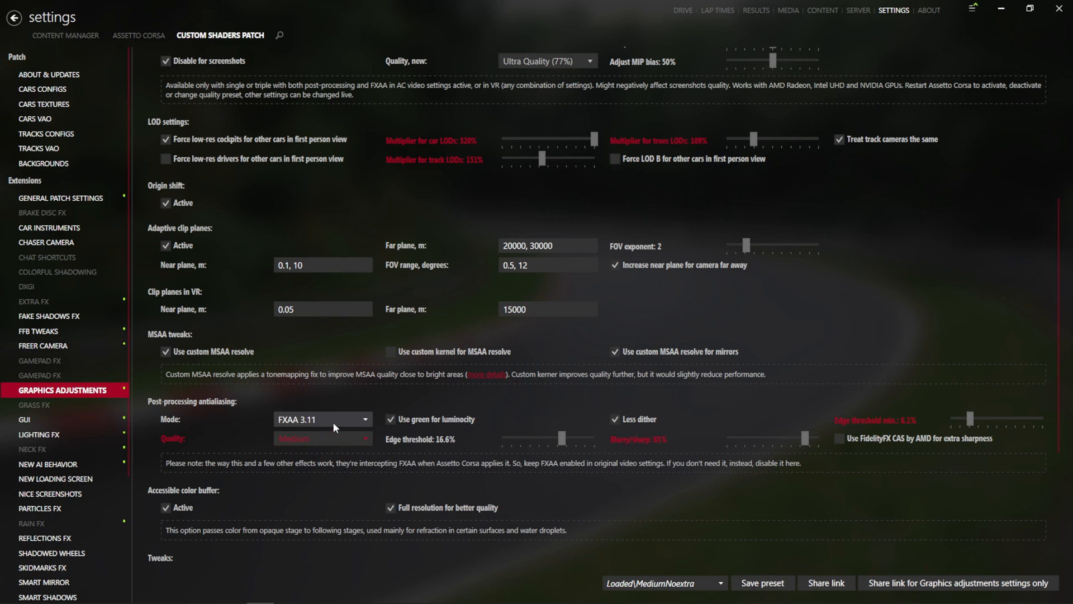
pyautogui.click(321, 419)
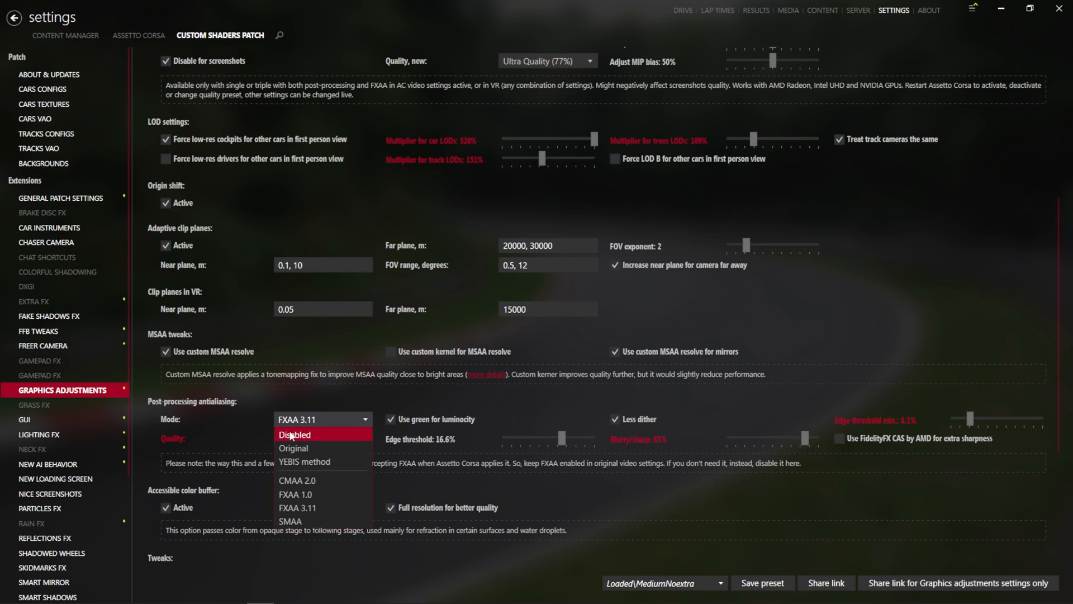
pyautogui.click(295, 433)
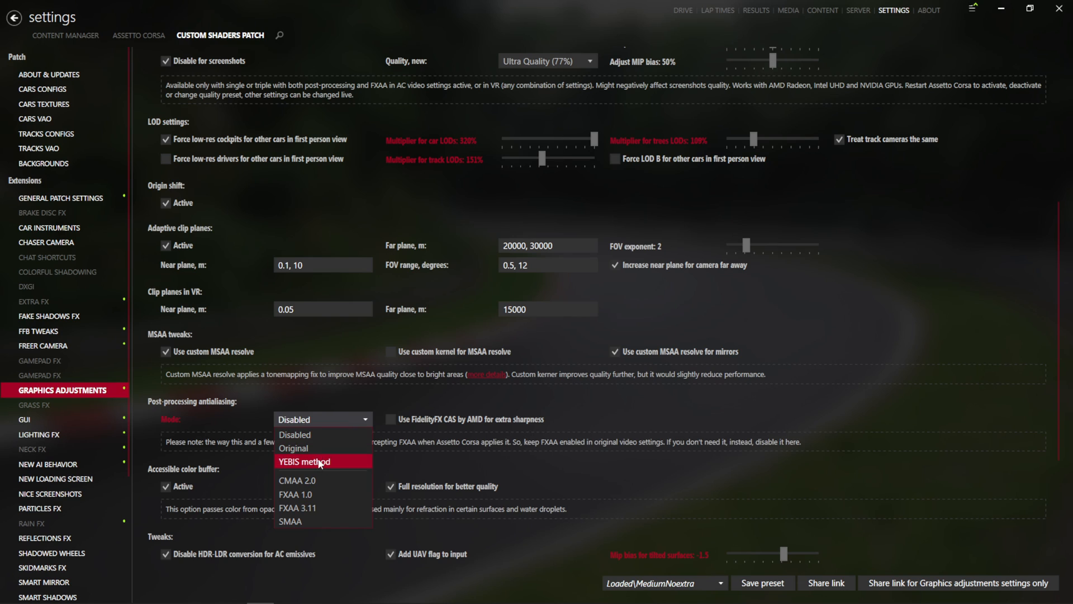
pyautogui.moveTo(335, 521)
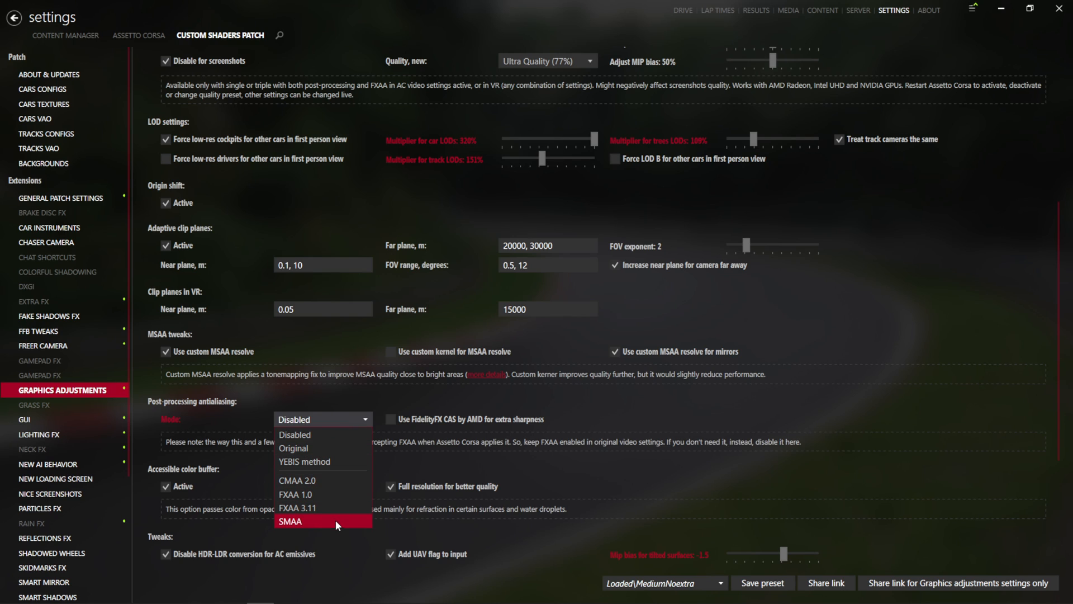
pyautogui.click(291, 521)
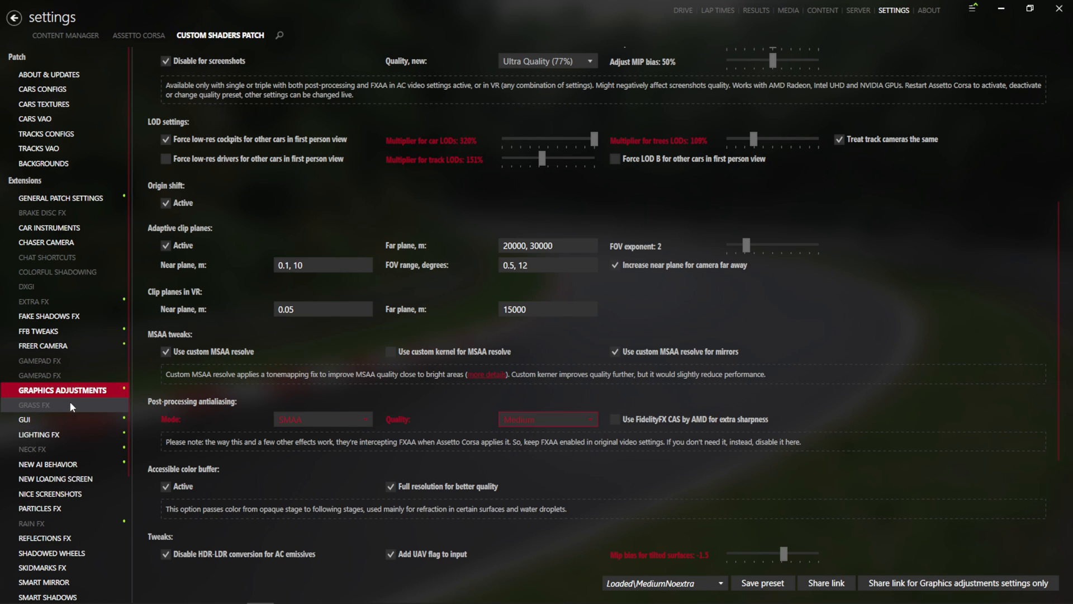
# Step: Look over the remaining Graphics Adjustments options and bring up the Grass FX page
pyautogui.scroll(-3)
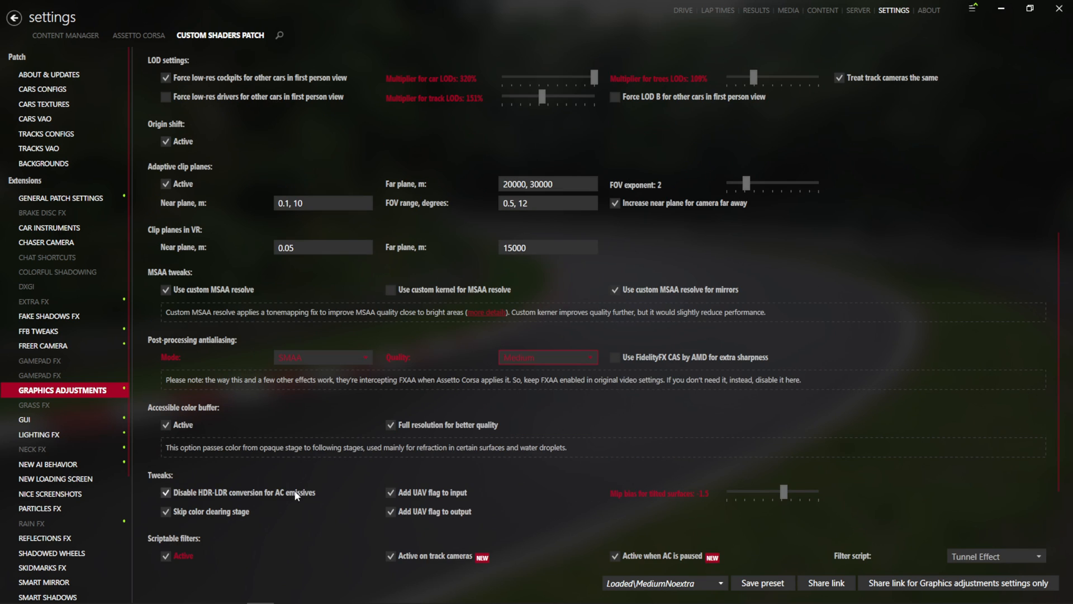
pyautogui.scroll(-3)
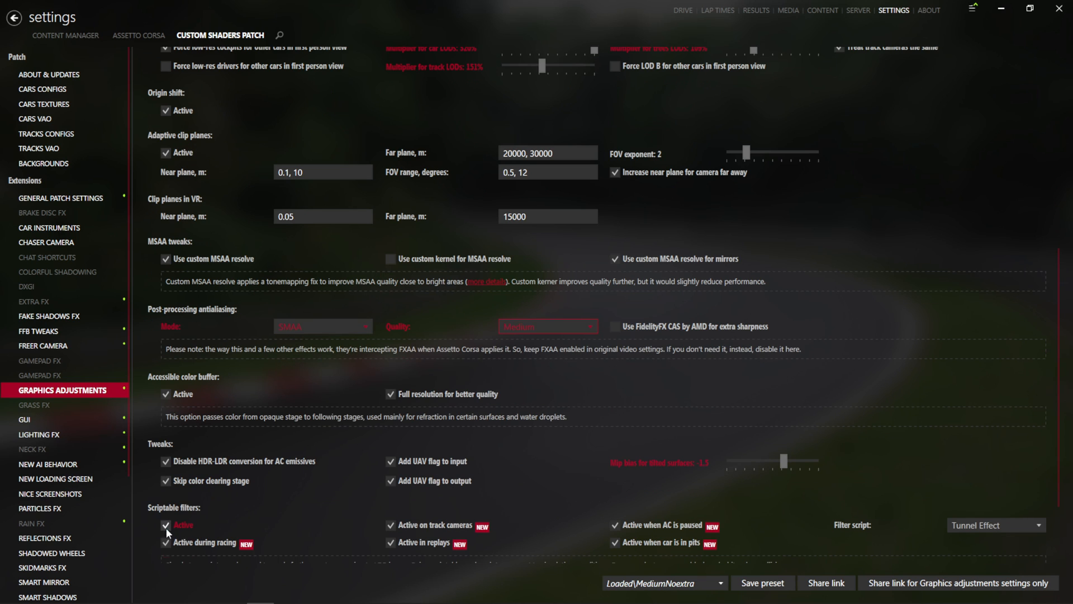
pyautogui.scroll(3)
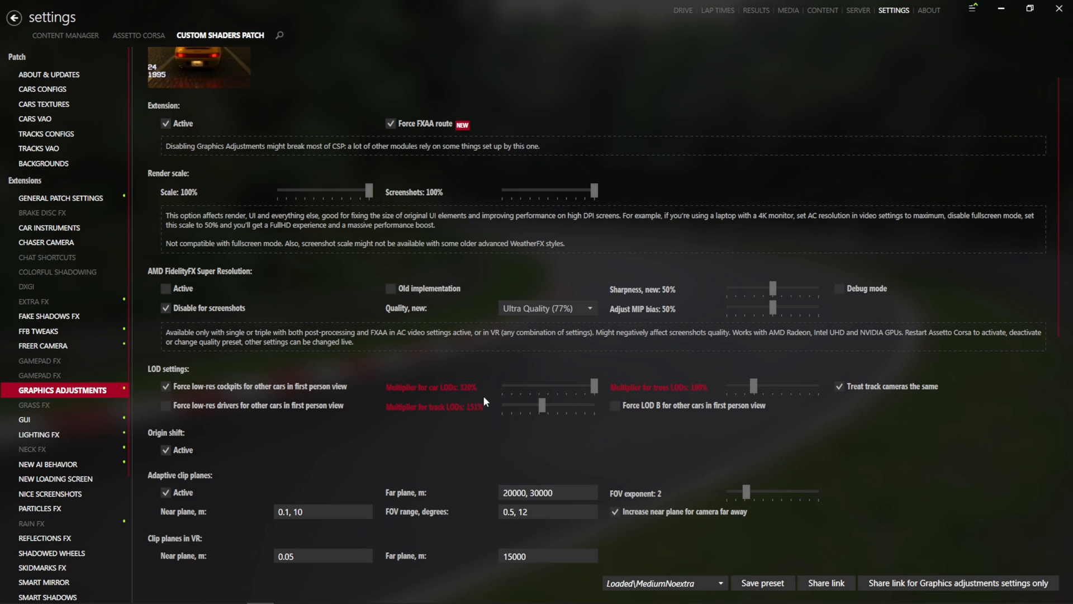
pyautogui.moveTo(605, 388)
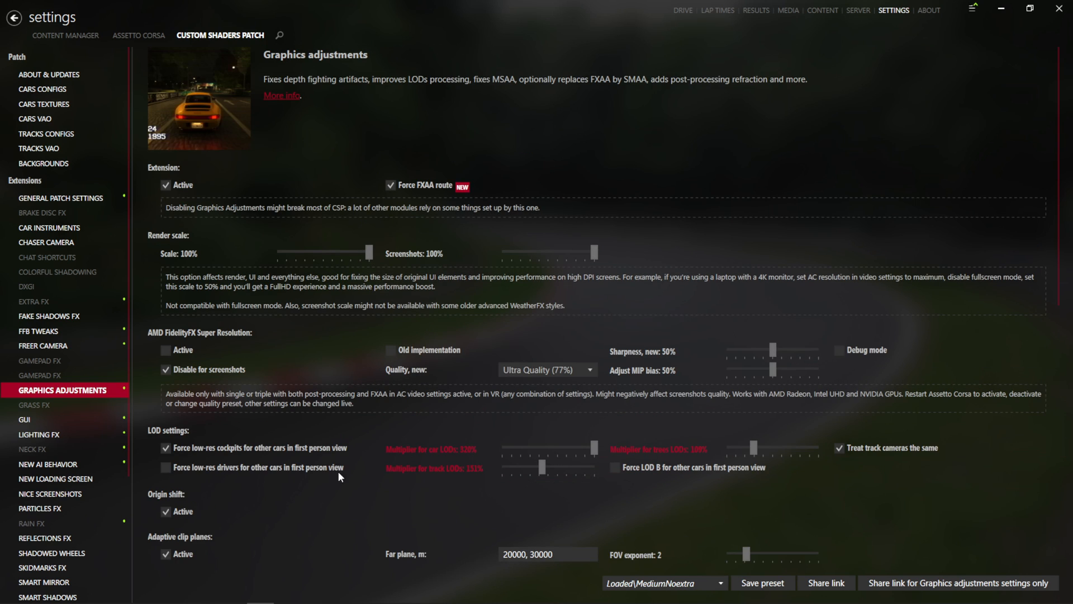
pyautogui.moveTo(307, 587)
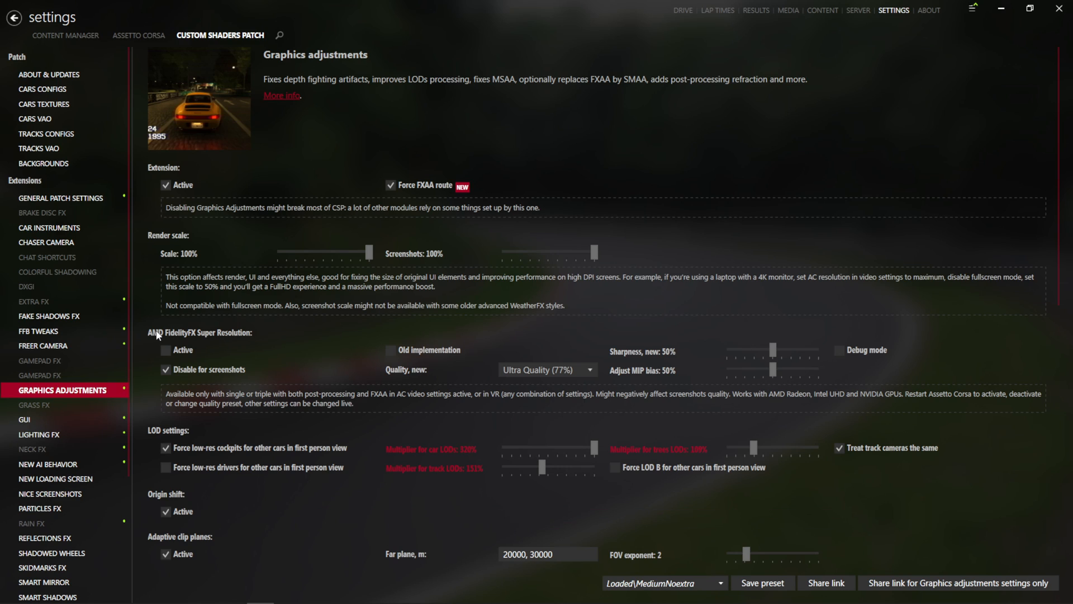
pyautogui.moveTo(303, 320)
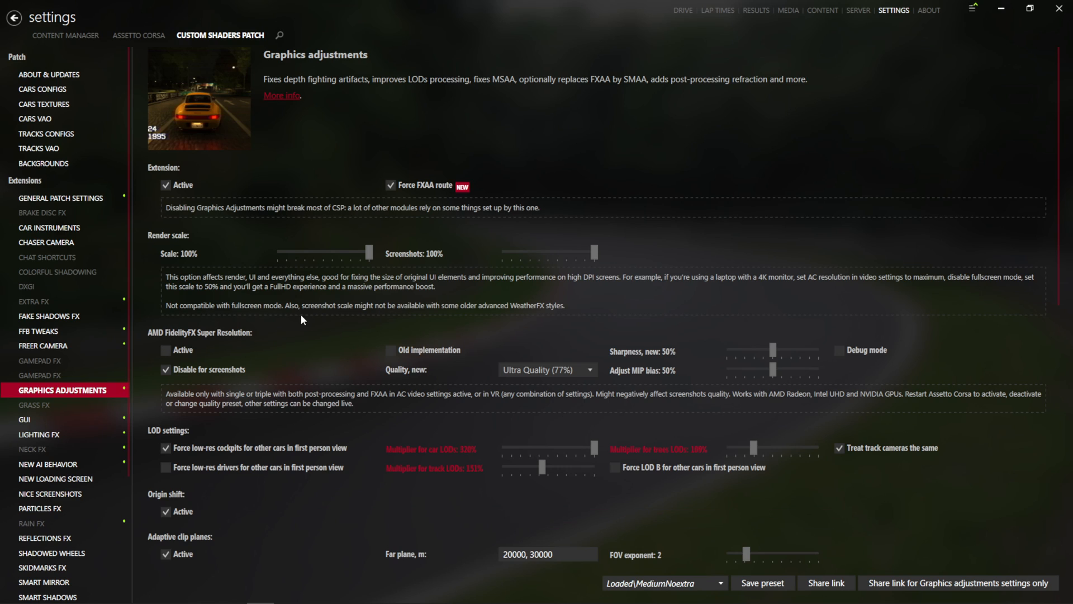
pyautogui.moveTo(169, 339)
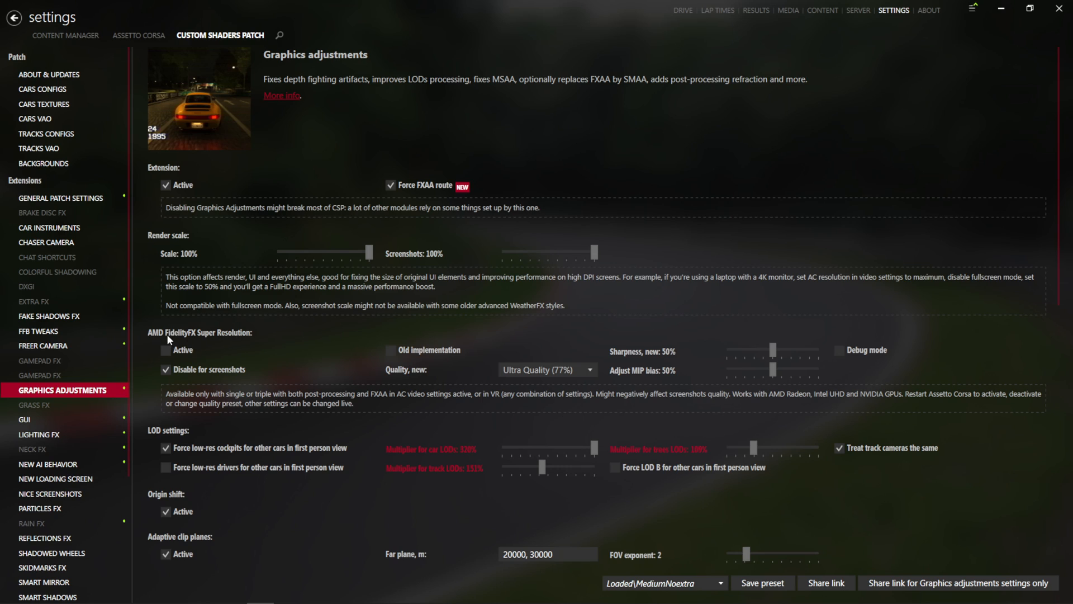
pyautogui.moveTo(180, 286)
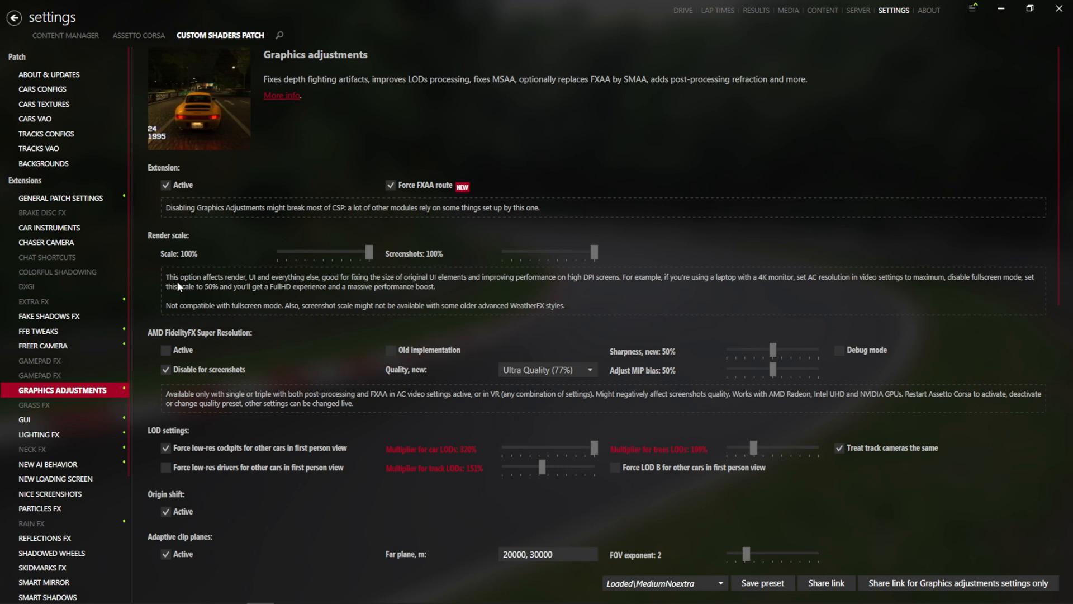
pyautogui.moveTo(252, 304)
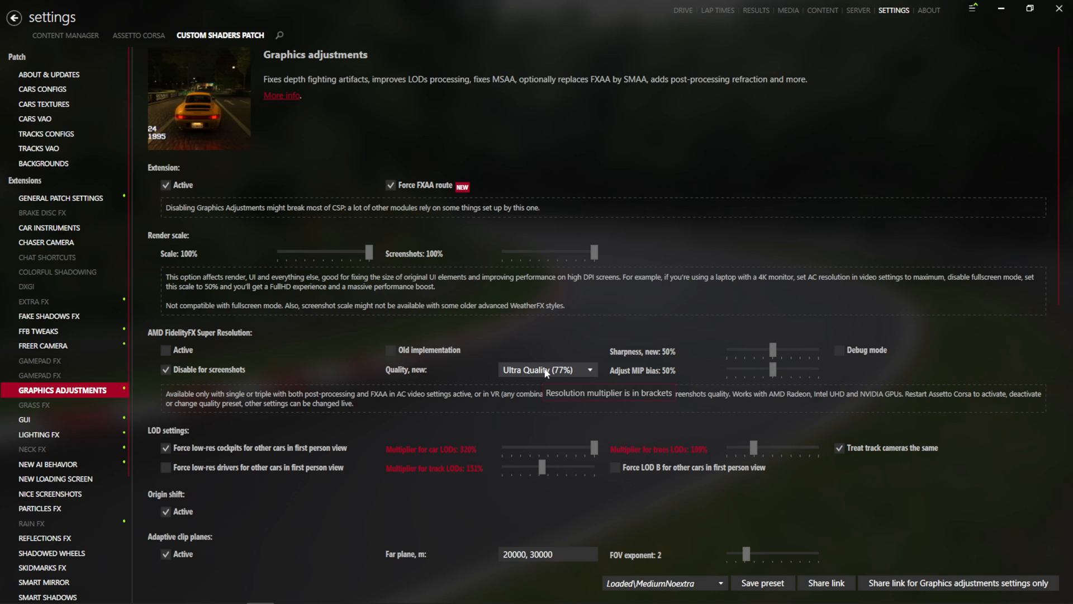
pyautogui.scroll(-3)
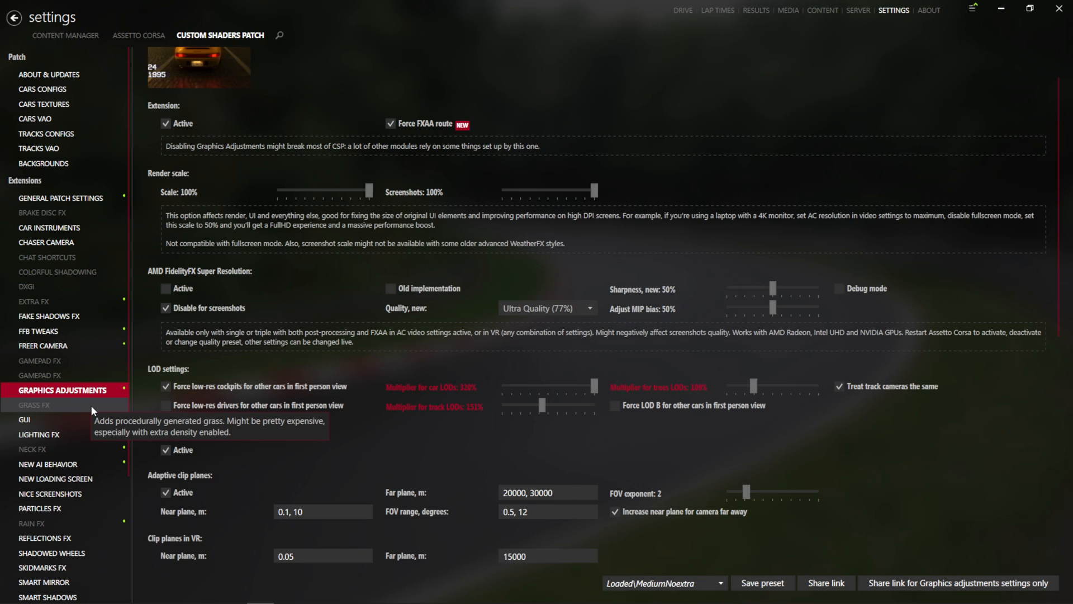
pyautogui.click(34, 404)
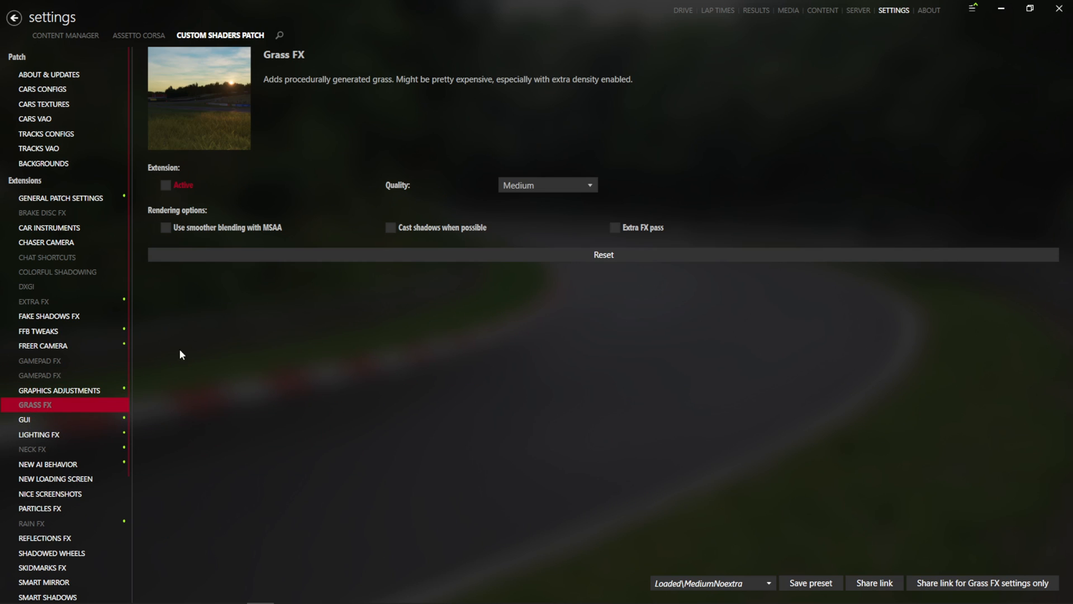
pyautogui.moveTo(55, 420)
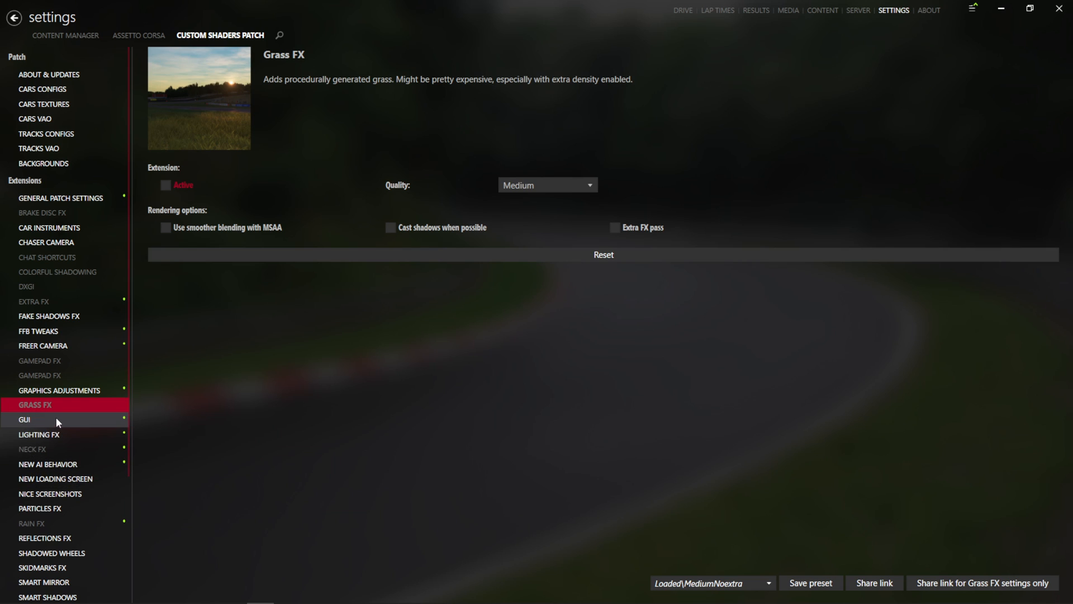
# Step: Review the GUI extension's interface tweaks, then move on to the Lighting FX page
pyautogui.click(24, 420)
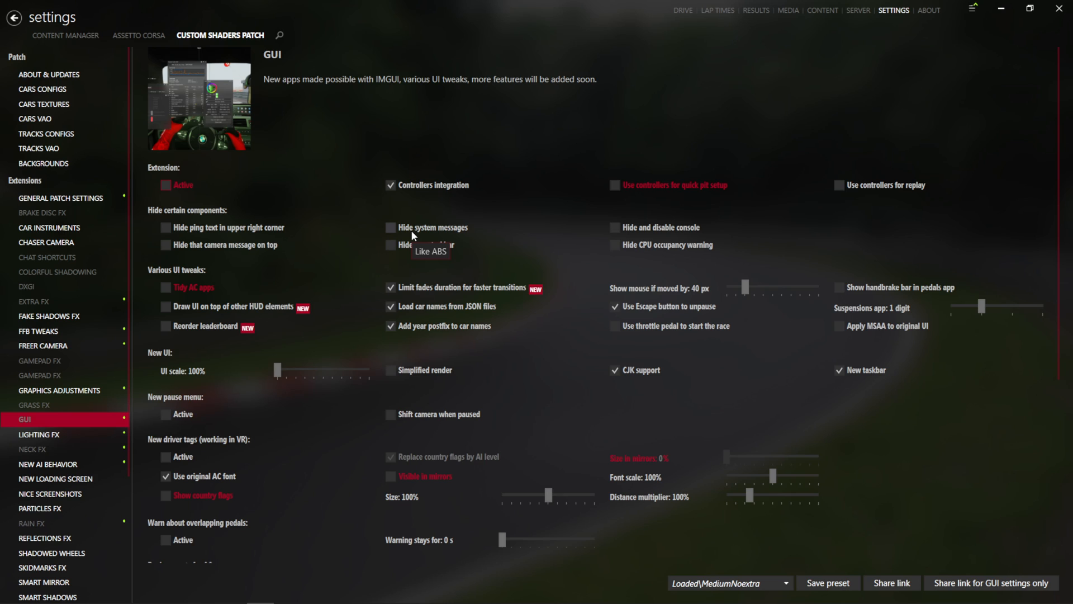
pyautogui.moveTo(458, 497)
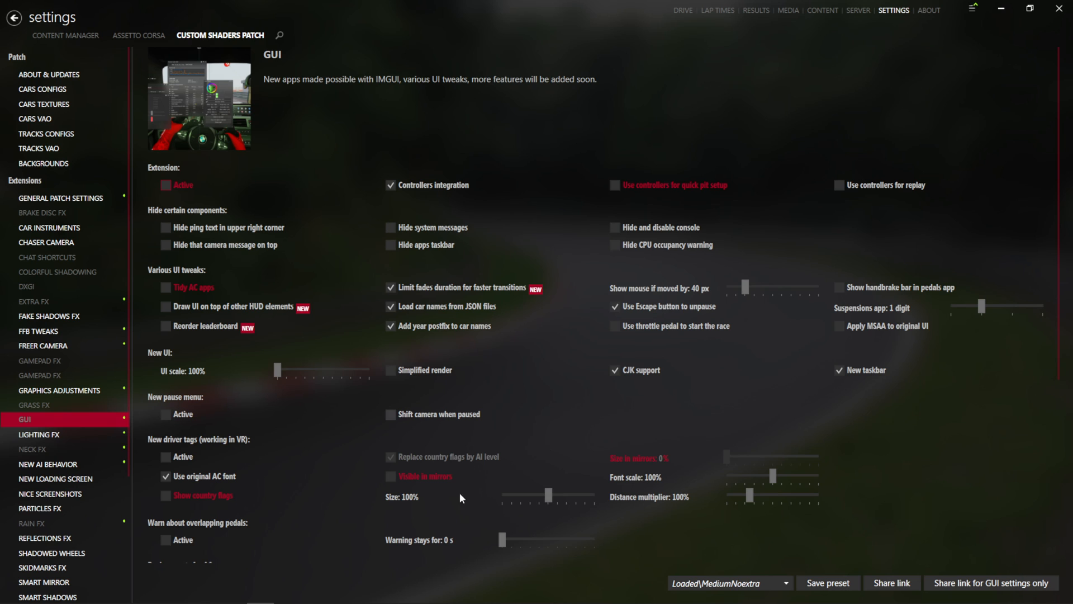
pyautogui.scroll(-3)
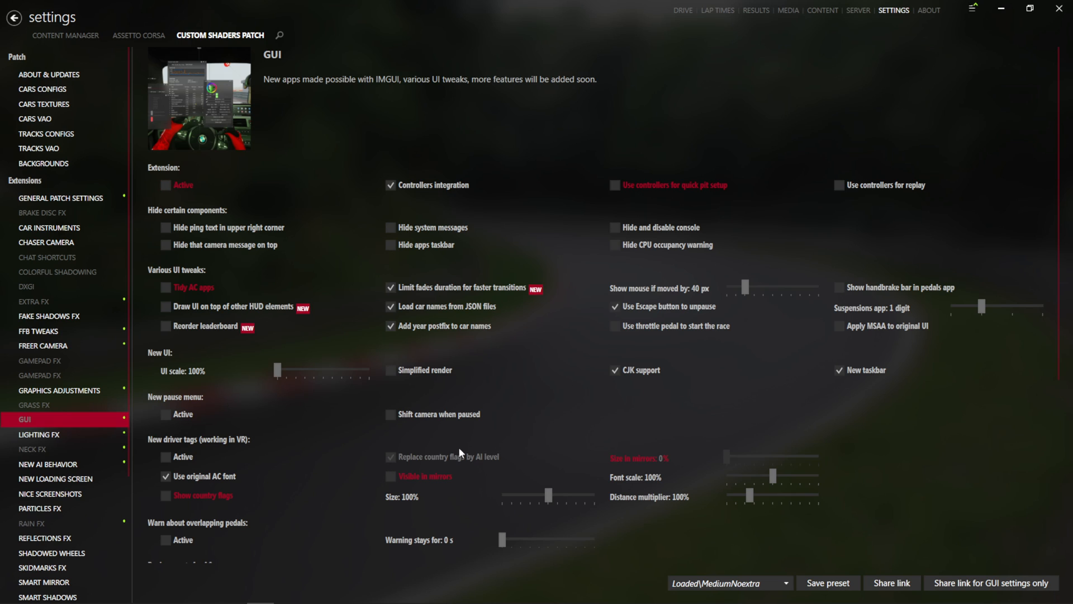
pyautogui.scroll(-3)
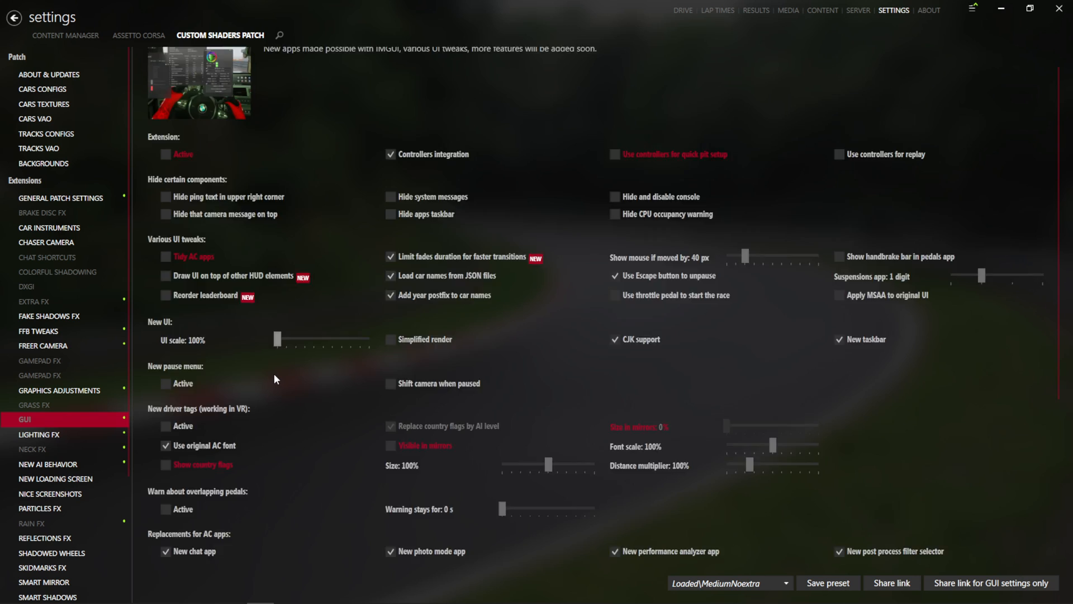
pyautogui.scroll(-3)
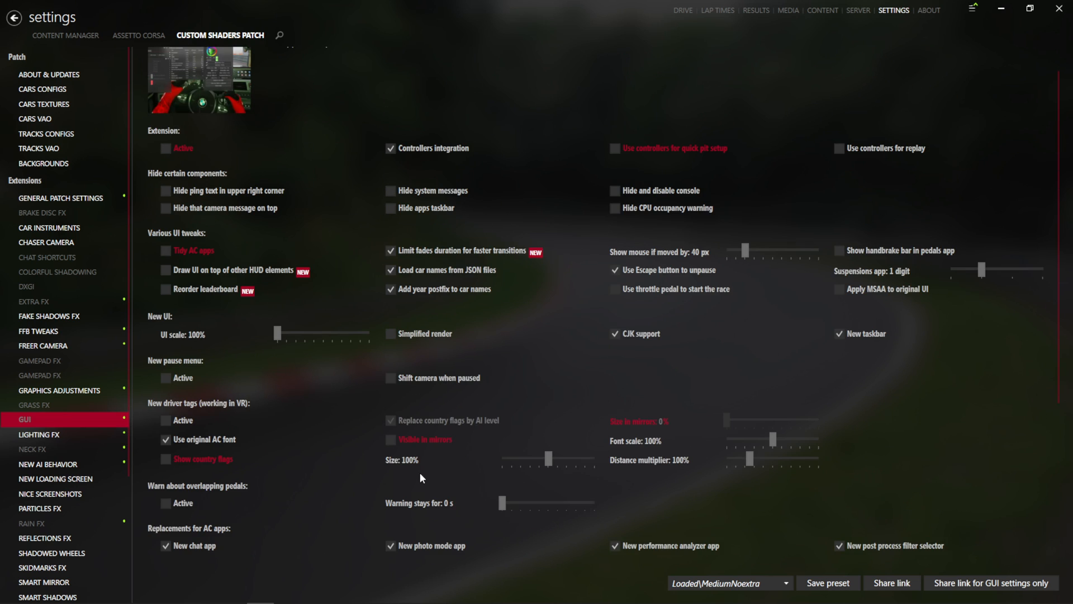
pyautogui.scroll(-3)
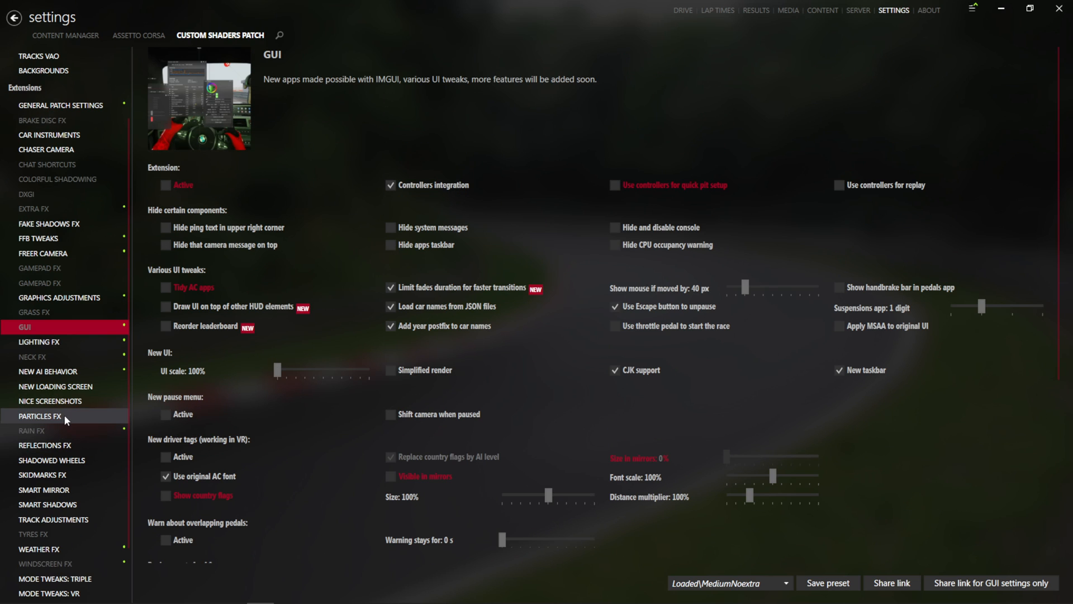
pyautogui.moveTo(43, 432)
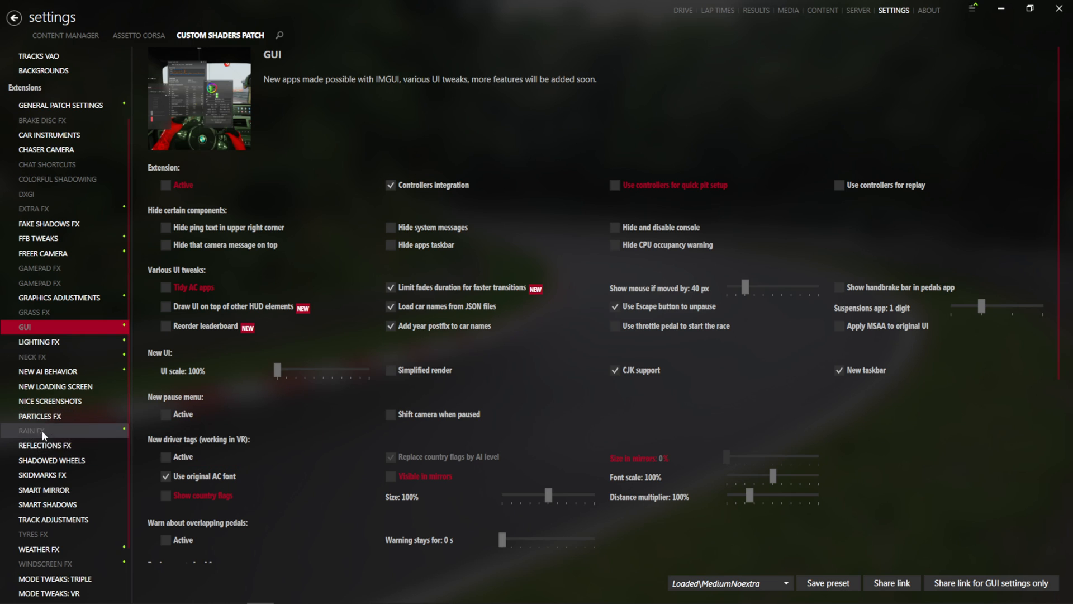
pyautogui.moveTo(376, 417)
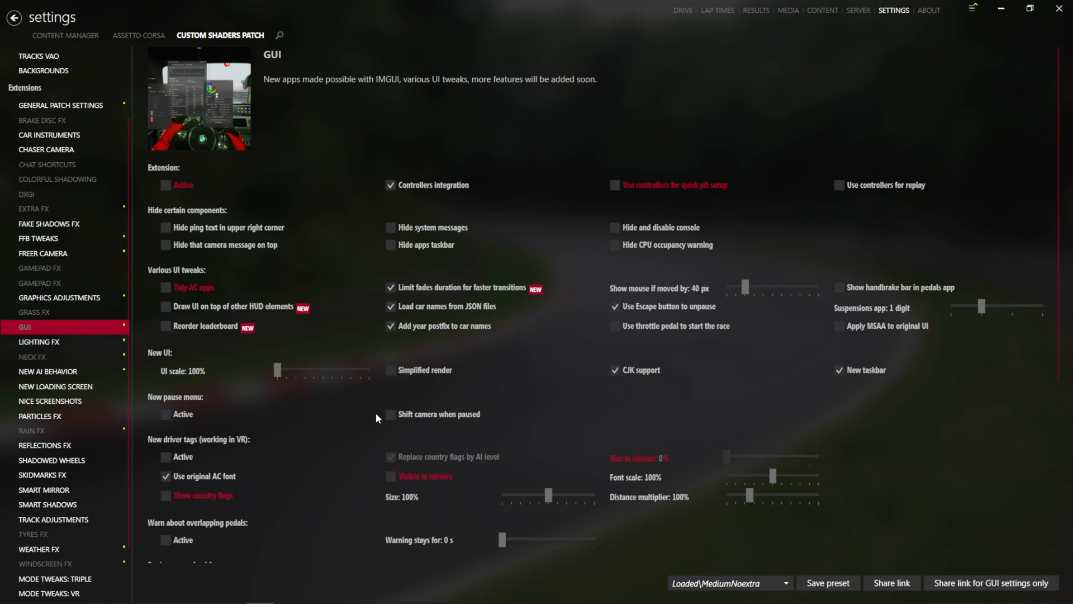
pyautogui.moveTo(291, 407)
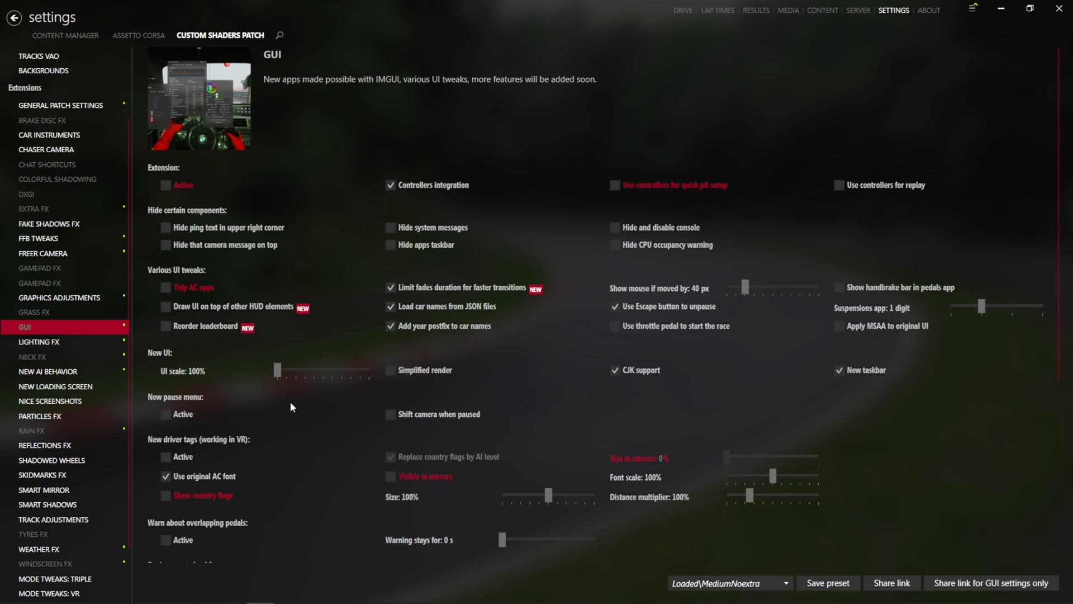
pyautogui.moveTo(525, 152)
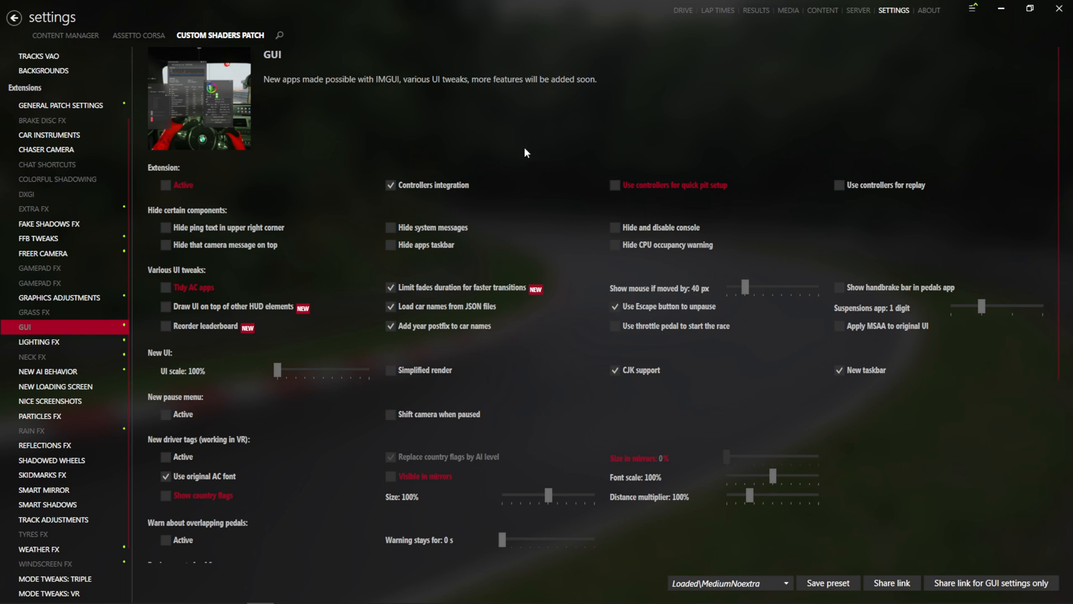
pyautogui.moveTo(39, 342)
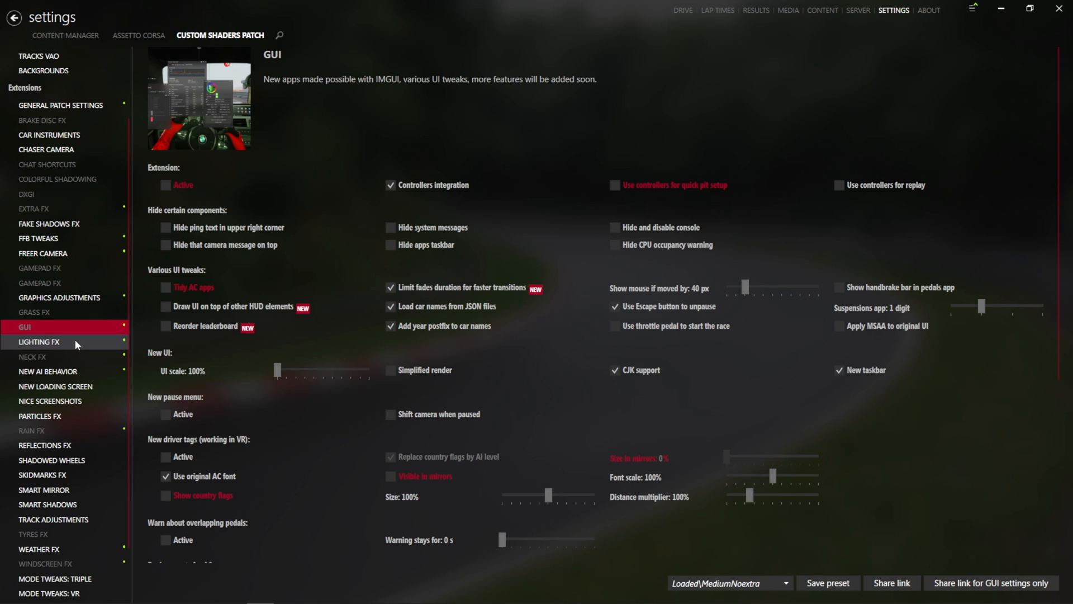
pyautogui.click(39, 342)
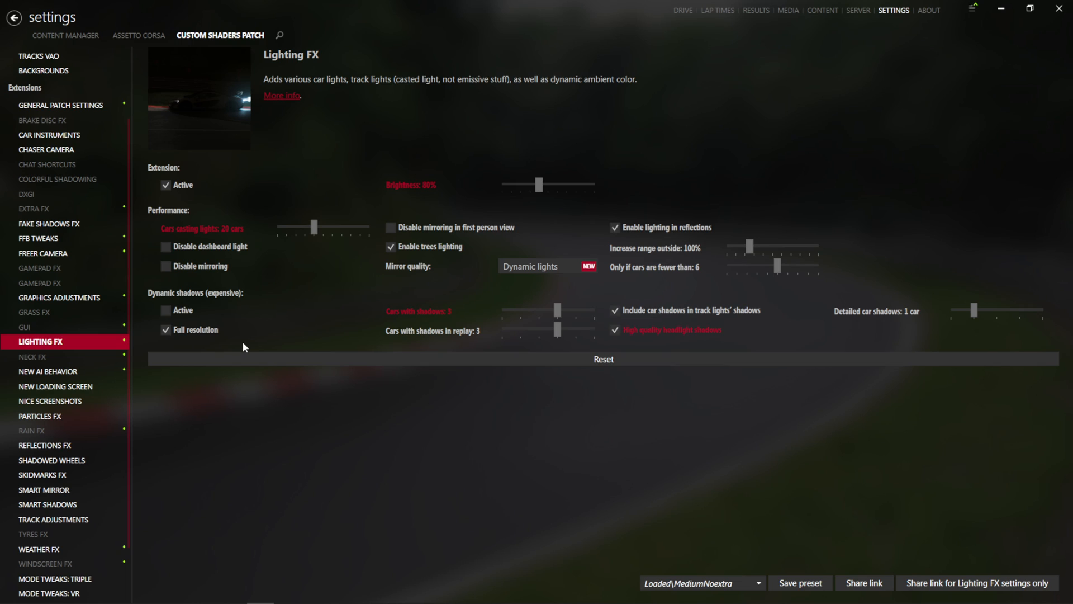
pyautogui.moveTo(159, 291)
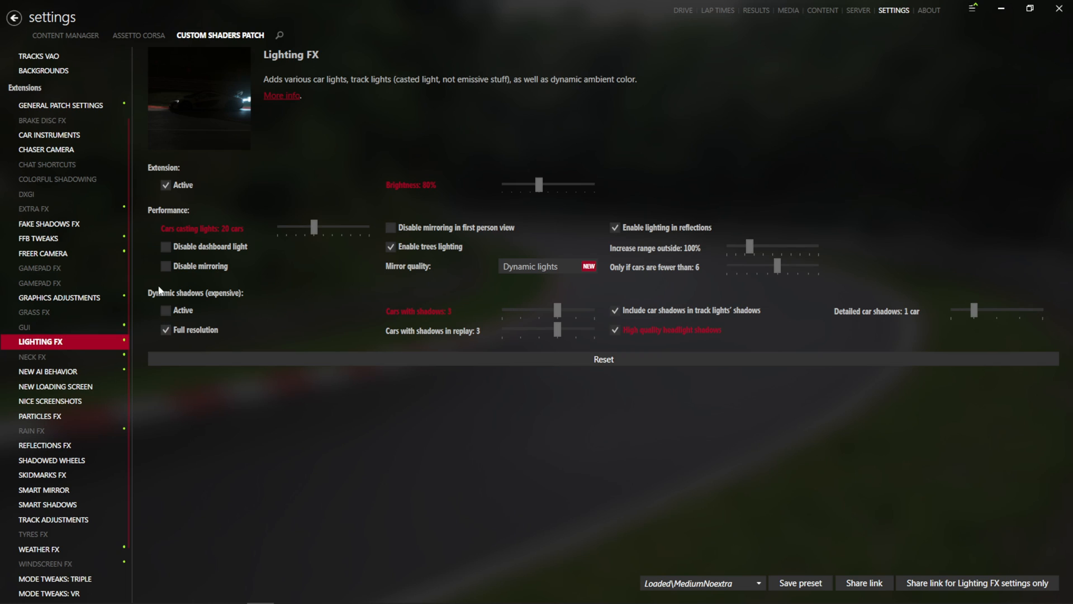
pyautogui.moveTo(388, 239)
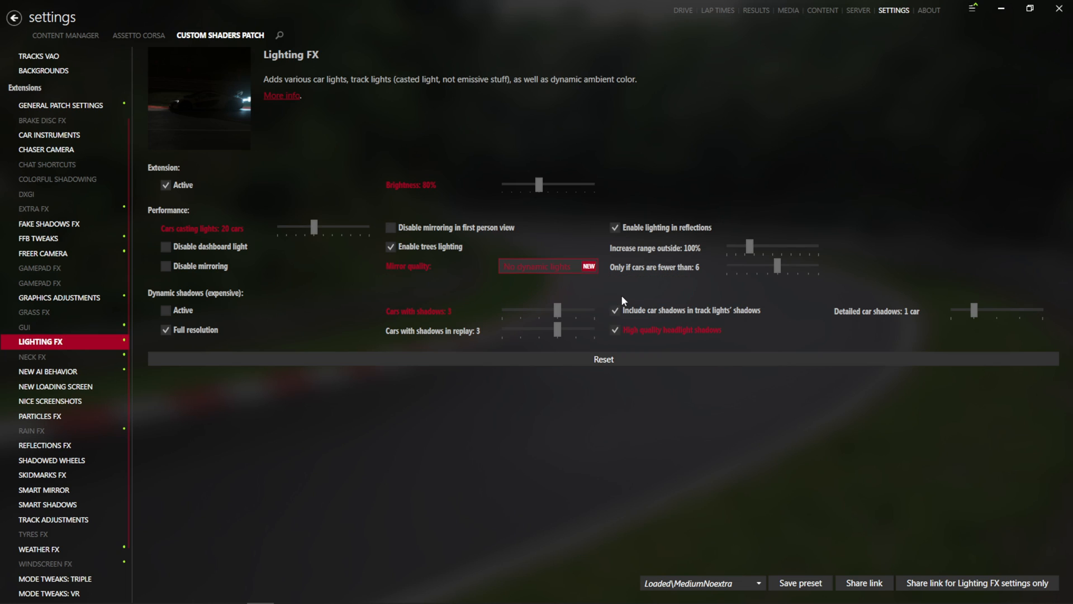
pyautogui.moveTo(571, 280)
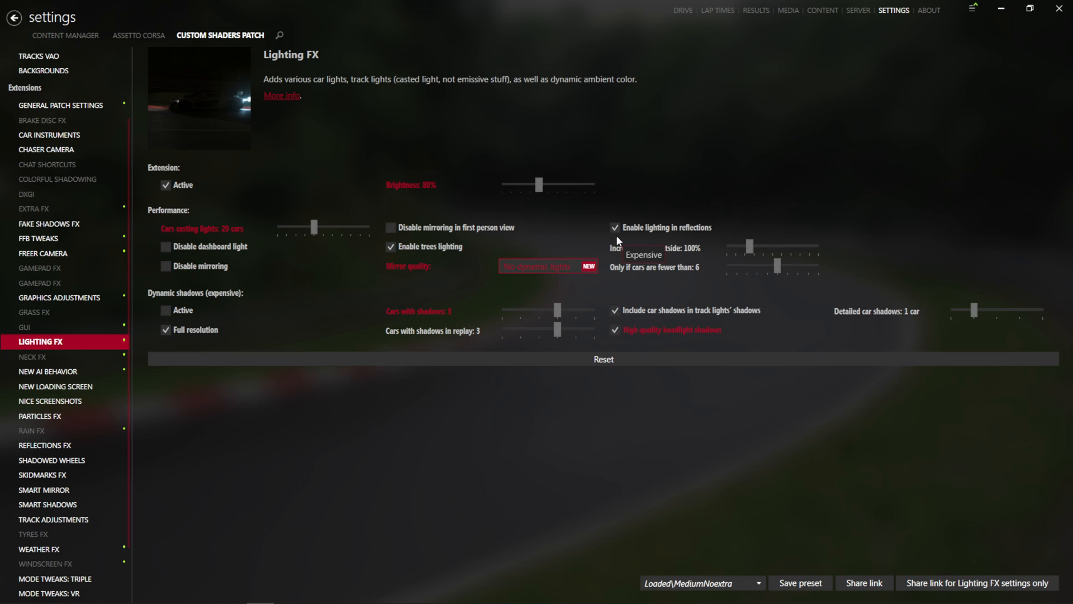
pyautogui.moveTo(477, 261)
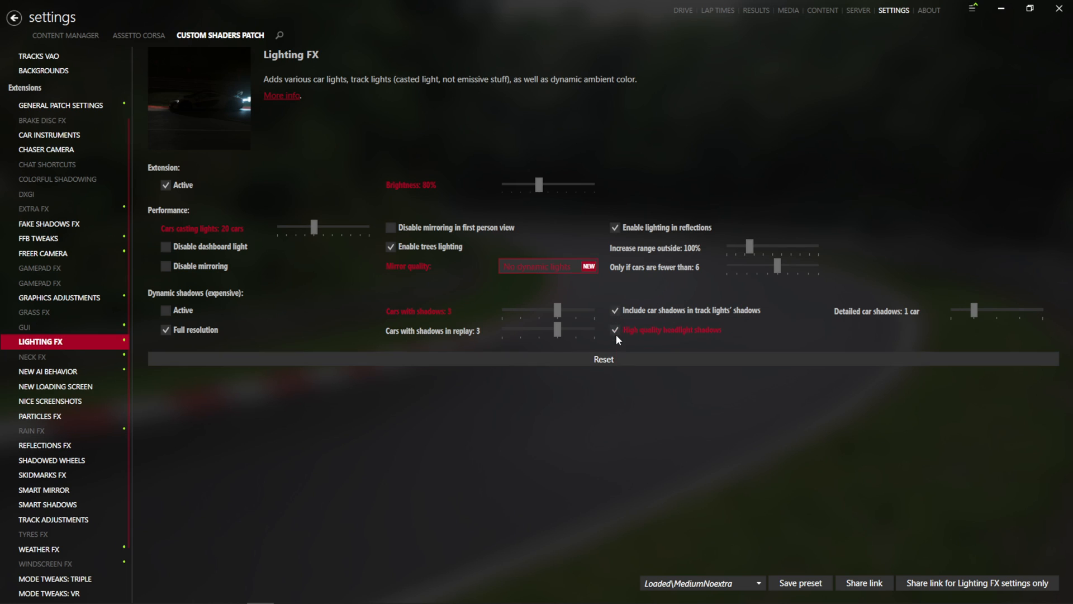
pyautogui.moveTo(668, 347)
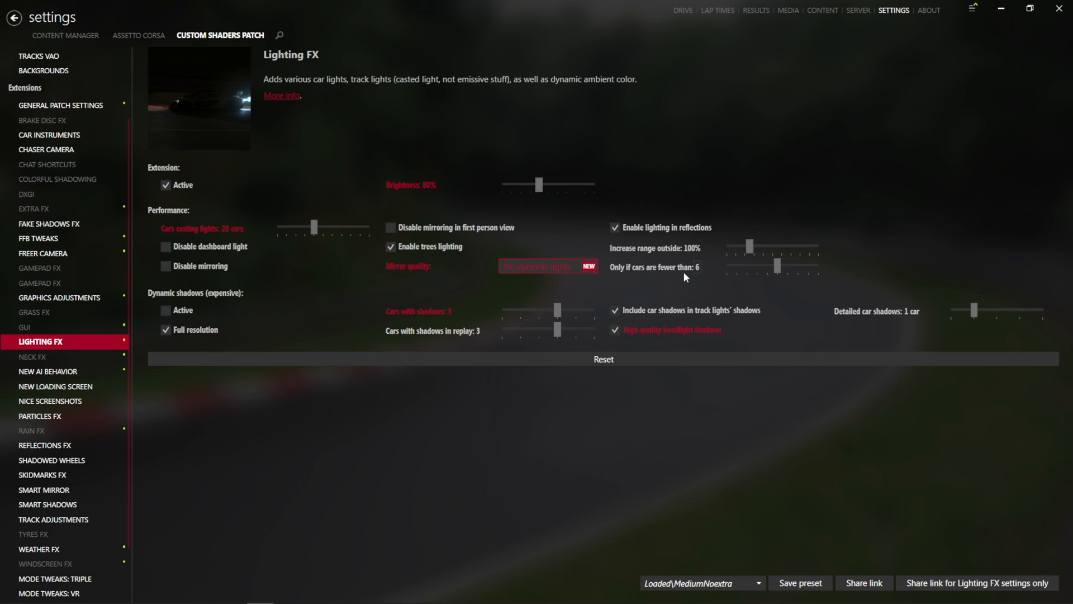
pyautogui.moveTo(647, 234)
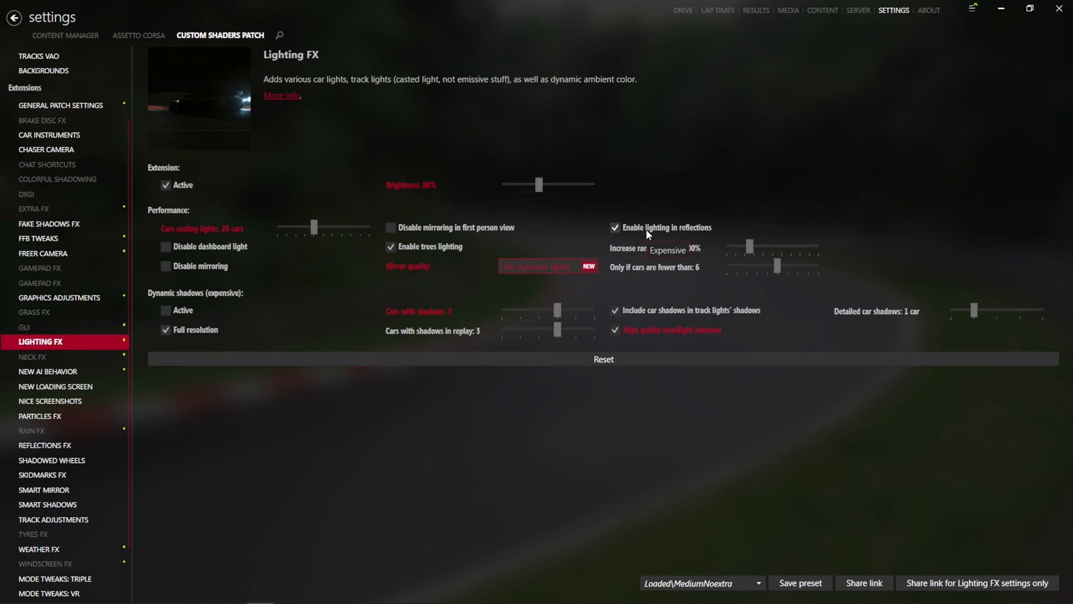
pyautogui.moveTo(644, 228)
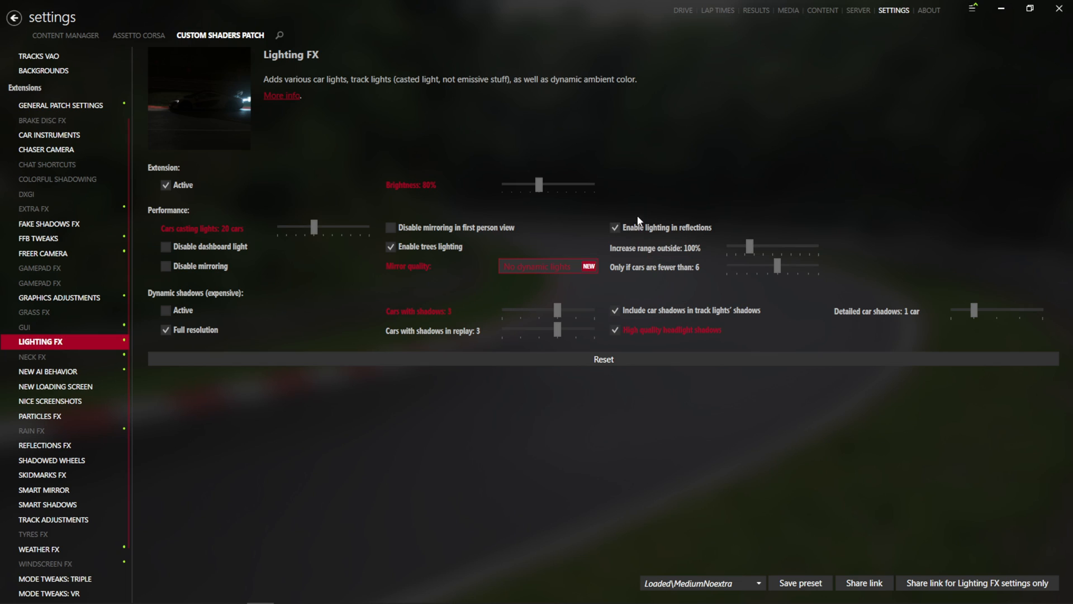
pyautogui.moveTo(651, 225)
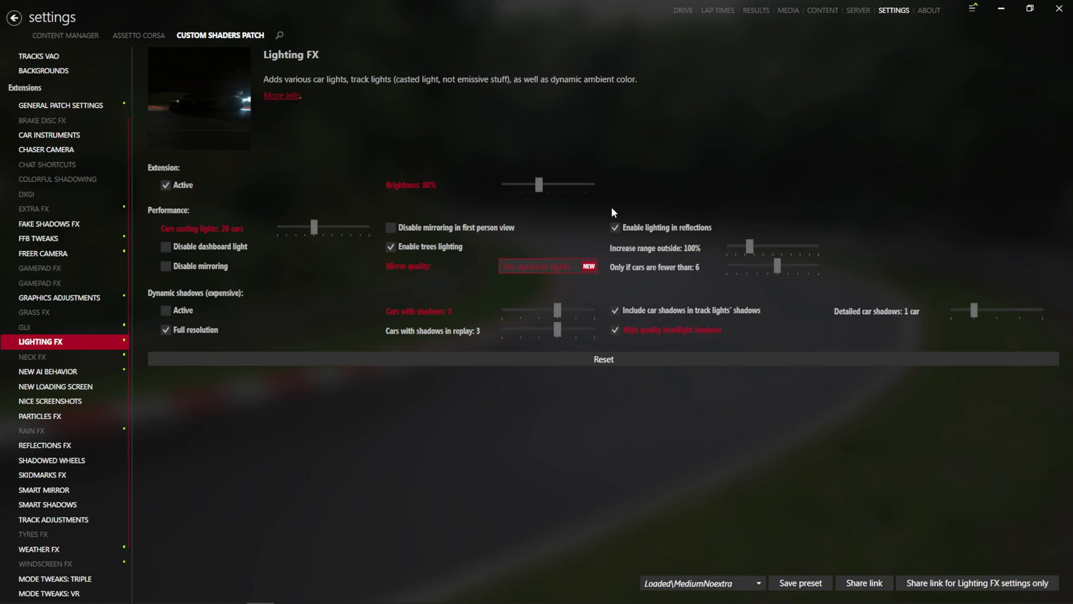
pyautogui.moveTo(604, 215)
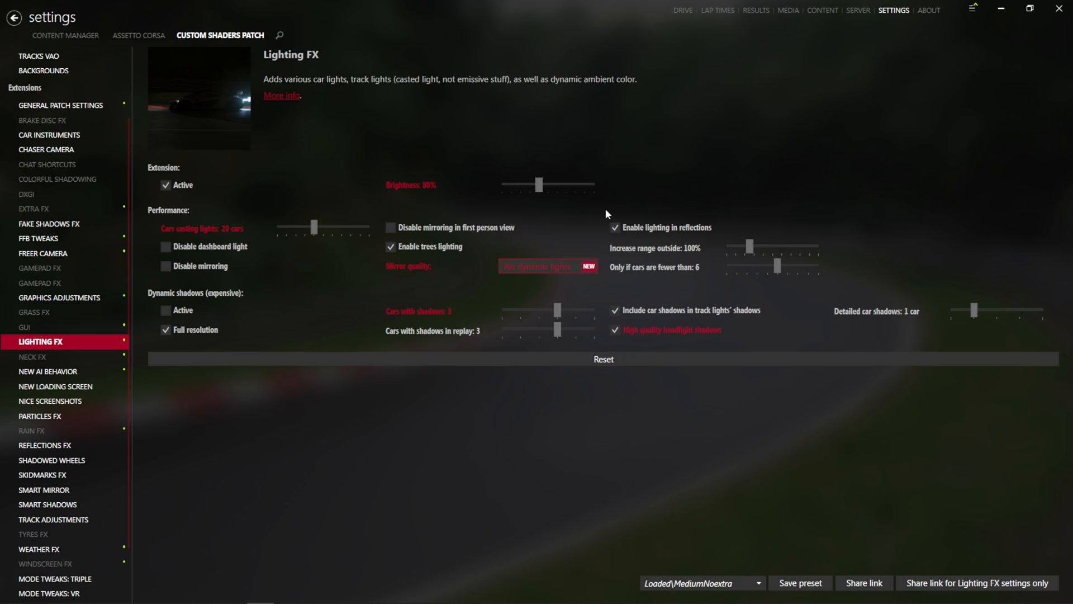
pyautogui.moveTo(479, 408)
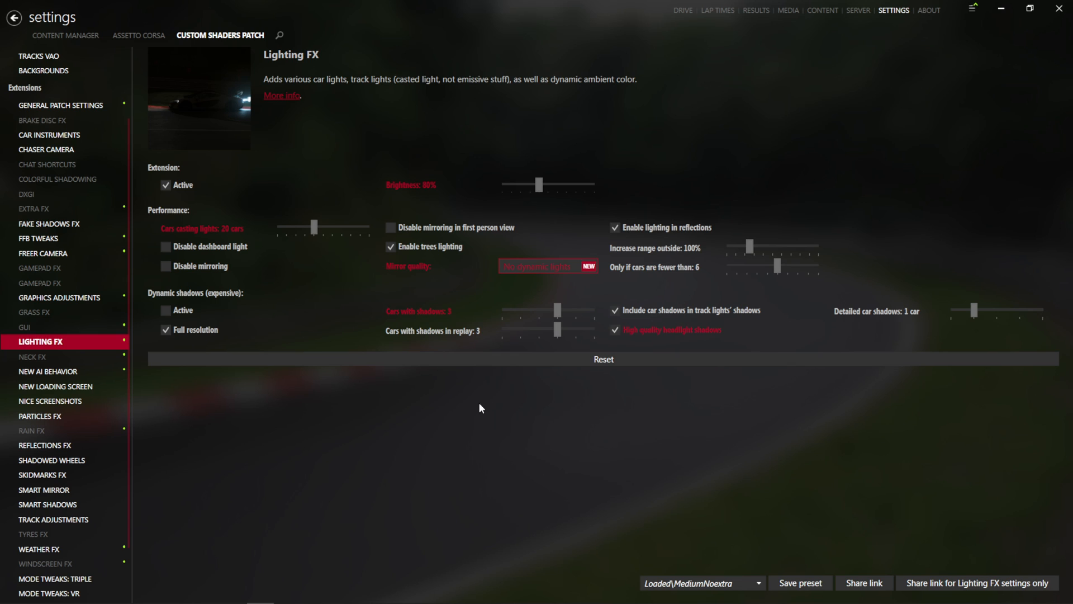
# Step: Visit New loading screen, then review the Particles FX options with updated heat shimmer off
pyautogui.click(56, 371)
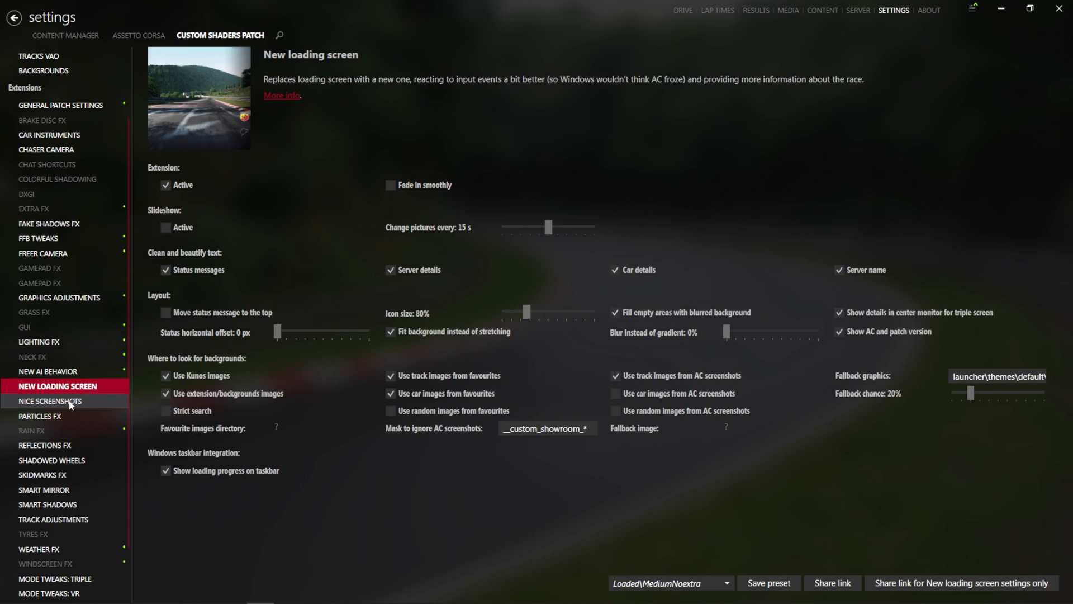
pyautogui.click(42, 416)
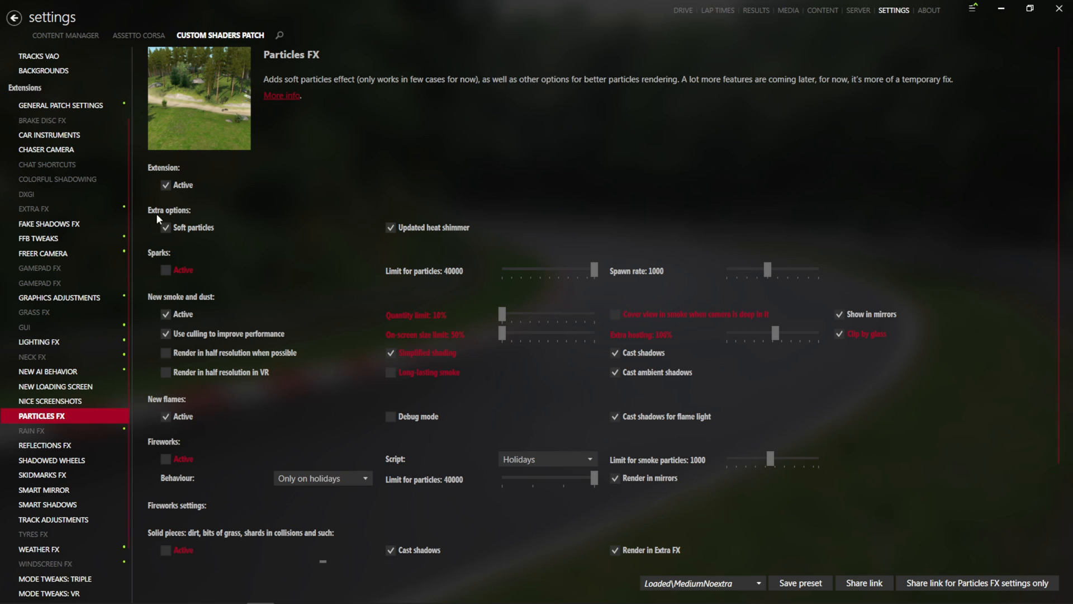
pyautogui.moveTo(373, 225)
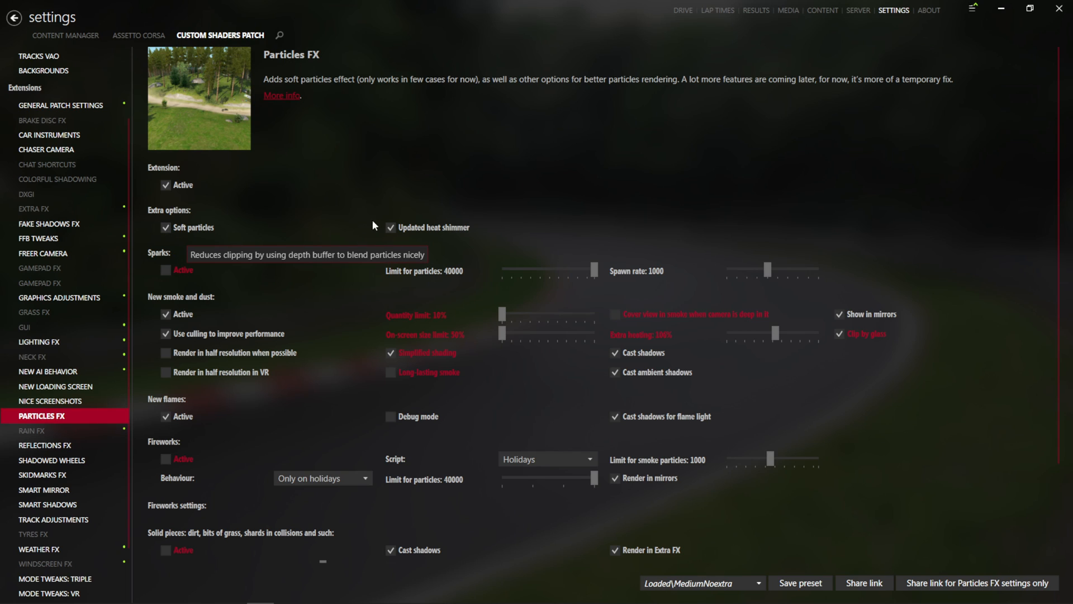
pyautogui.moveTo(487, 303)
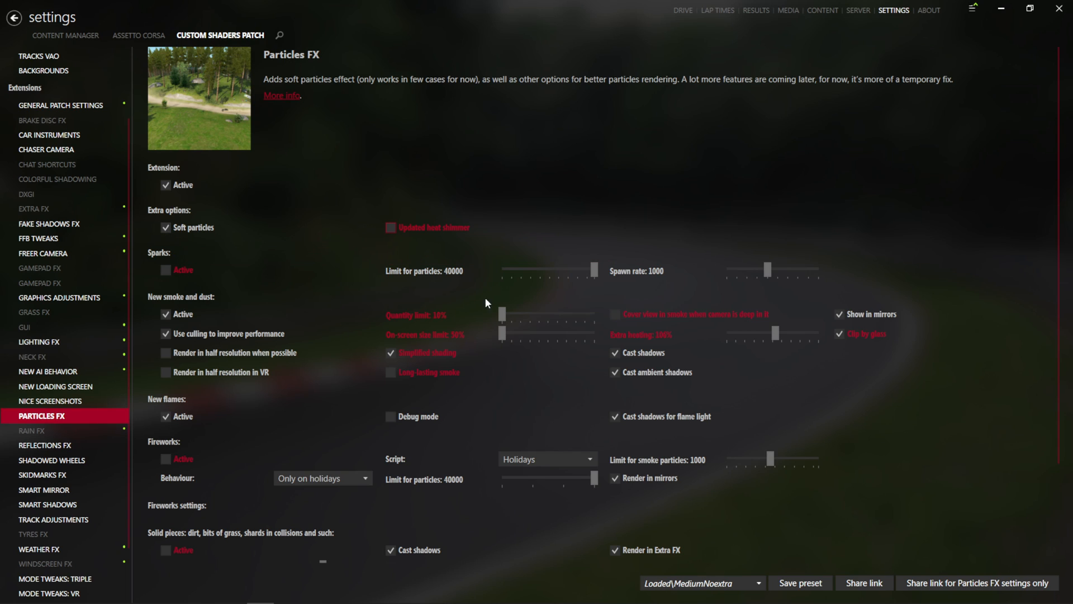
pyautogui.scroll(-3)
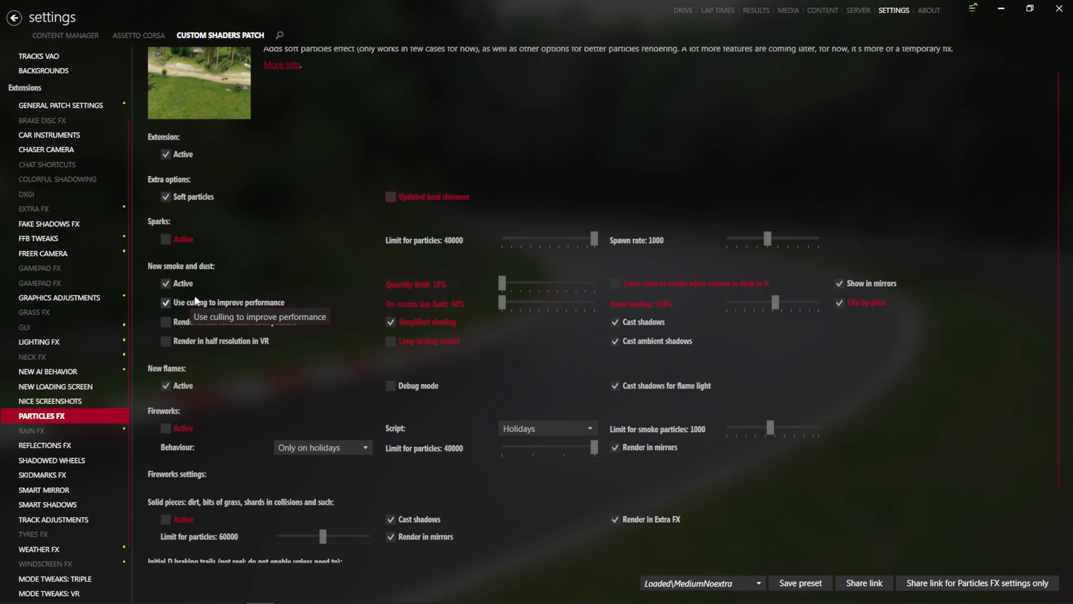
pyautogui.moveTo(838, 303)
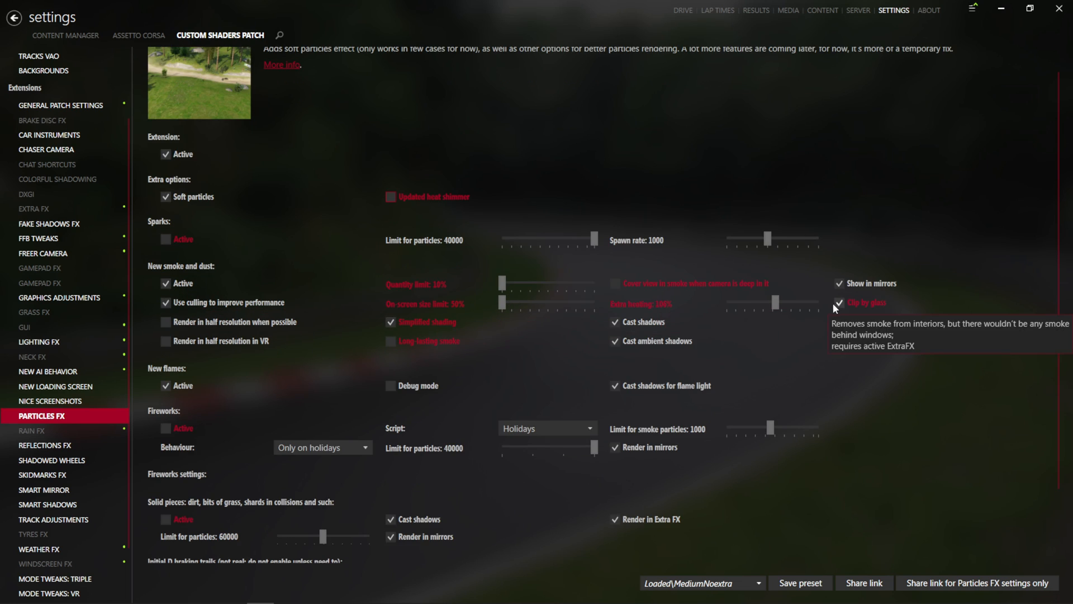
pyautogui.scroll(-3)
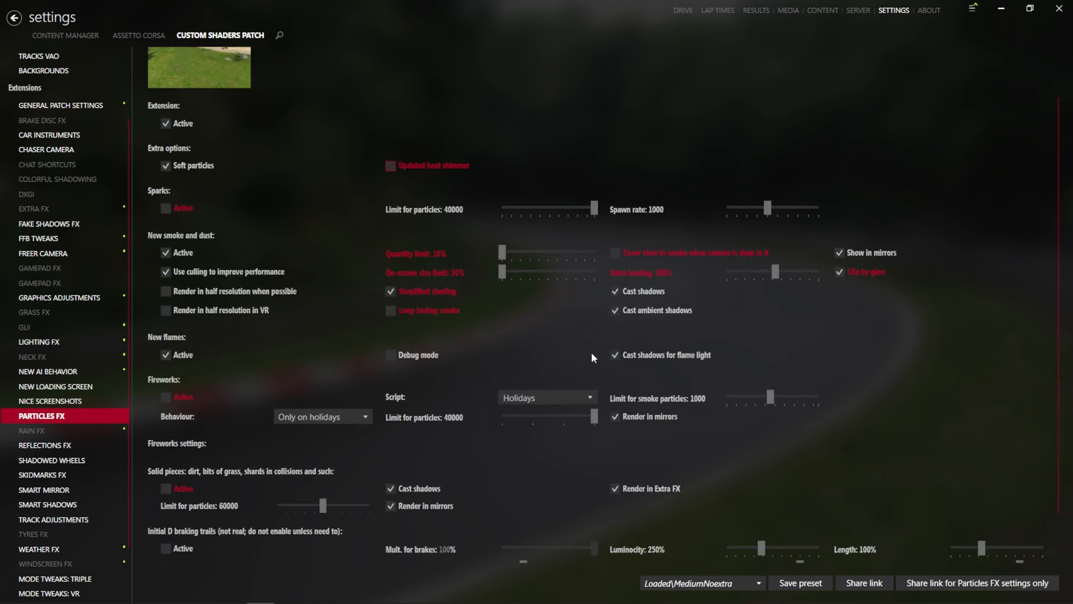
pyautogui.scroll(-3)
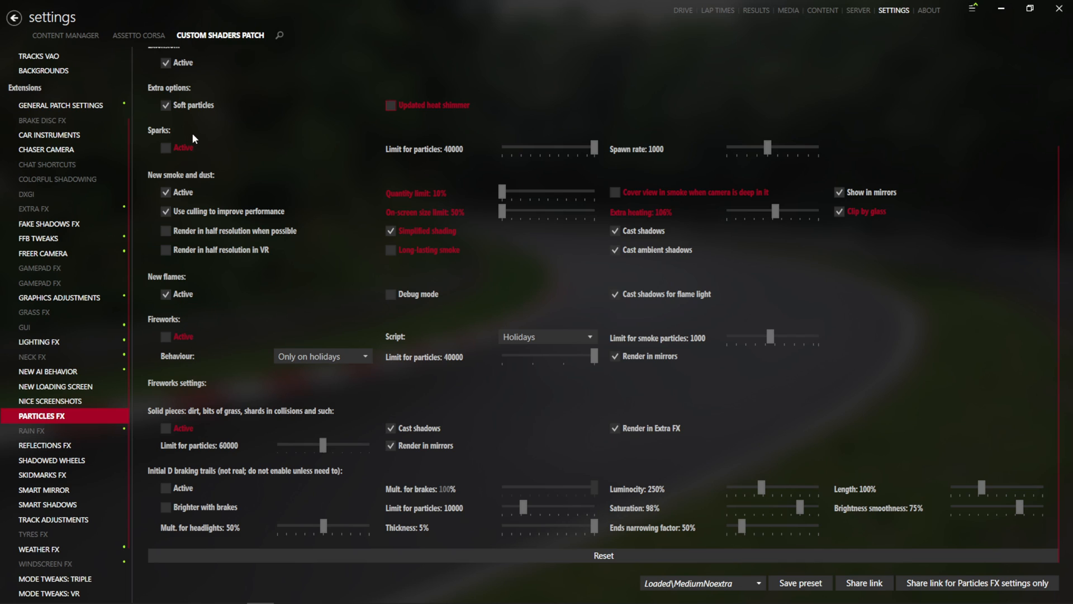
pyautogui.moveTo(165, 428)
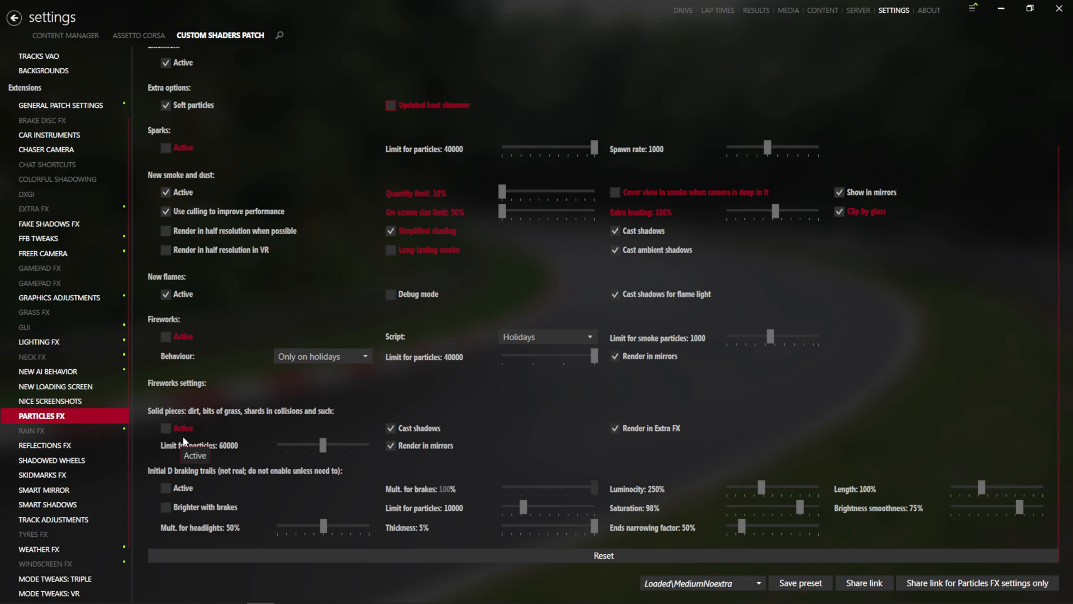
pyautogui.moveTo(46, 445)
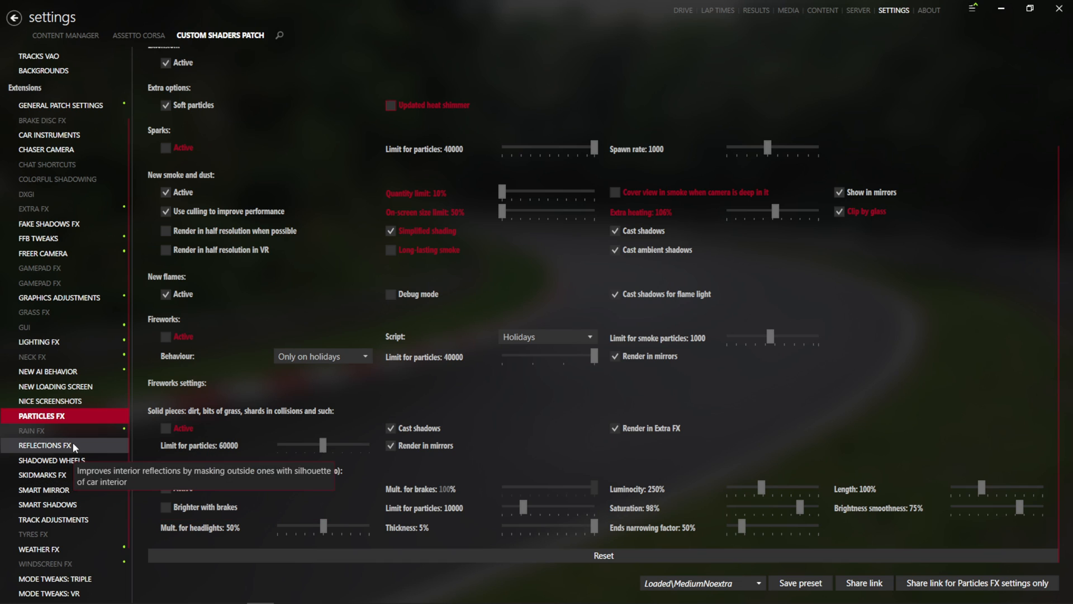
# Step: Review Rain FX, then in Reflections FX keep main cubemap resolution at 512×512 (recommended)
pyautogui.click(31, 429)
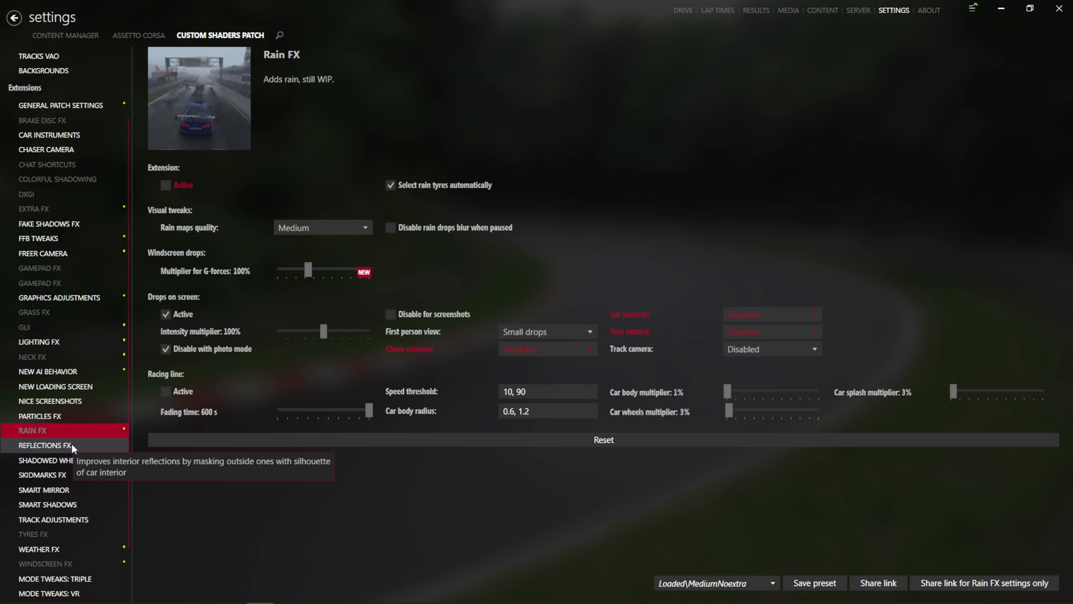
pyautogui.click(46, 445)
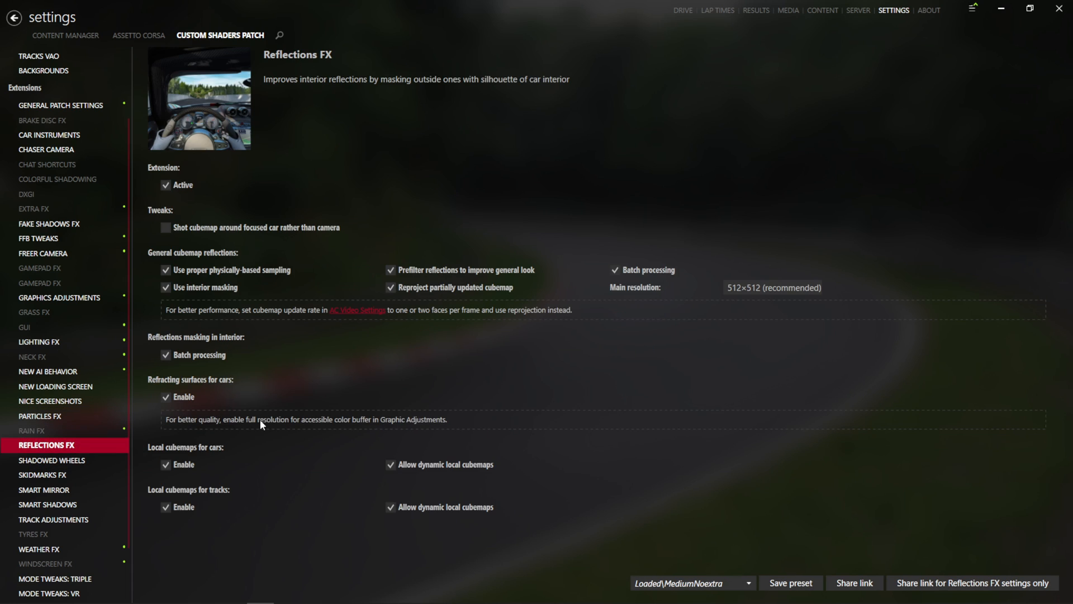
pyautogui.click(773, 288)
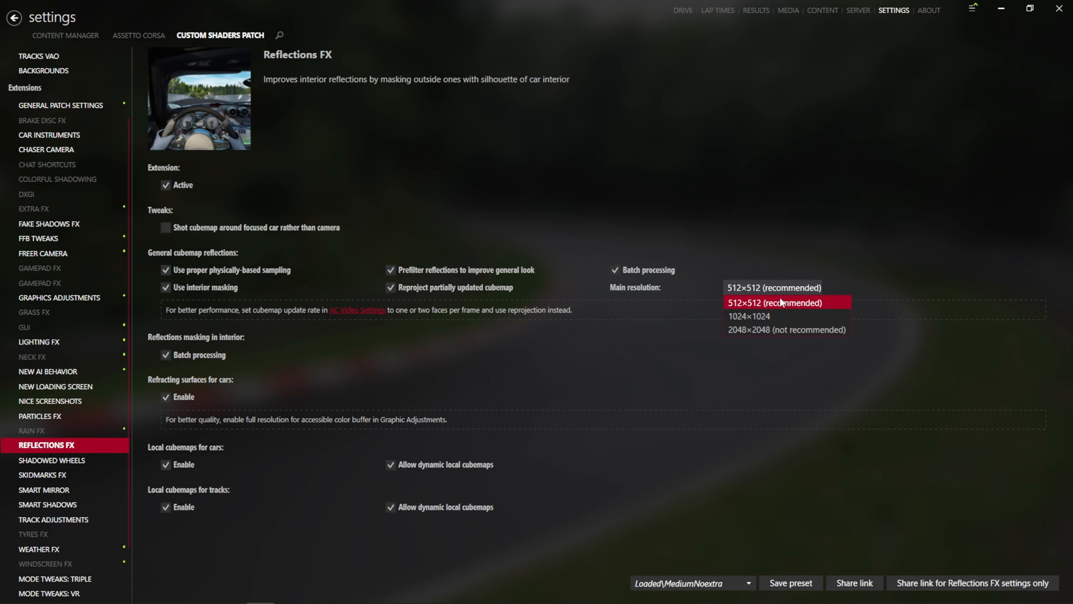
pyautogui.moveTo(752, 308)
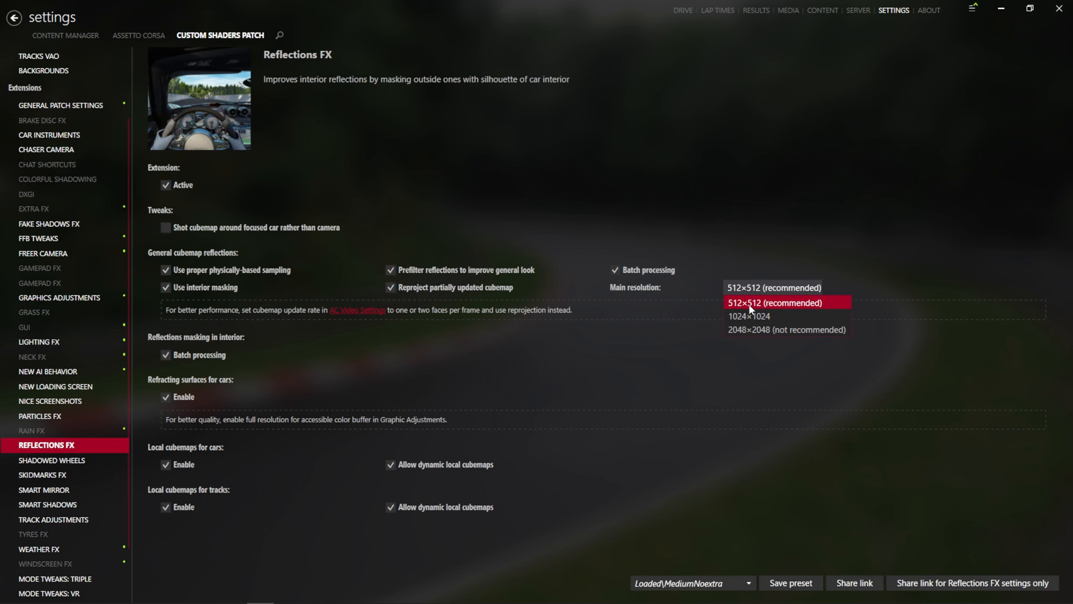
pyautogui.moveTo(761, 315)
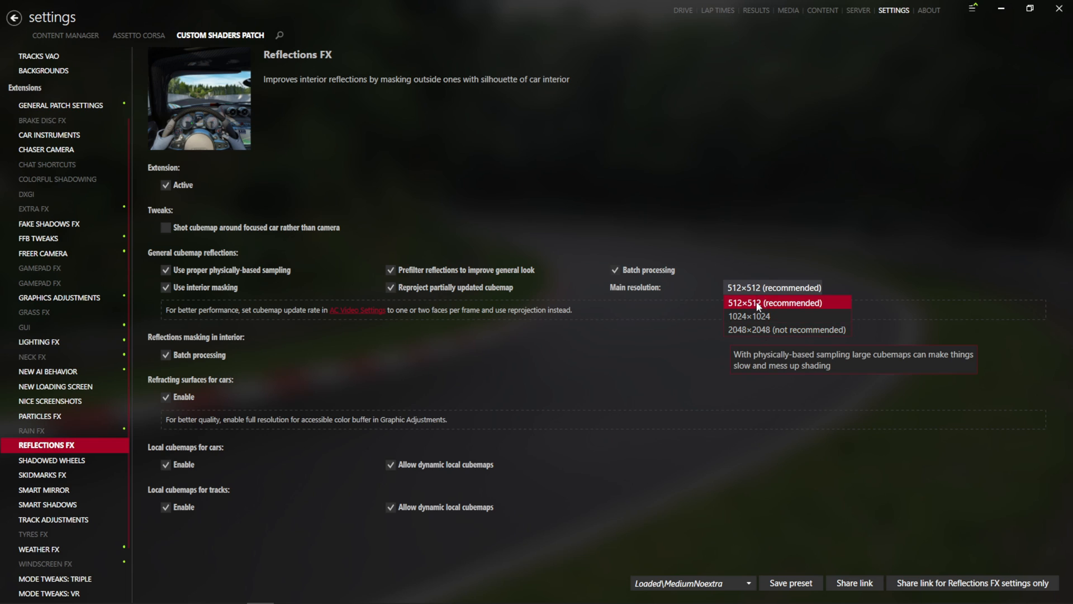
pyautogui.click(774, 302)
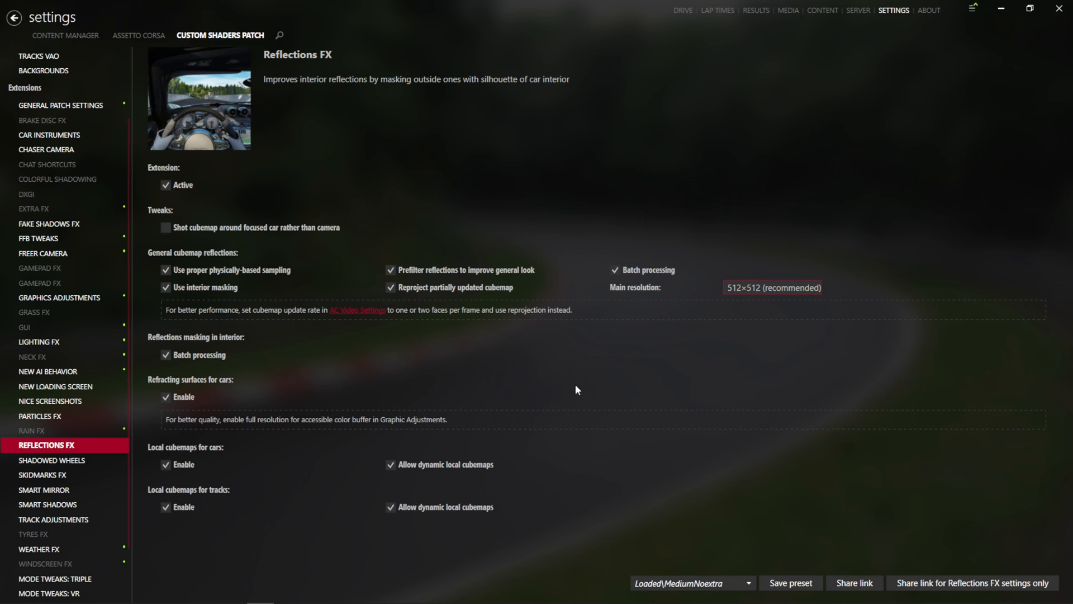
# Step: Review Shadowed wheels, Skidmarks FX and Smart Mirror settings, then move to Smart Shadows
pyautogui.click(52, 459)
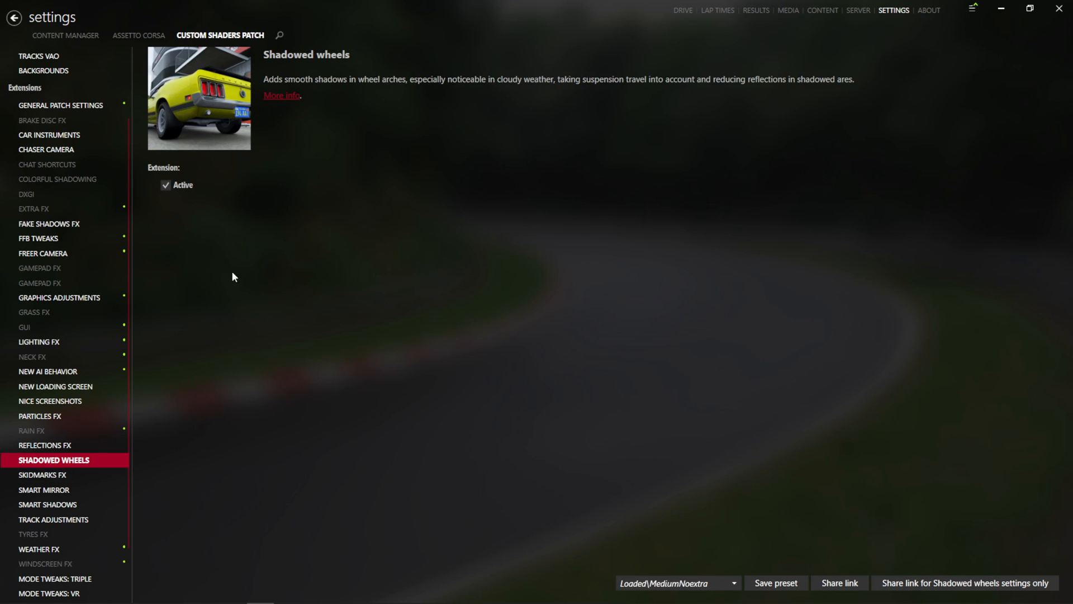
pyautogui.click(42, 474)
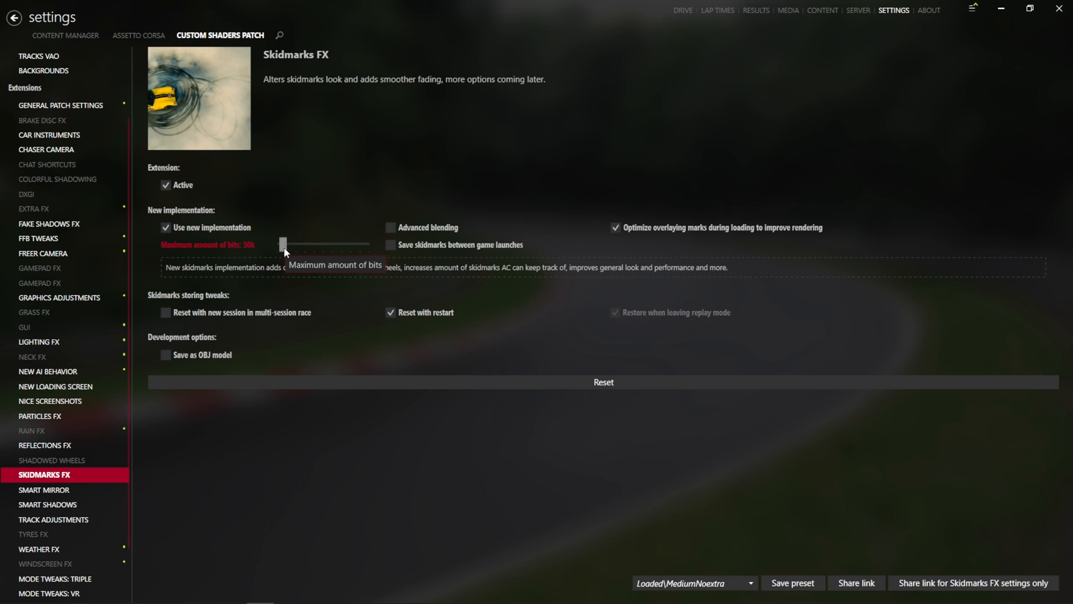
pyautogui.click(46, 489)
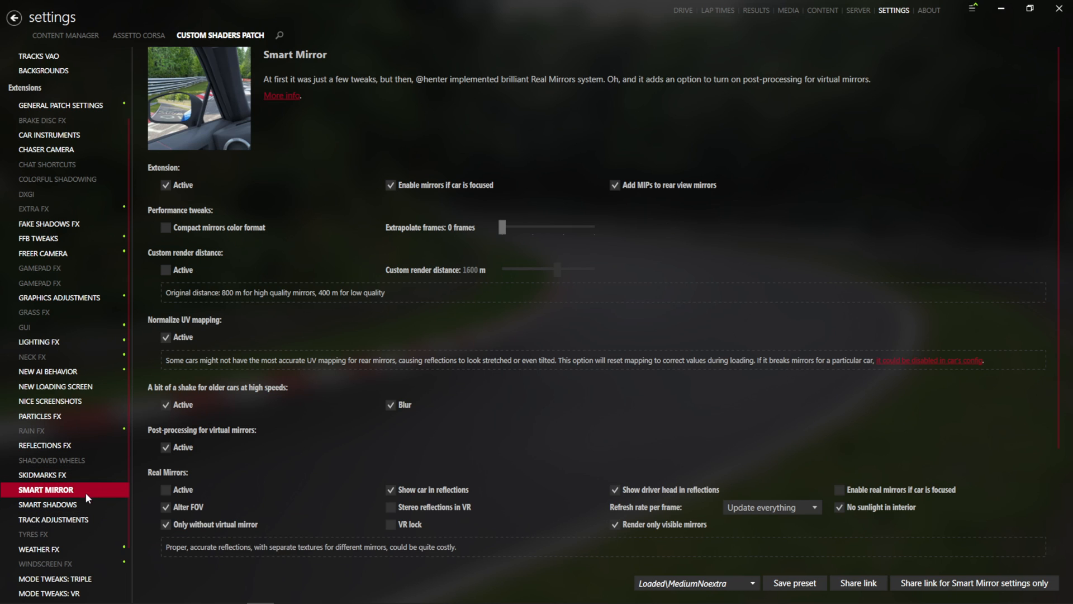
pyautogui.scroll(-3)
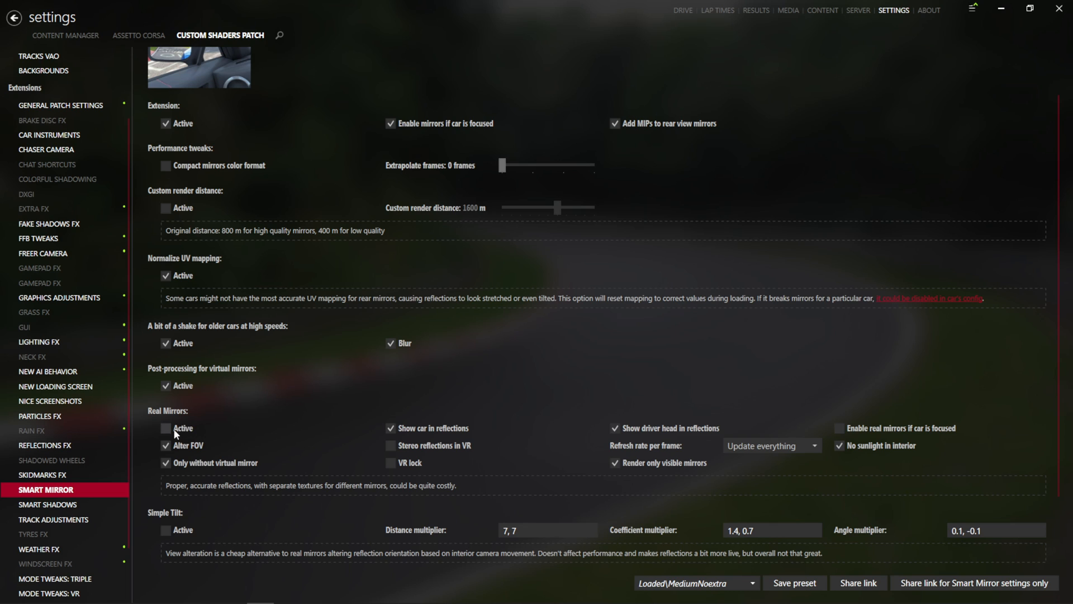
pyautogui.scroll(-3)
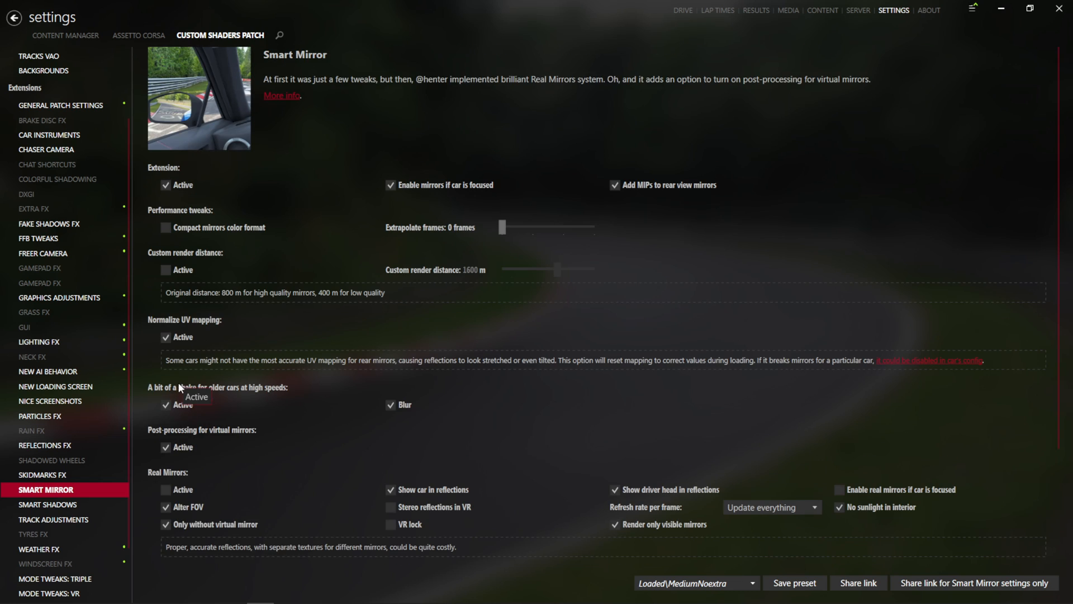
pyautogui.click(48, 432)
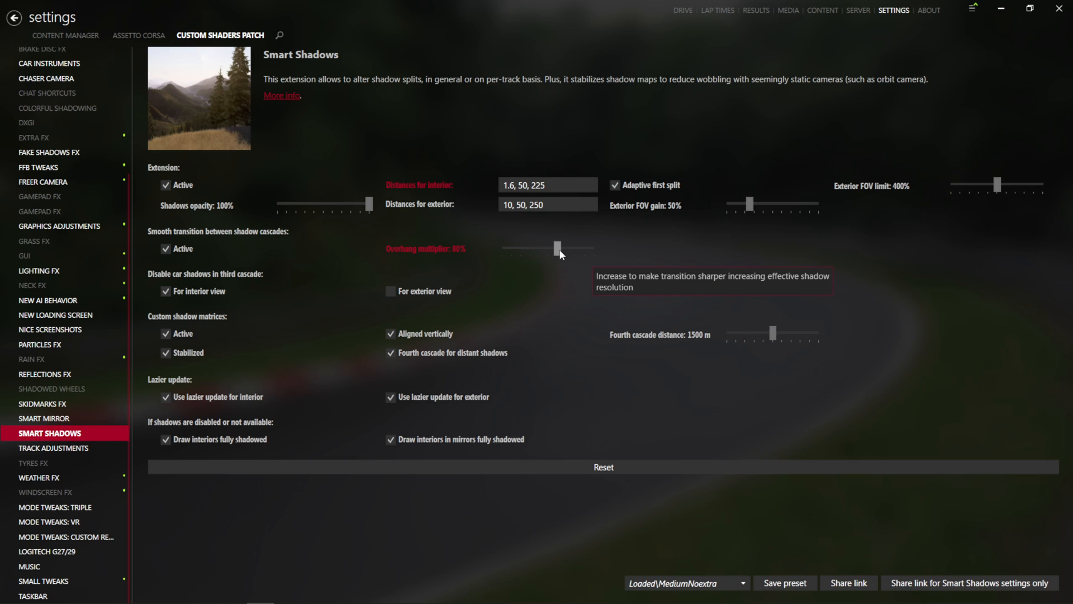
# Step: Restore Smart Shadows overhang multiplier to 90% and interior distances to 1.3, 40, 200
pyautogui.moveTo(554, 248); pyautogui.dragTo(574, 248)
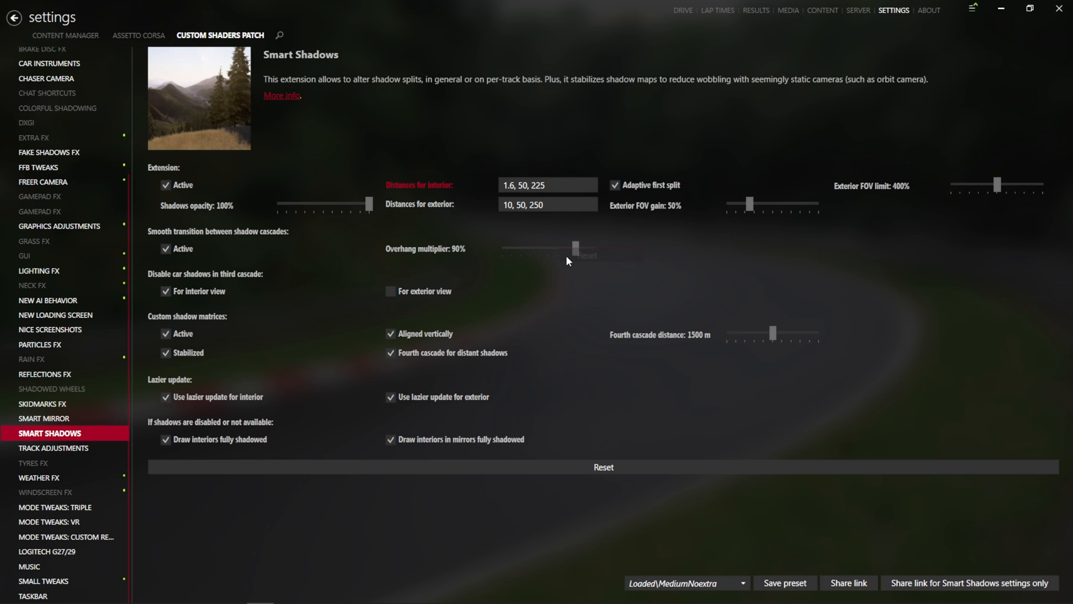
pyautogui.rightClick(548, 185)
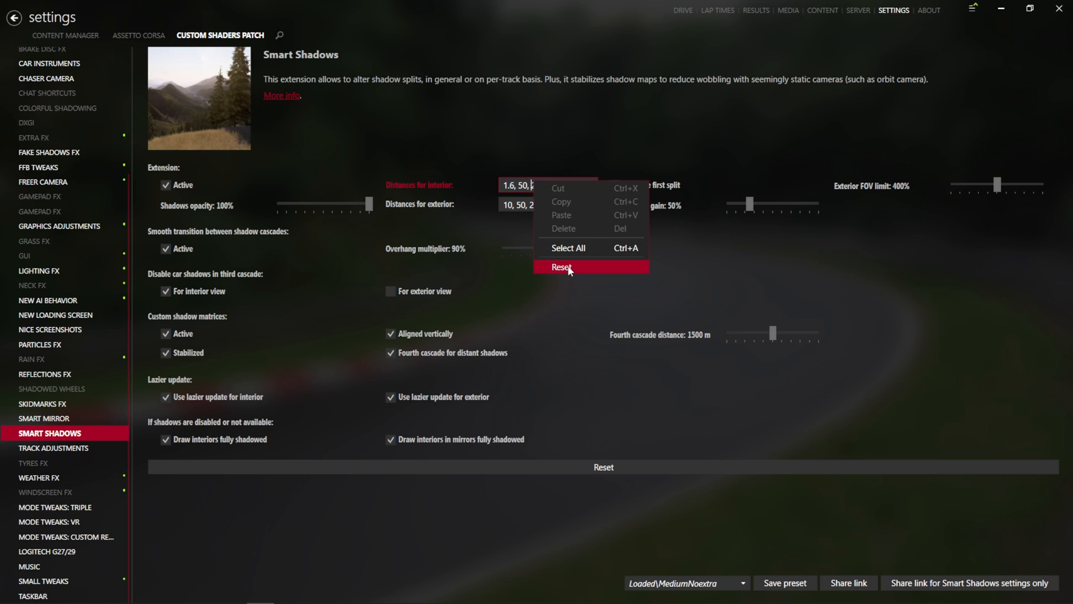
pyautogui.click(562, 267)
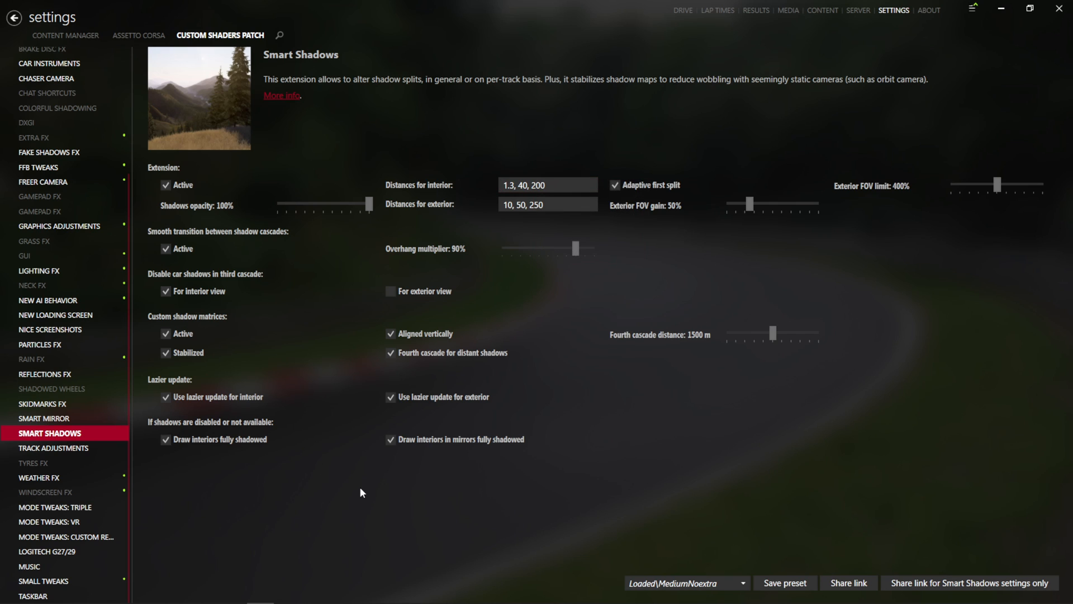
pyautogui.moveTo(77, 454)
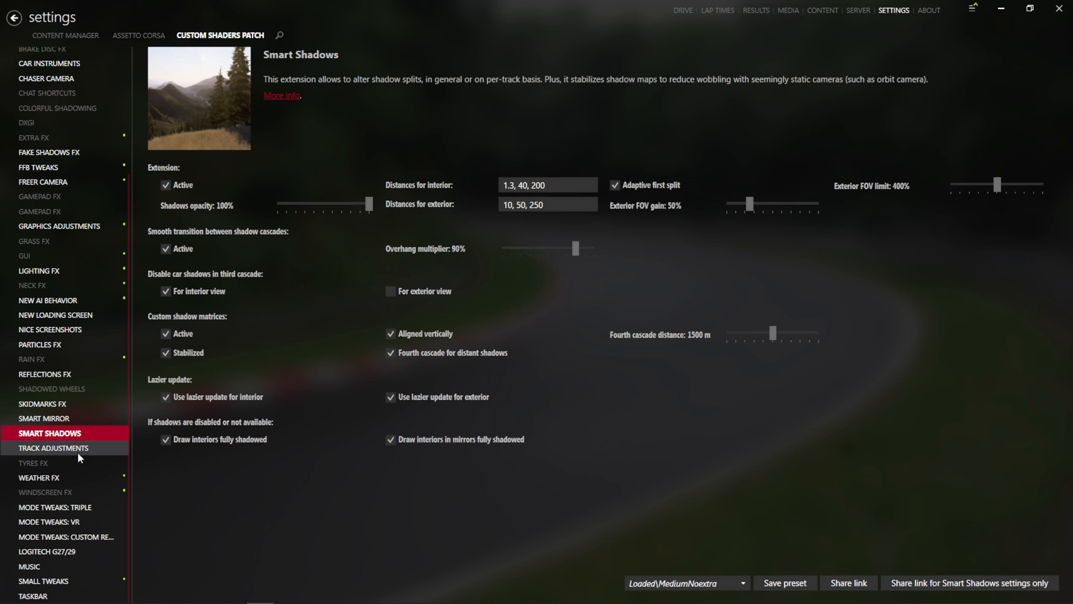
# Step: Look over Track adjustments settings, then move to Tyres FX leaving it inactive
pyautogui.click(53, 447)
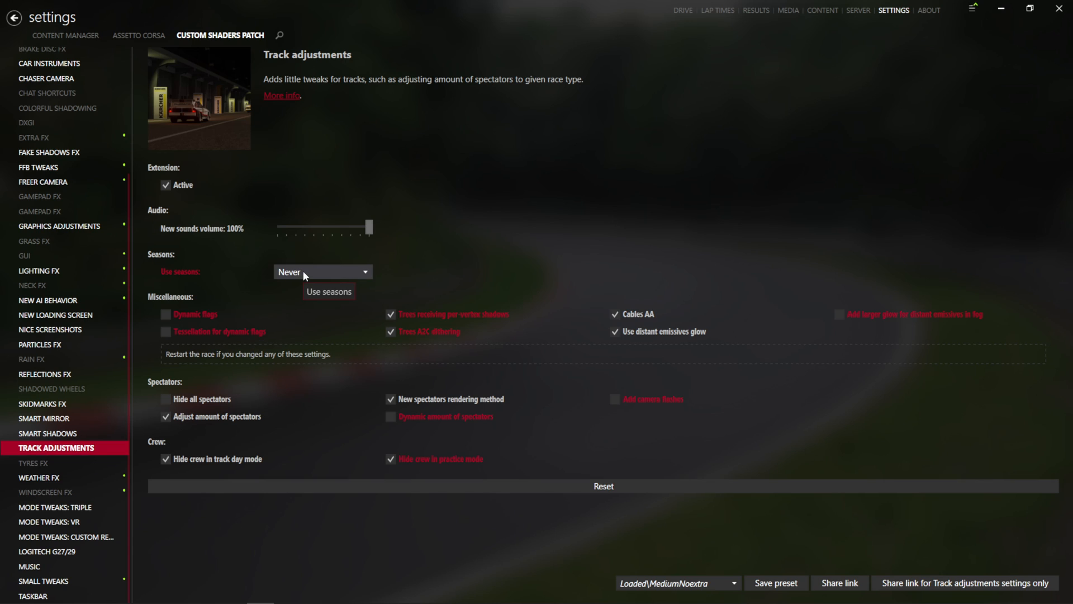
pyautogui.moveTo(210, 342)
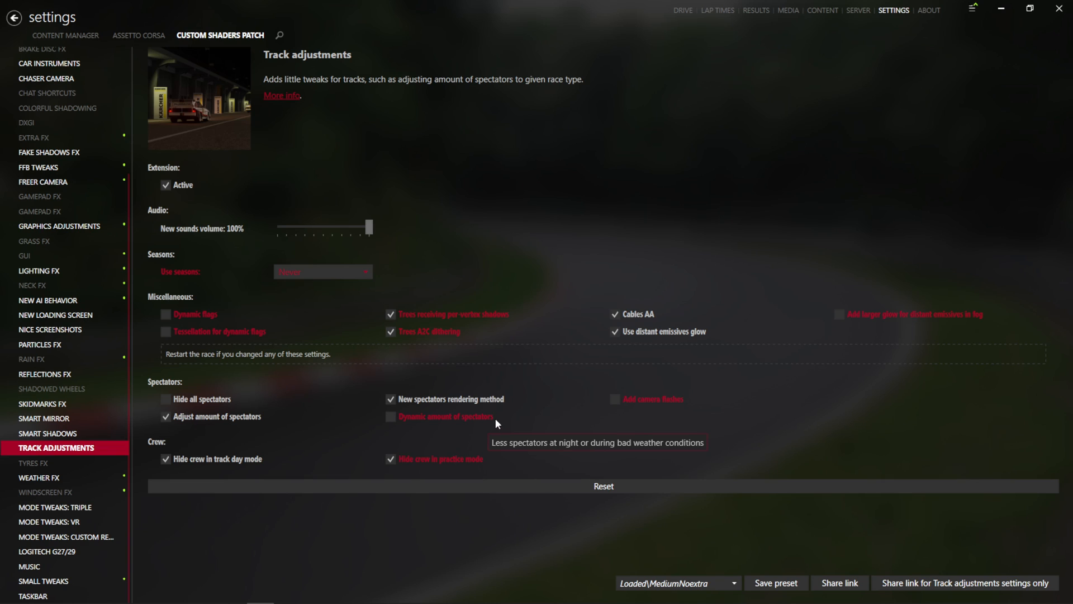
pyautogui.moveTo(805, 328)
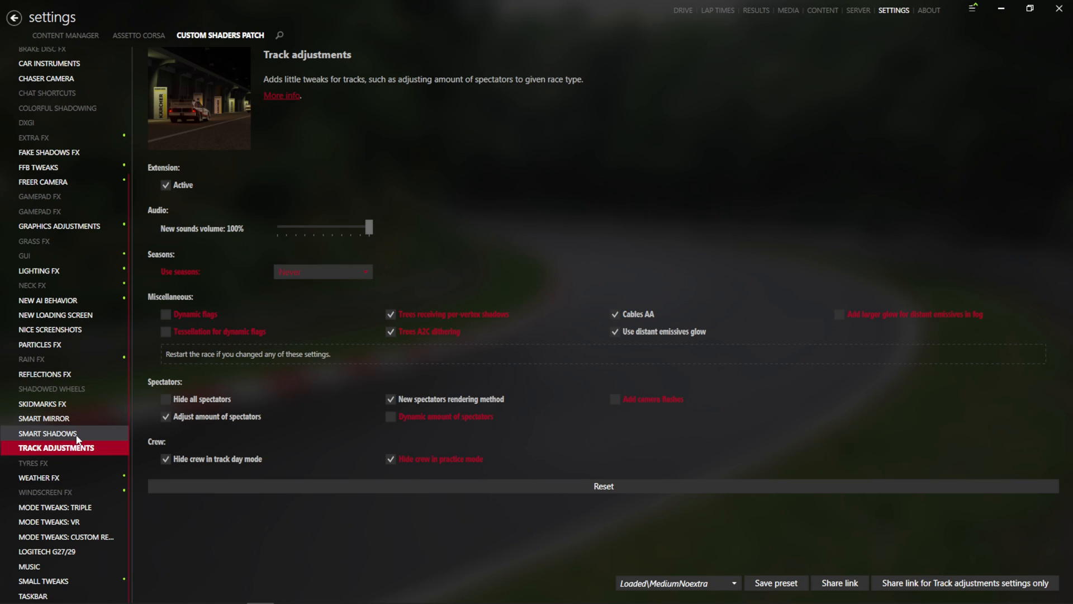
pyautogui.click(322, 271)
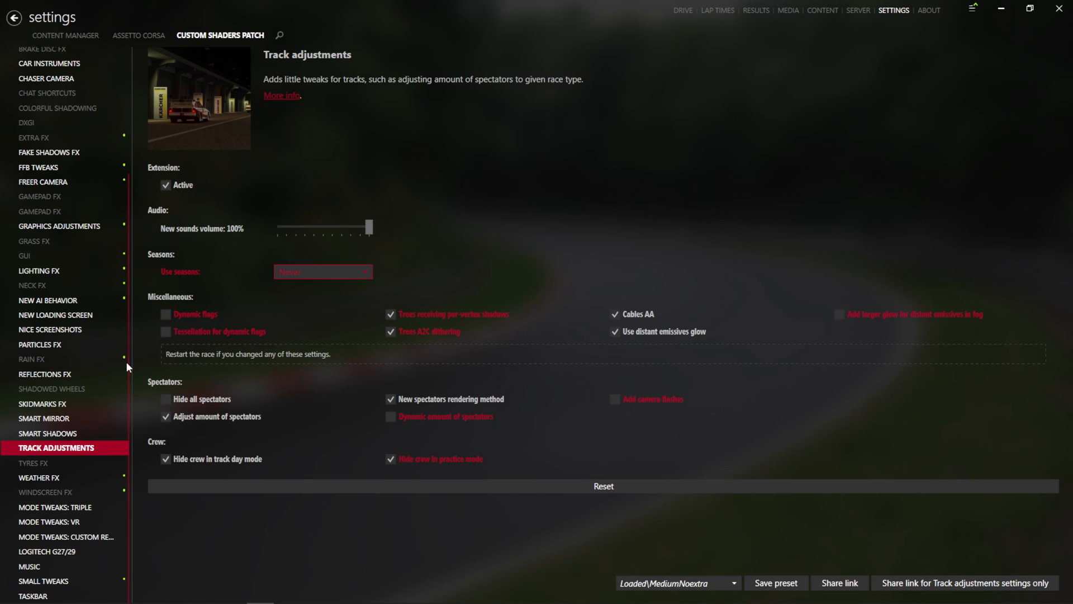
pyautogui.moveTo(39, 477)
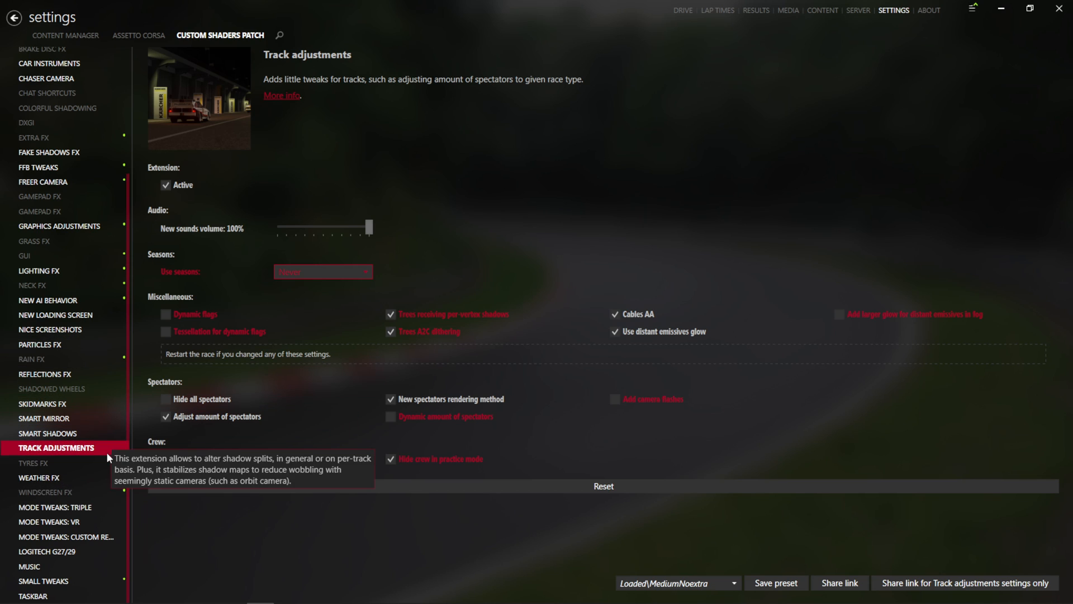
pyautogui.click(33, 461)
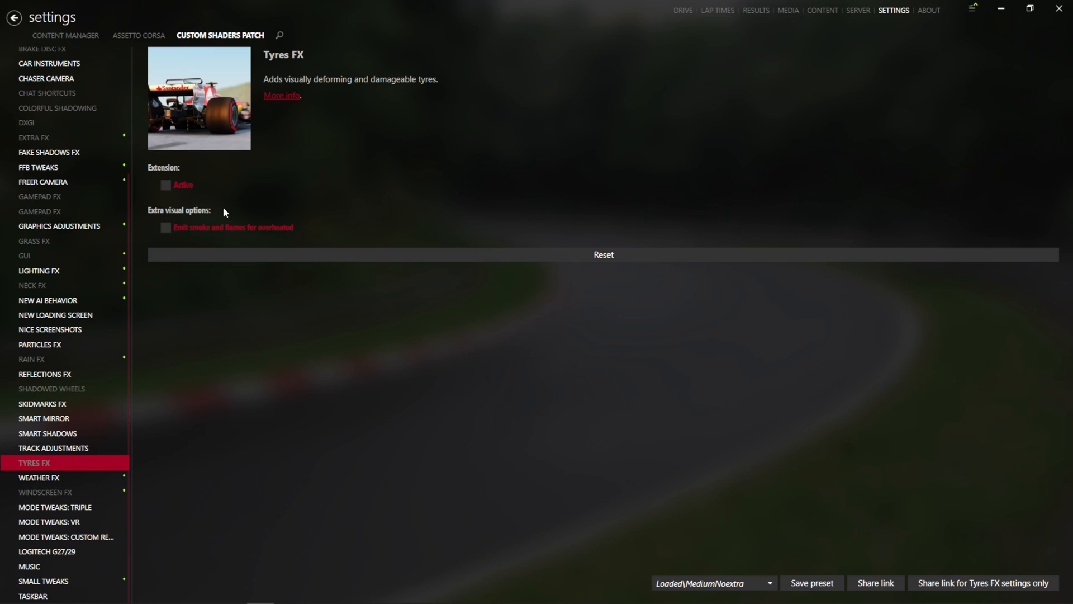
# Step: In Weather FX leave full-resolution post-processing off and disable chromatic aberration
pyautogui.click(40, 477)
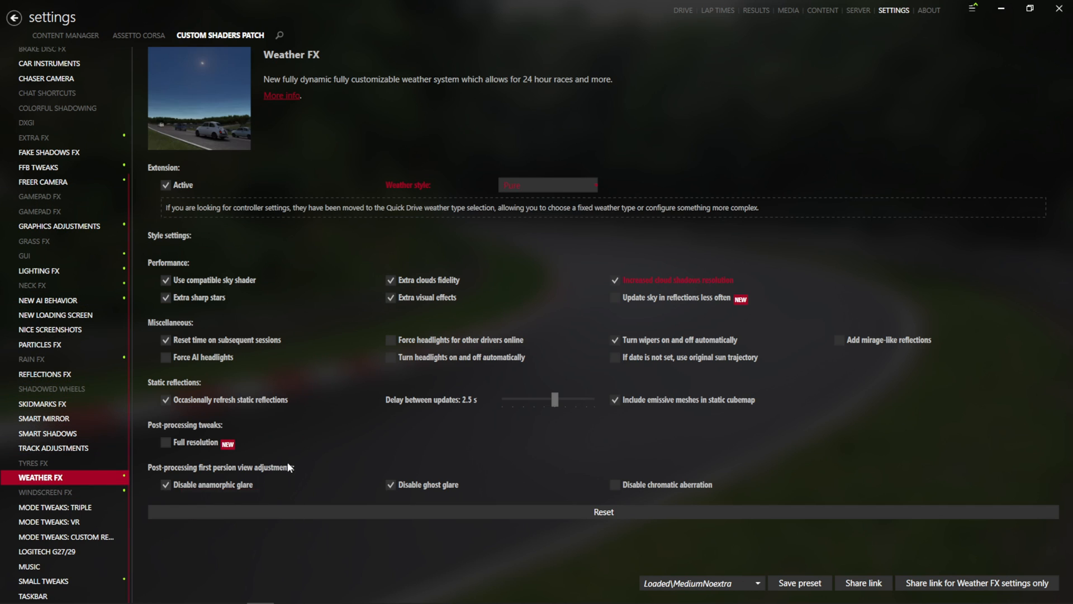
pyautogui.moveTo(860, 434)
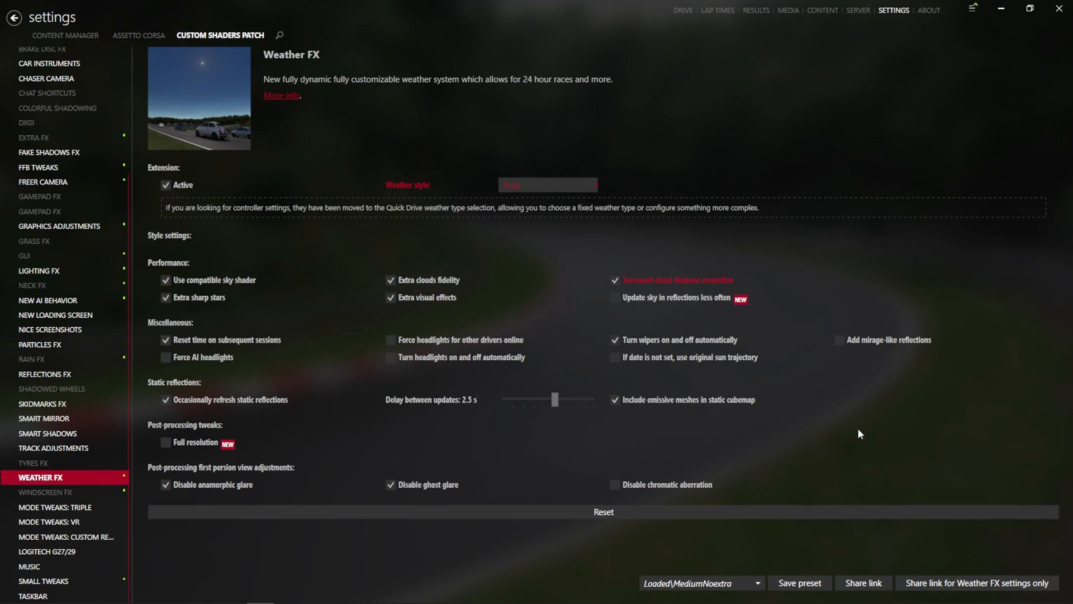
pyautogui.moveTo(368, 457)
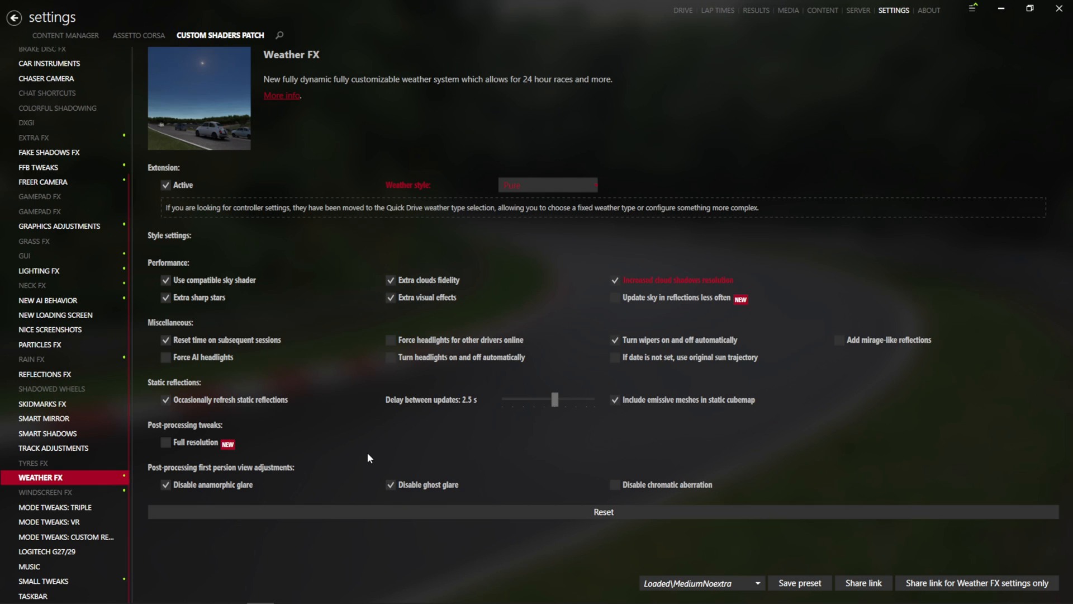
pyautogui.moveTo(270, 465)
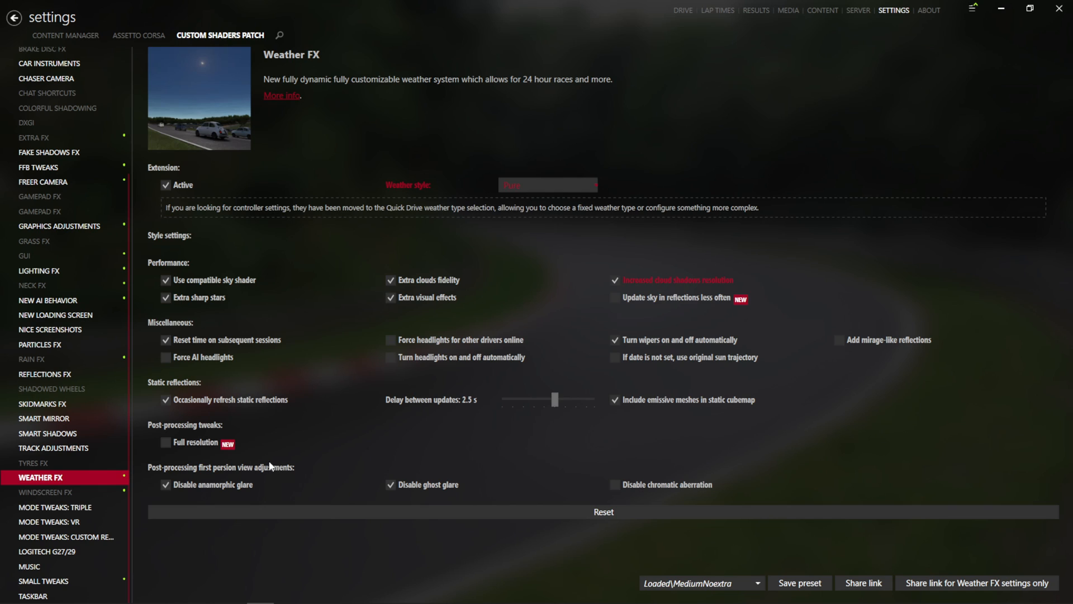
pyautogui.click(166, 442)
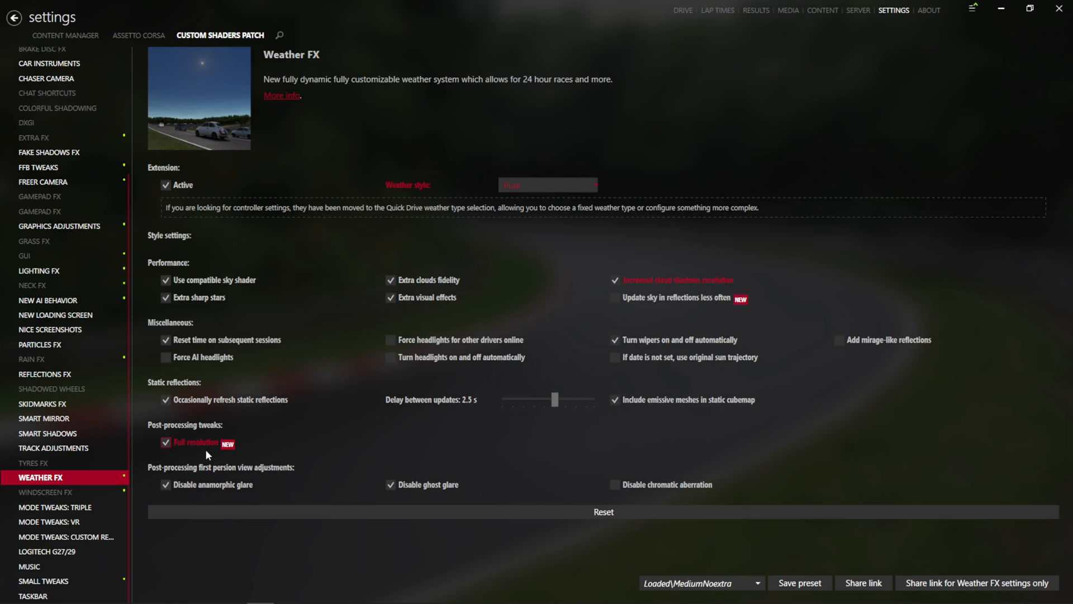
pyautogui.moveTo(199, 443)
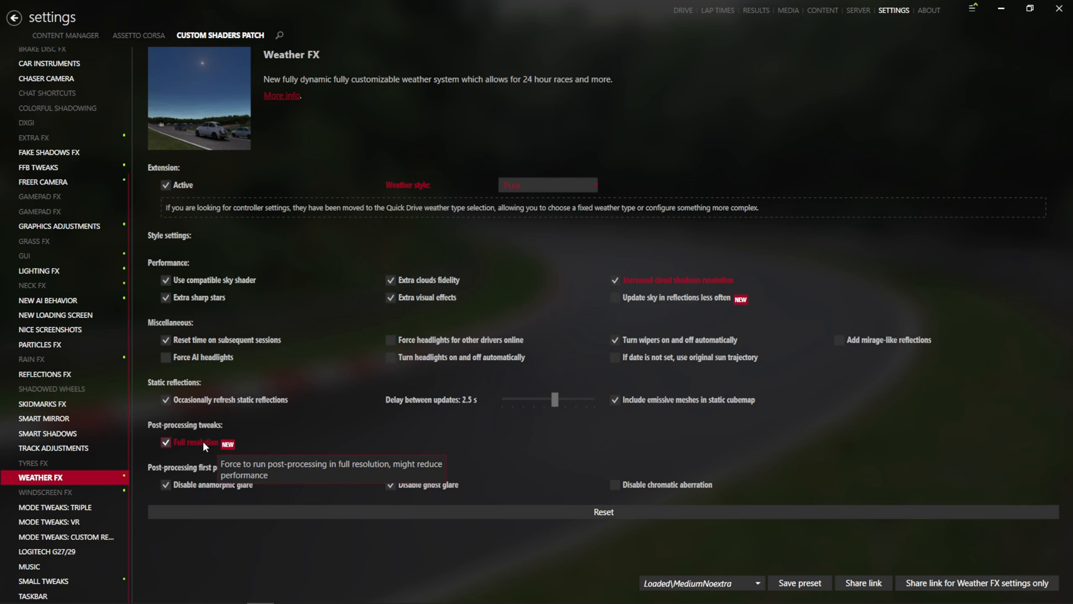
pyautogui.click(166, 442)
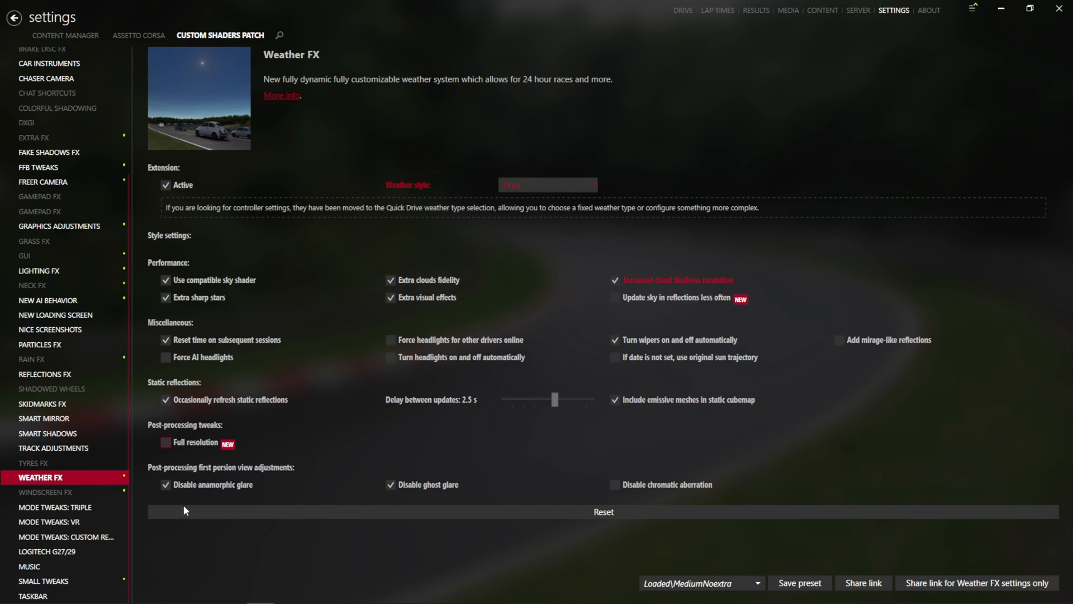
pyautogui.click(614, 484)
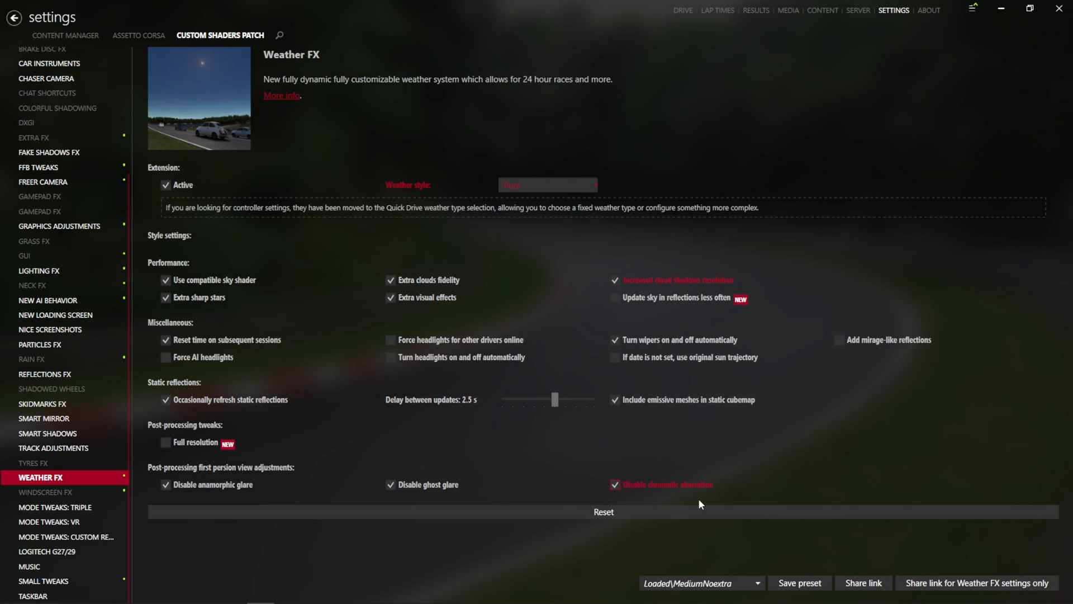
pyautogui.moveTo(331, 377)
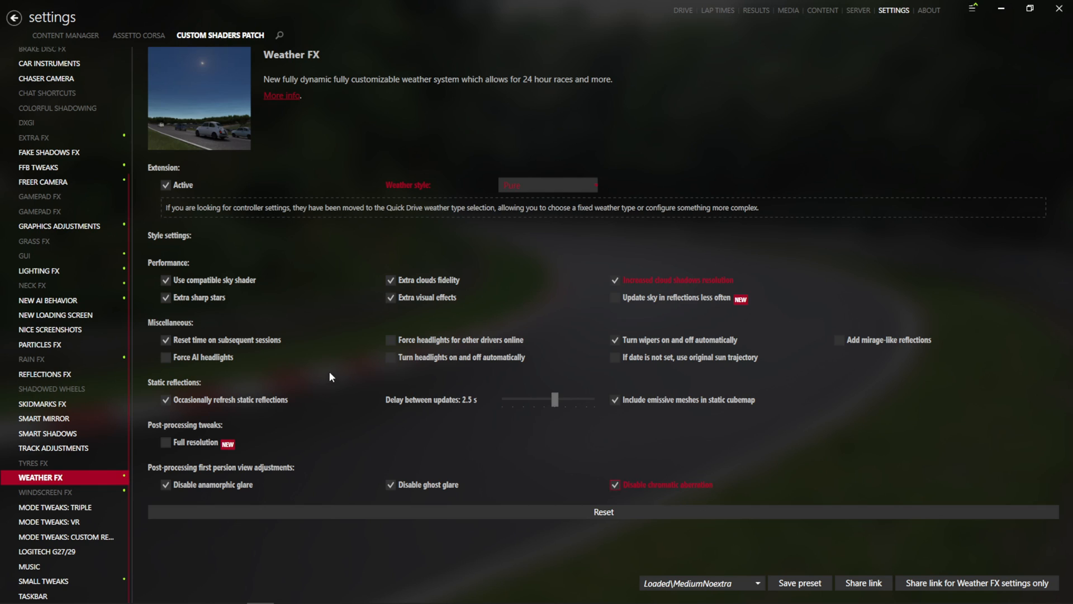
pyautogui.moveTo(232, 294)
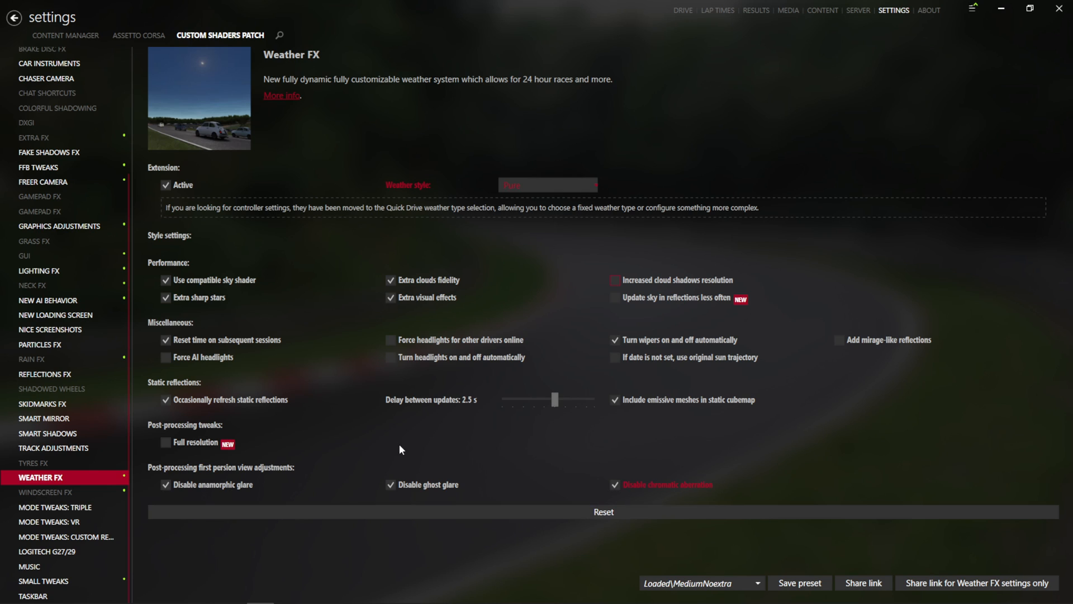
# Step: Make Windscreen FX active, then return to the Assetto Corsa settings page
pyautogui.click(46, 491)
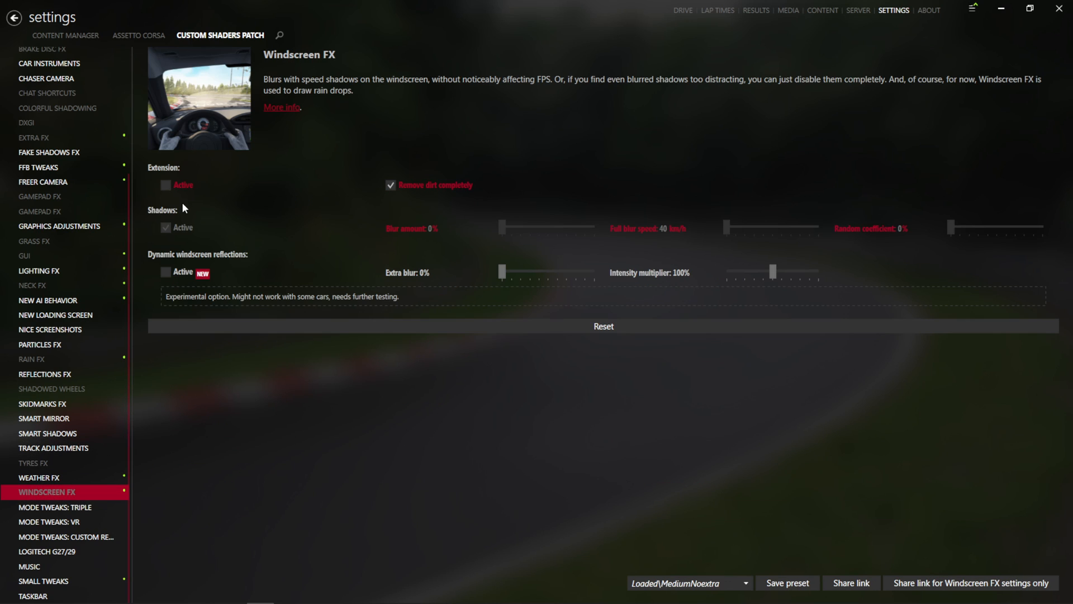
pyautogui.click(165, 184)
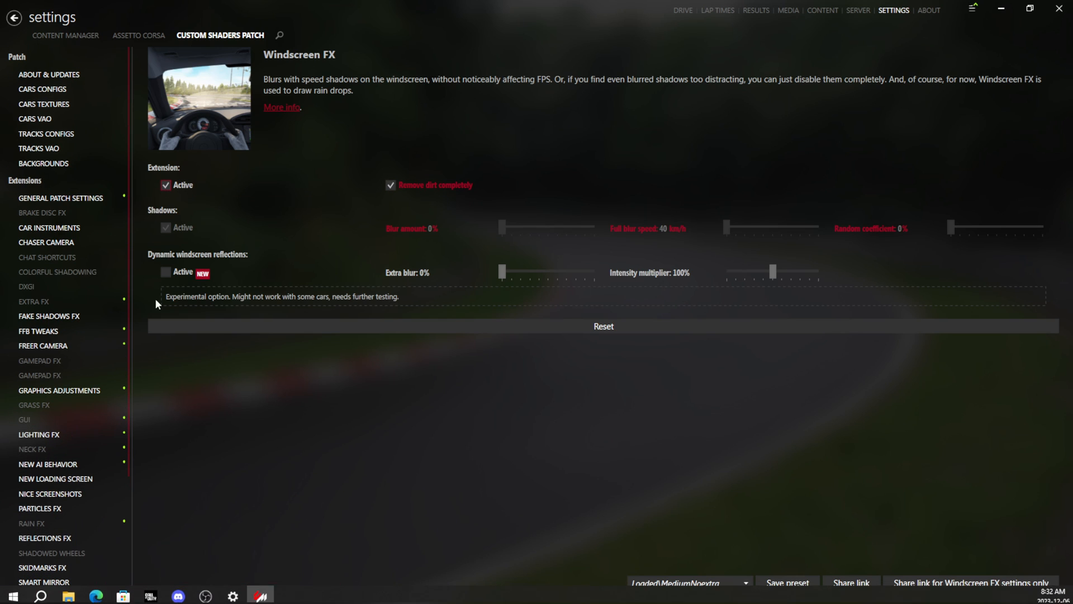
pyautogui.click(138, 35)
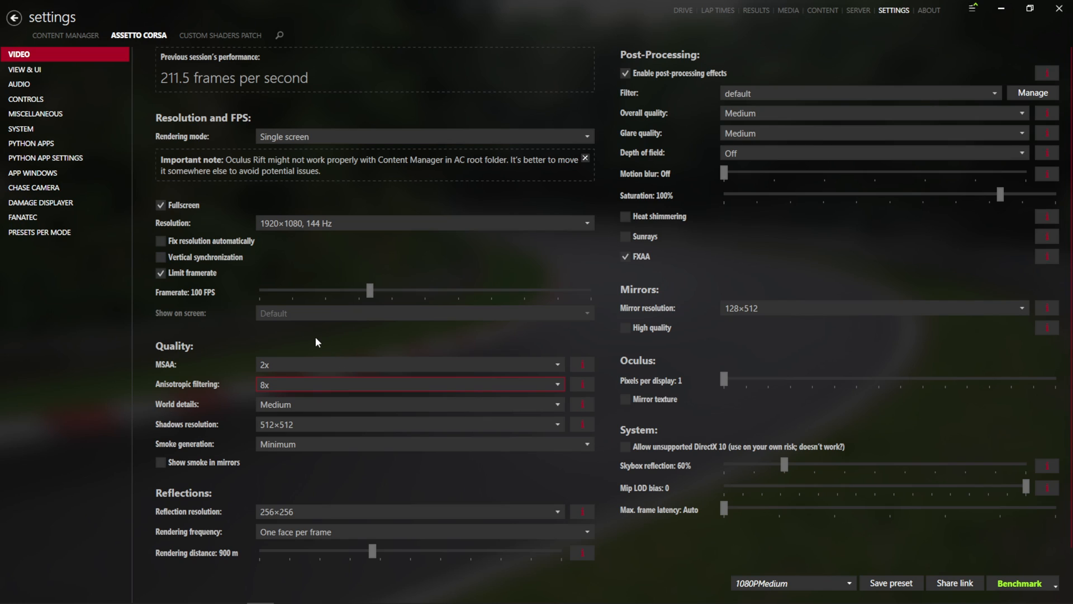
pyautogui.moveTo(383, 377)
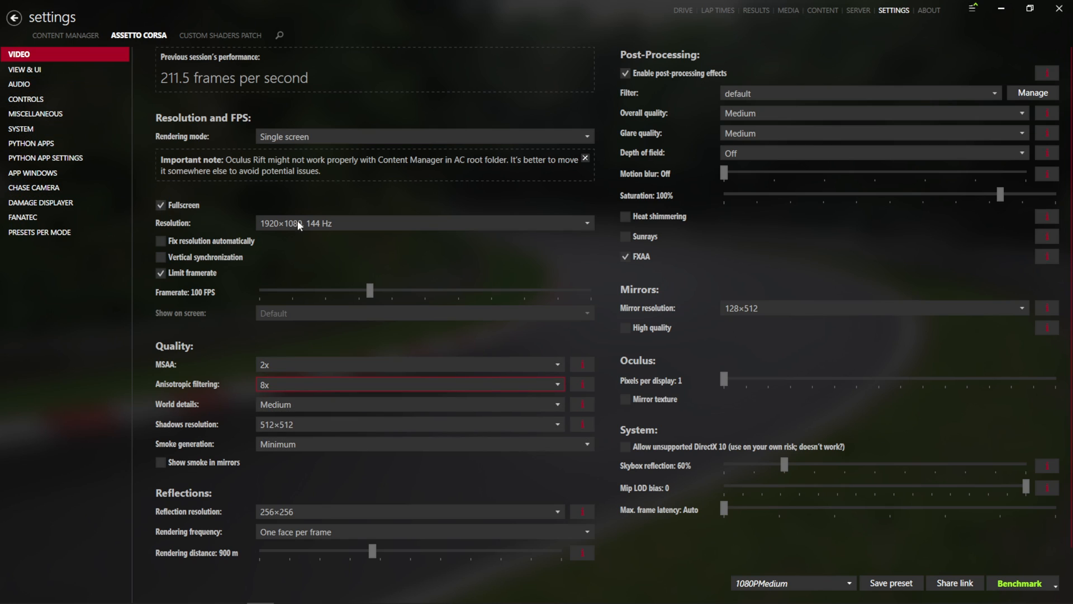
pyautogui.moveTo(335, 380)
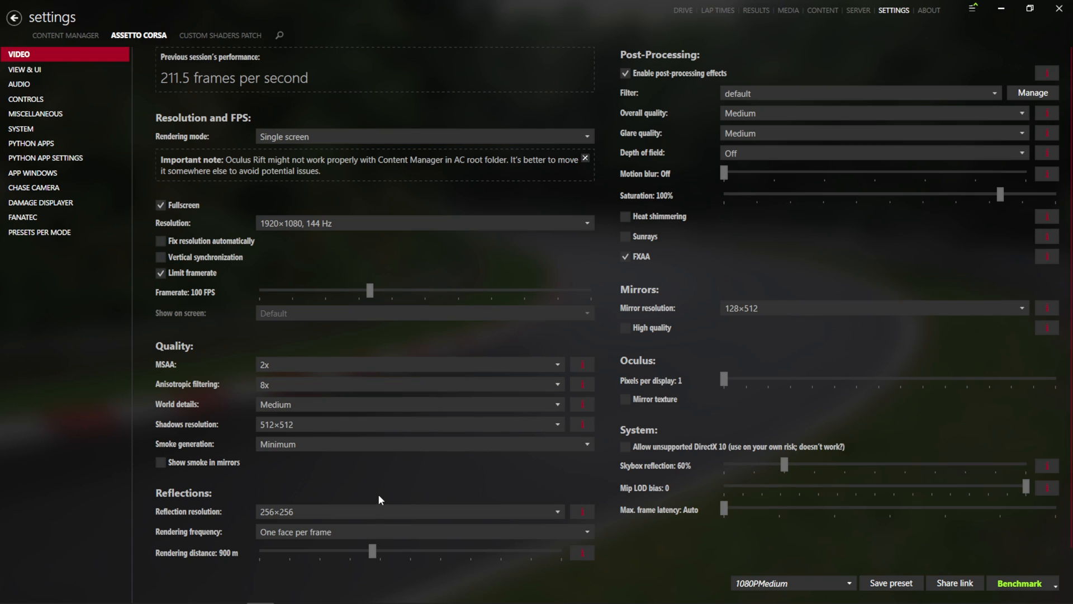
pyautogui.moveTo(383, 467)
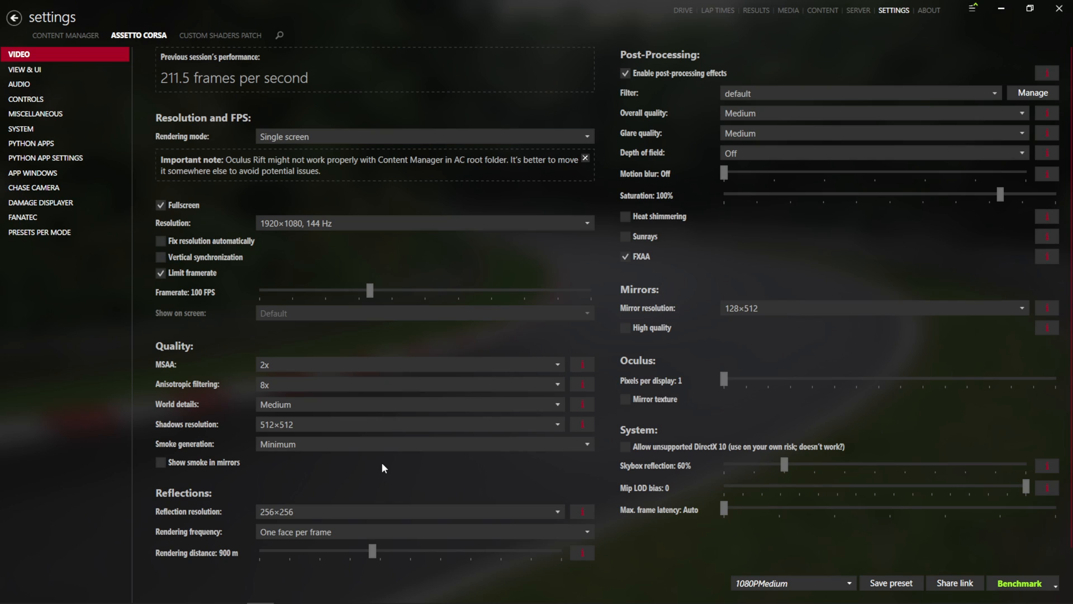
pyautogui.moveTo(364, 463)
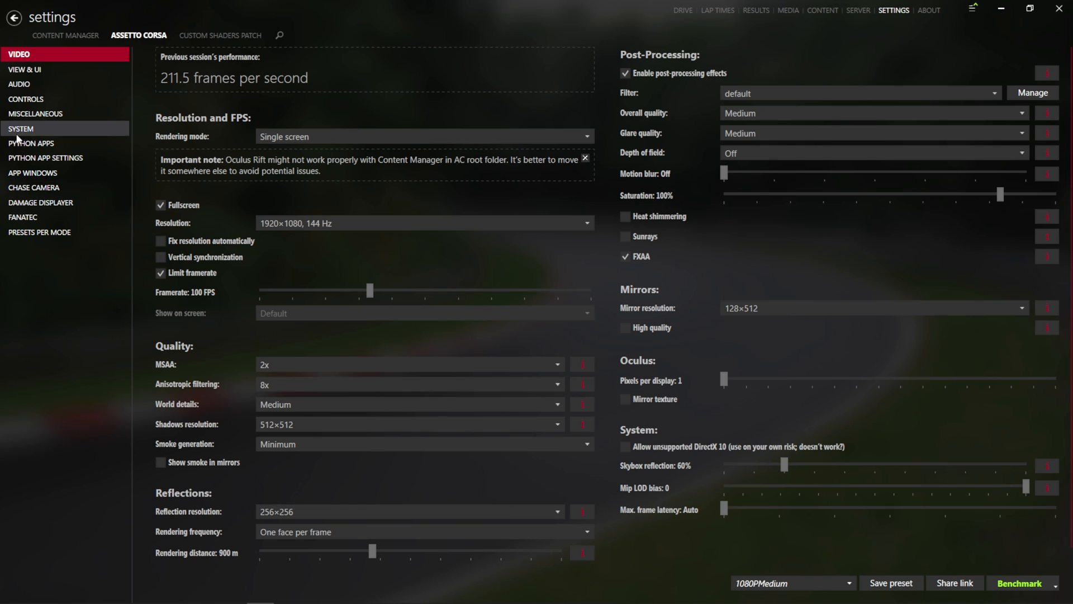
pyautogui.click(22, 128)
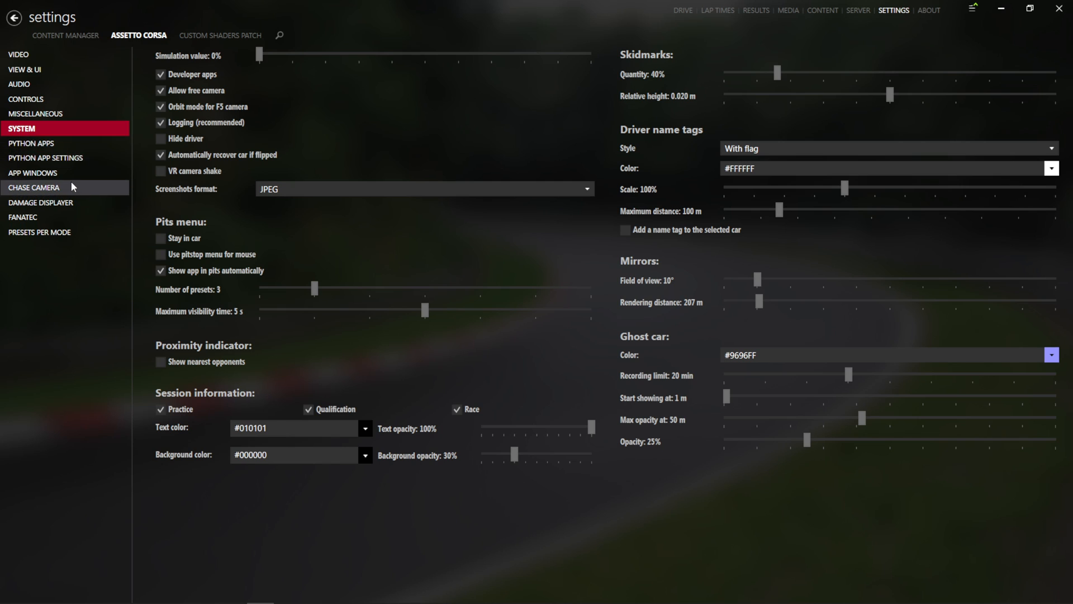
pyautogui.click(20, 84)
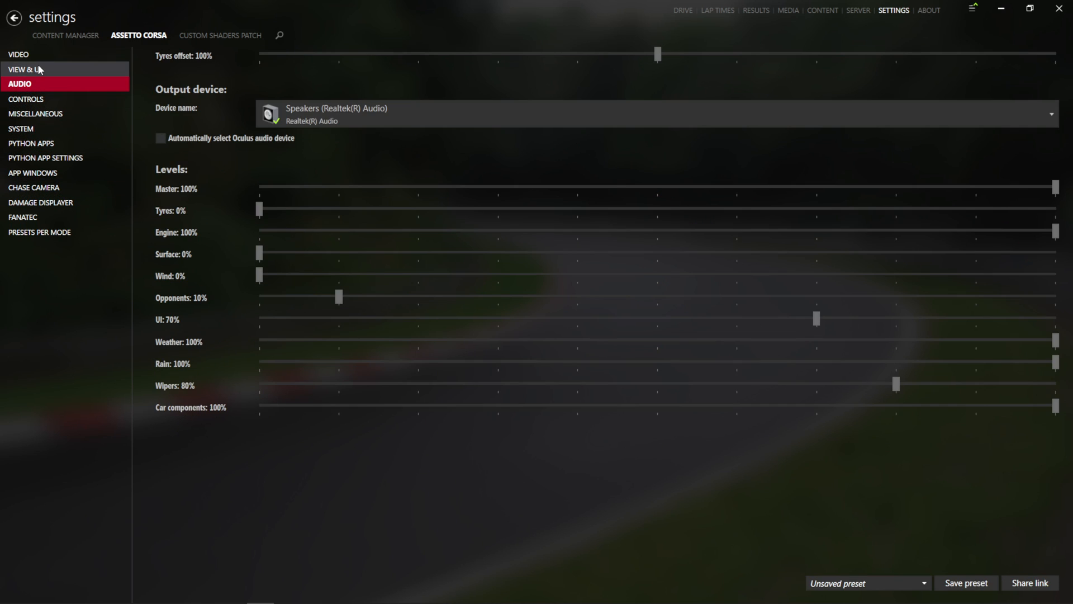
pyautogui.click(19, 53)
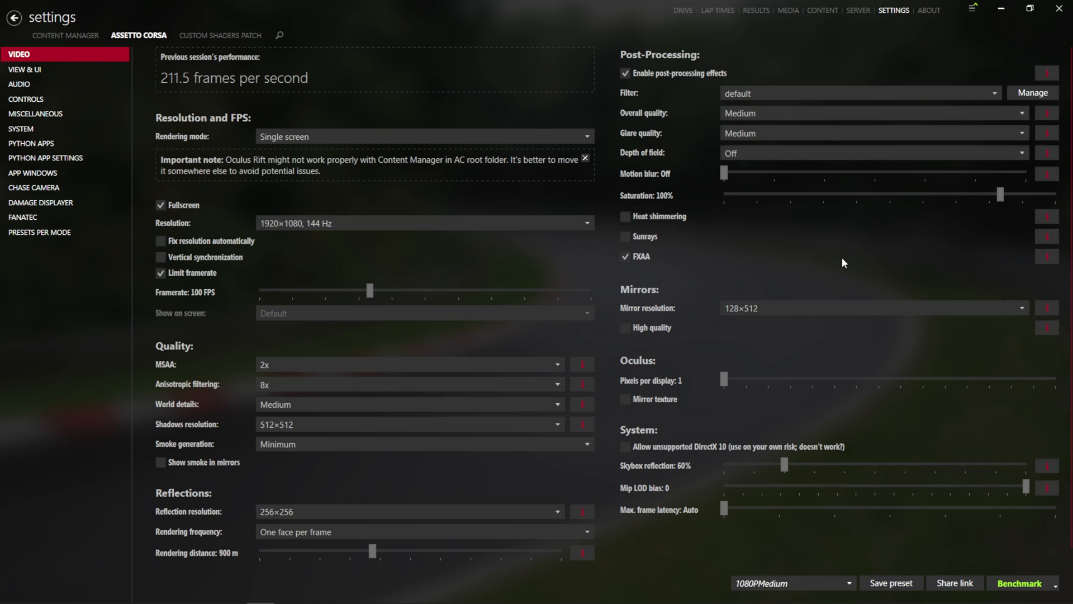
pyautogui.moveTo(785, 464)
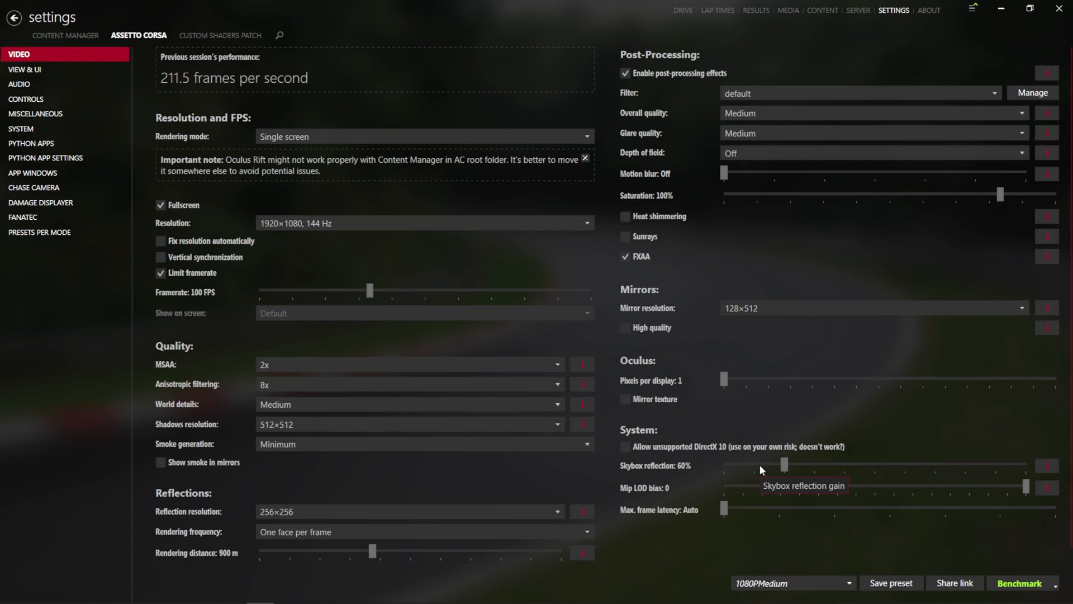
pyautogui.moveTo(448, 472)
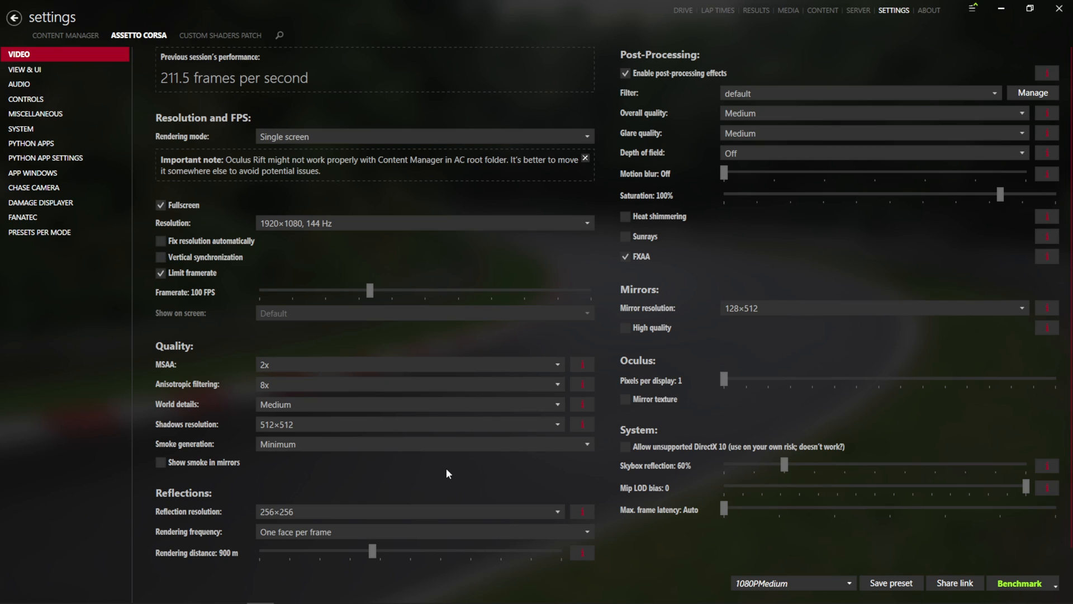
pyautogui.moveTo(444, 473)
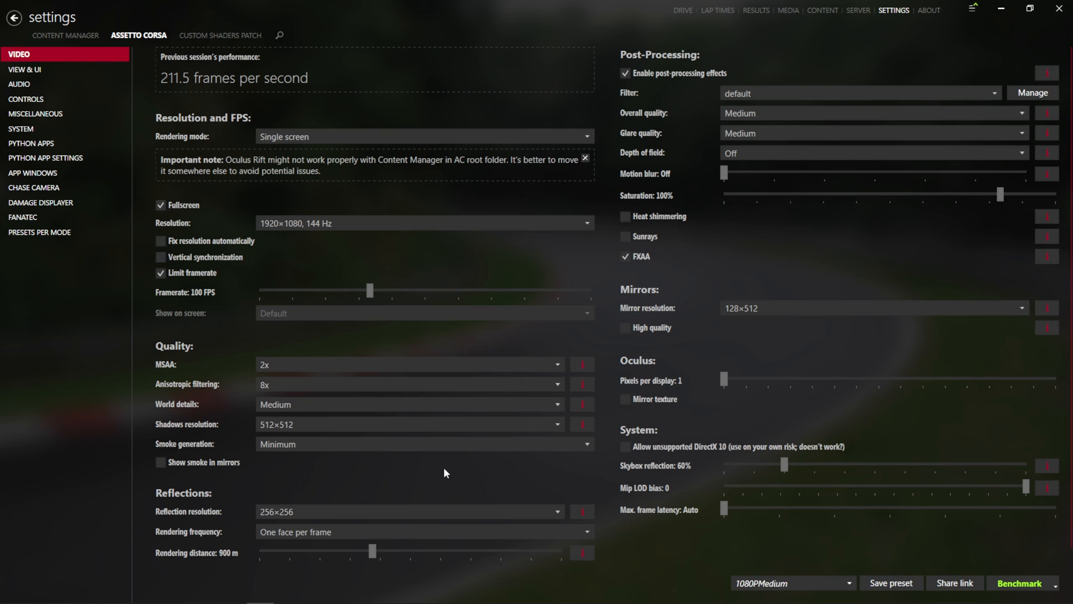
pyautogui.moveTo(438, 465)
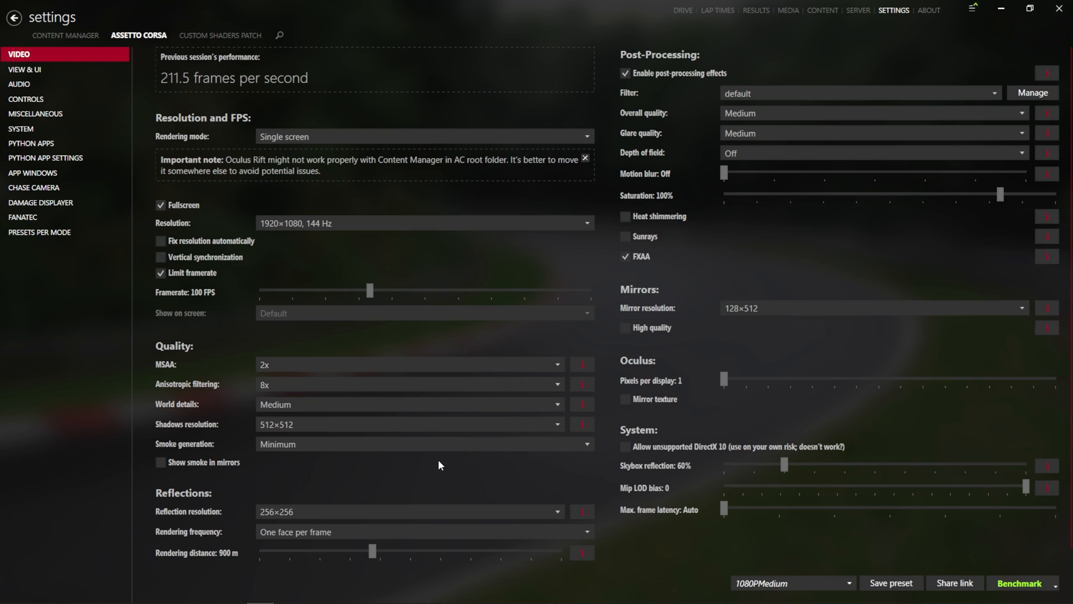